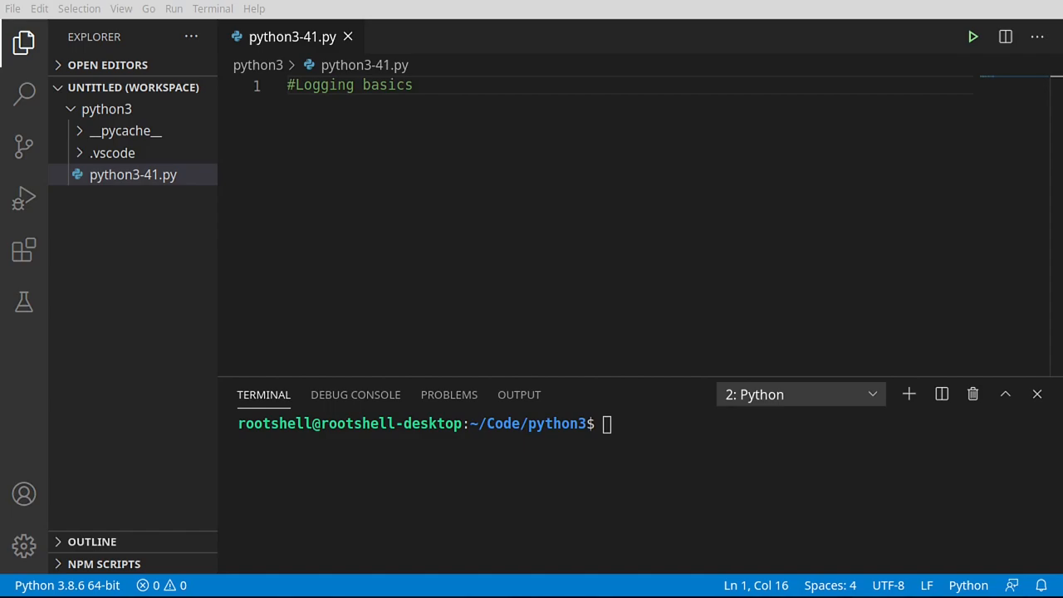
{"action": "mouse_move", "coordinate": [437, 113]}
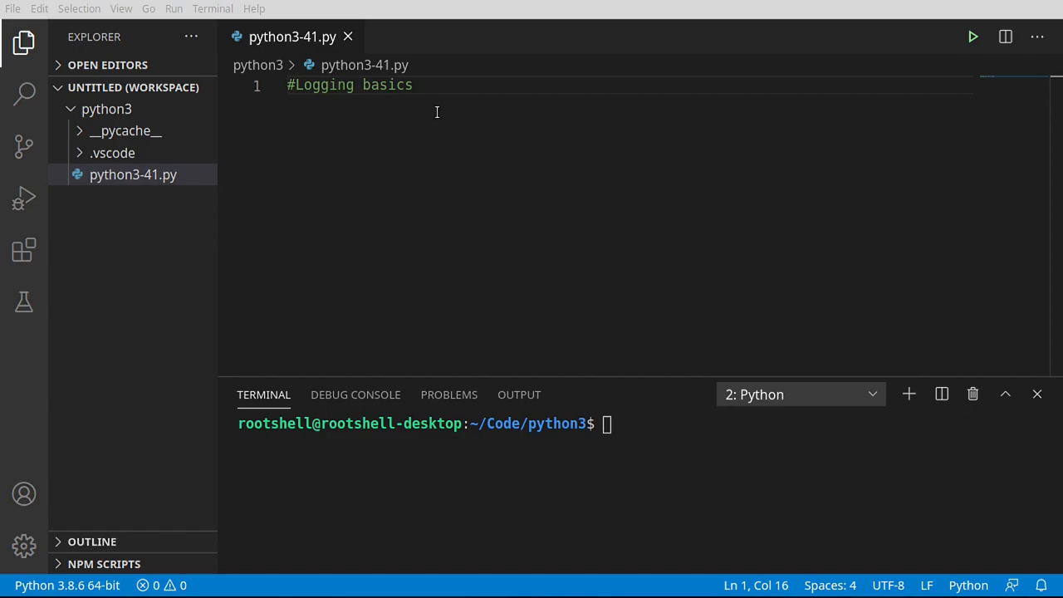
Add a '#Way cooler than printing' comment under the Logging heading with blank lines below.
{"action": "double_click", "coordinate": [322, 85]}
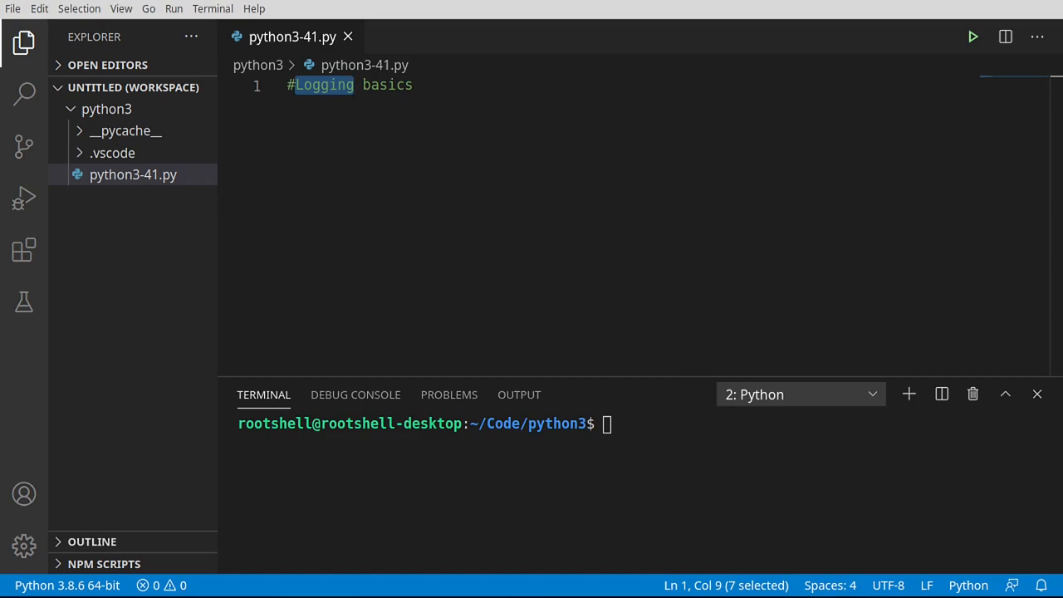
{"action": "mouse_move", "coordinate": [568, 149]}
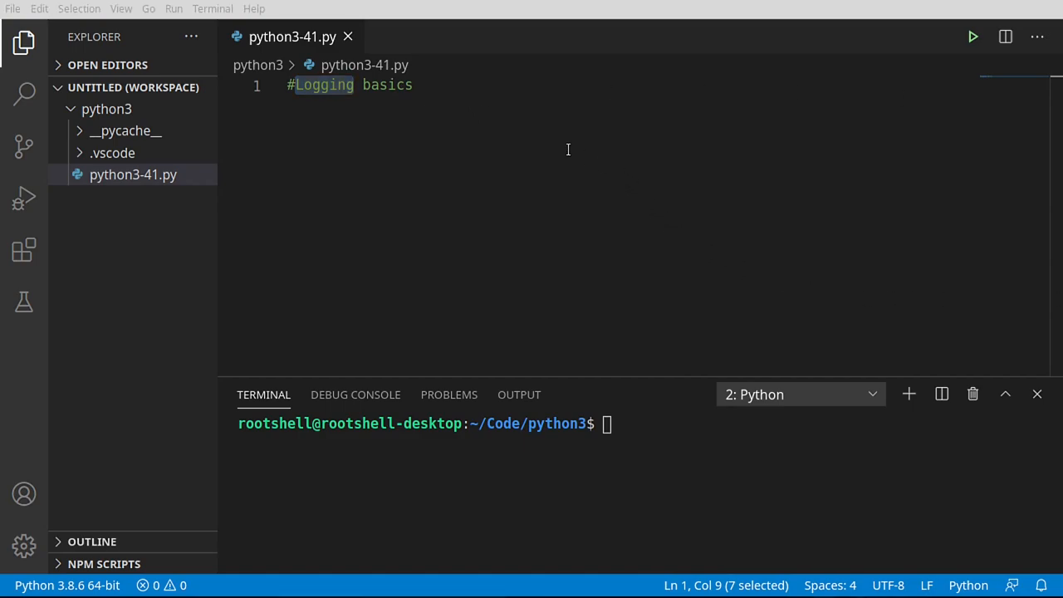
{"action": "type", "text": "#Way cooler than printing"}
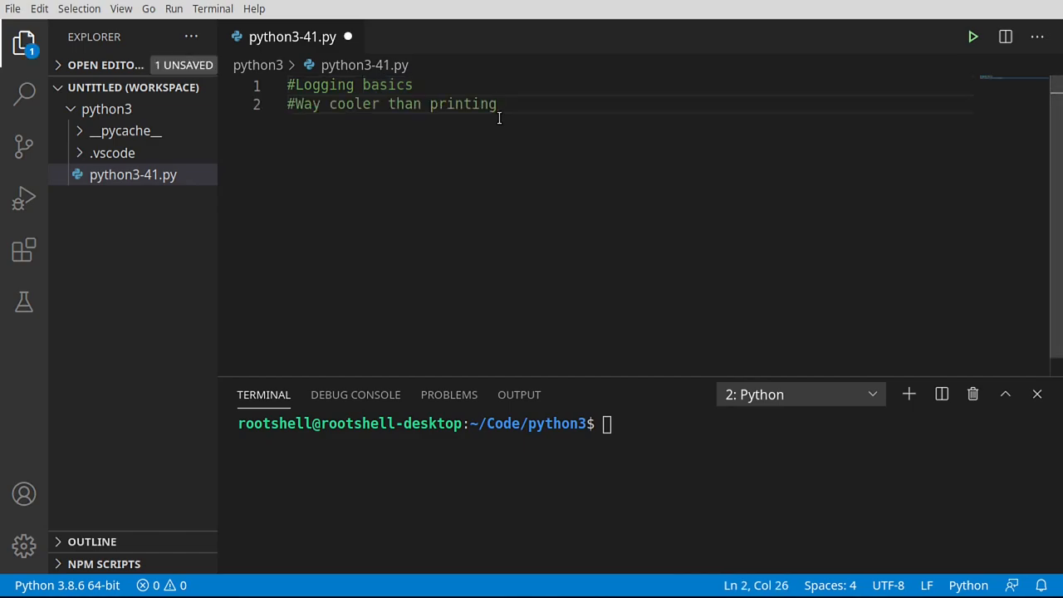
{"action": "key", "text": "Enter"}
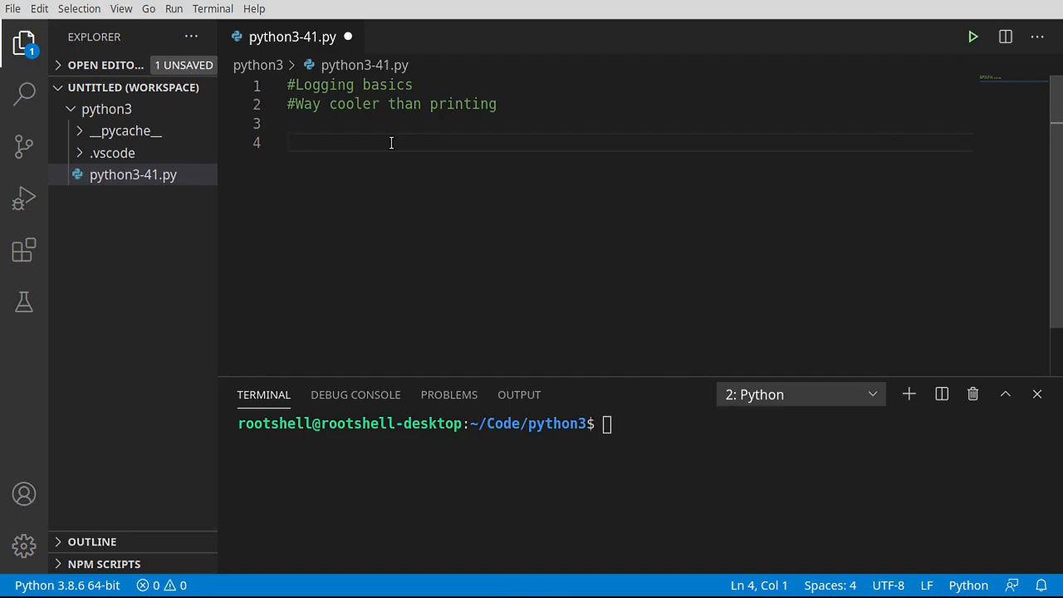
Add a triple-quoted block listing DEBUG, INFO, WARNING, ERROR and CRITICAL, highlighting each level.
{"action": "type", "text": "\"\"\""}
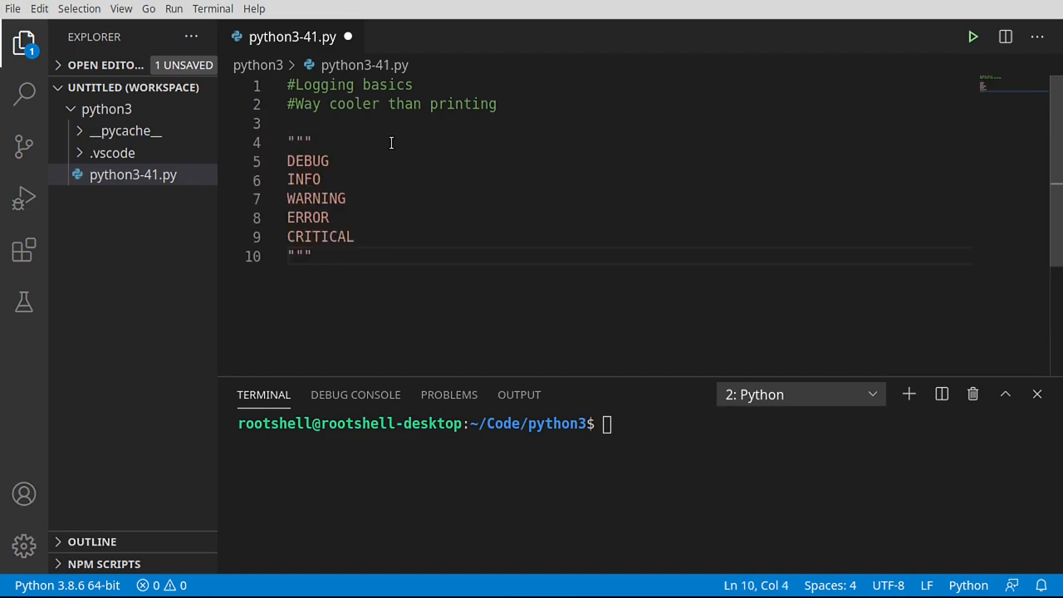
{"action": "double_click", "coordinate": [307, 160]}
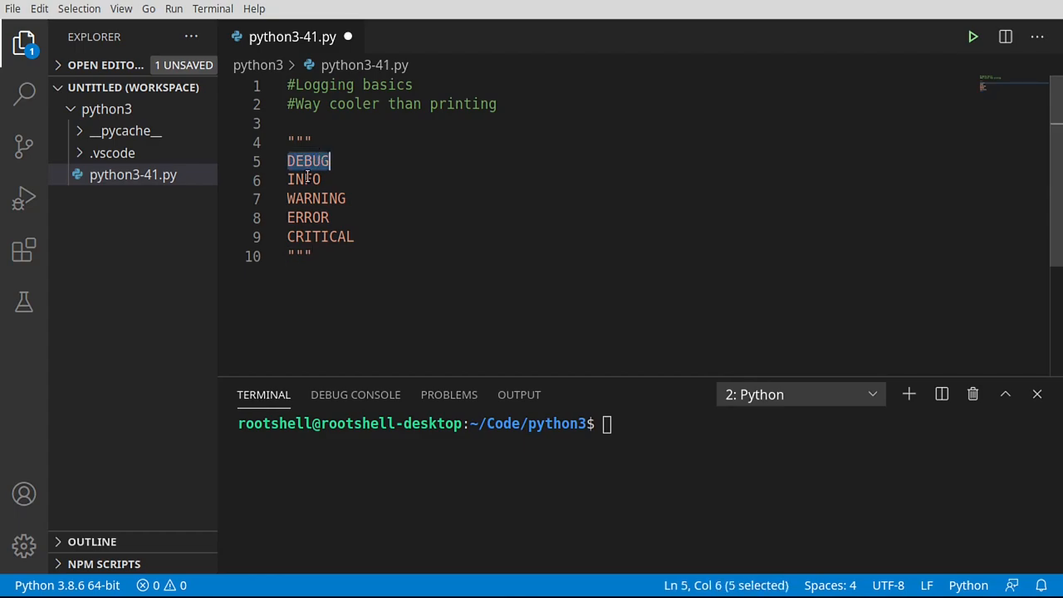
{"action": "left_click", "coordinate": [319, 197]}
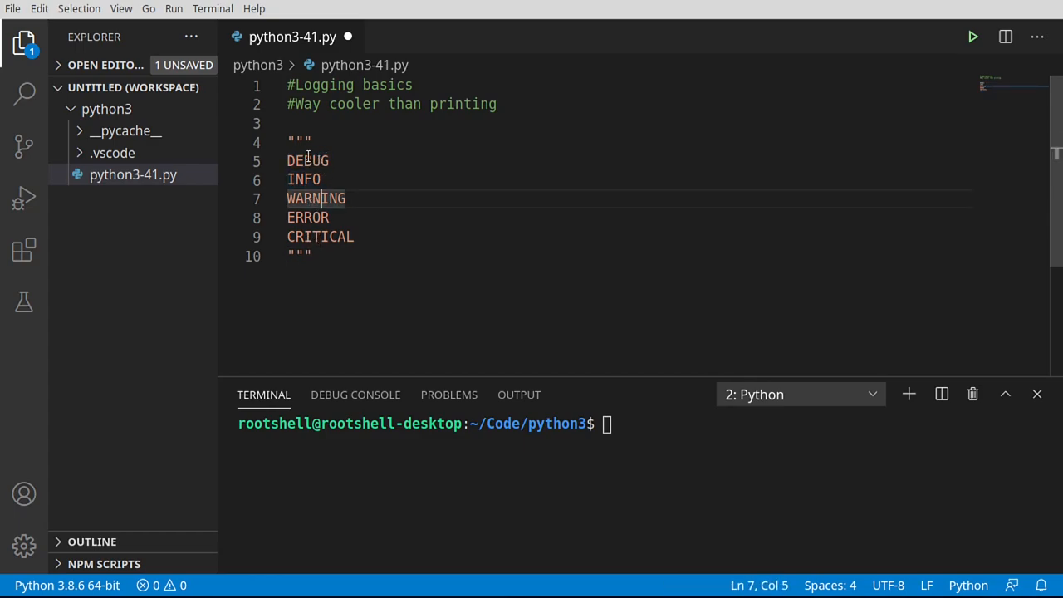
{"action": "double_click", "coordinate": [307, 160]}
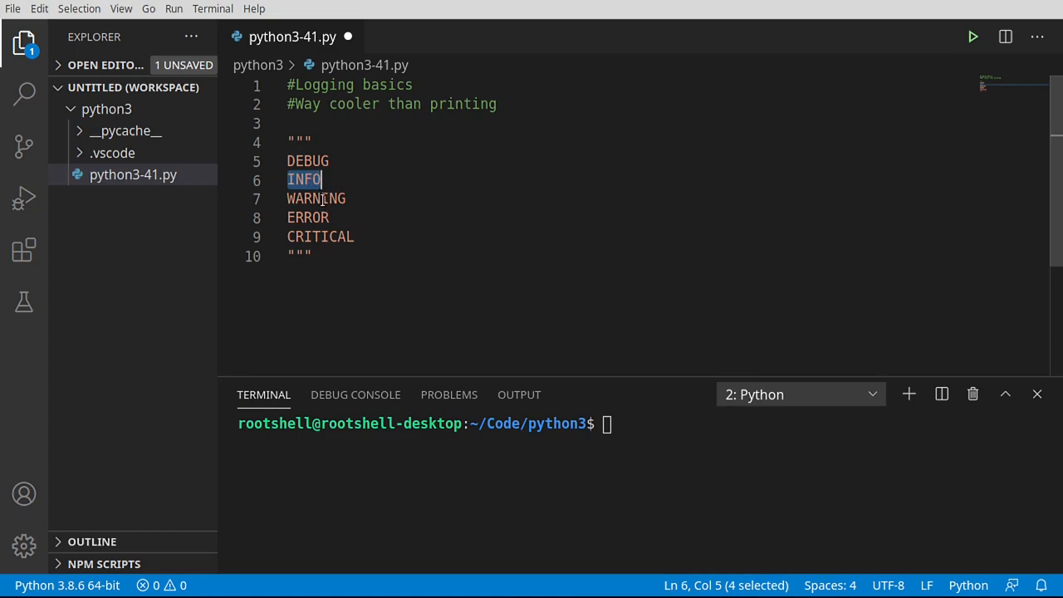
{"action": "double_click", "coordinate": [316, 200]}
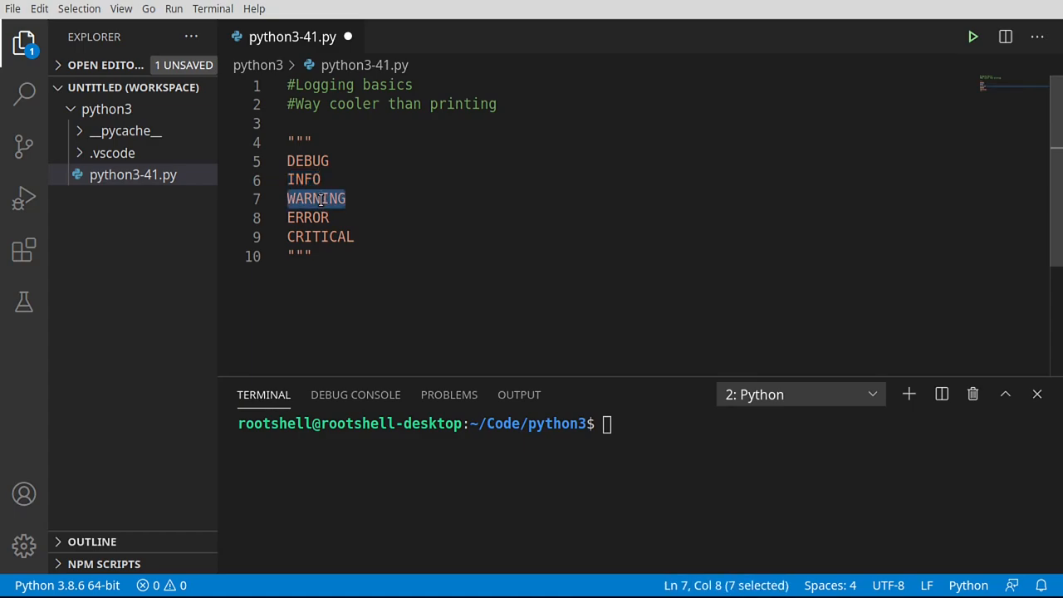
{"action": "mouse_move", "coordinate": [316, 218]}
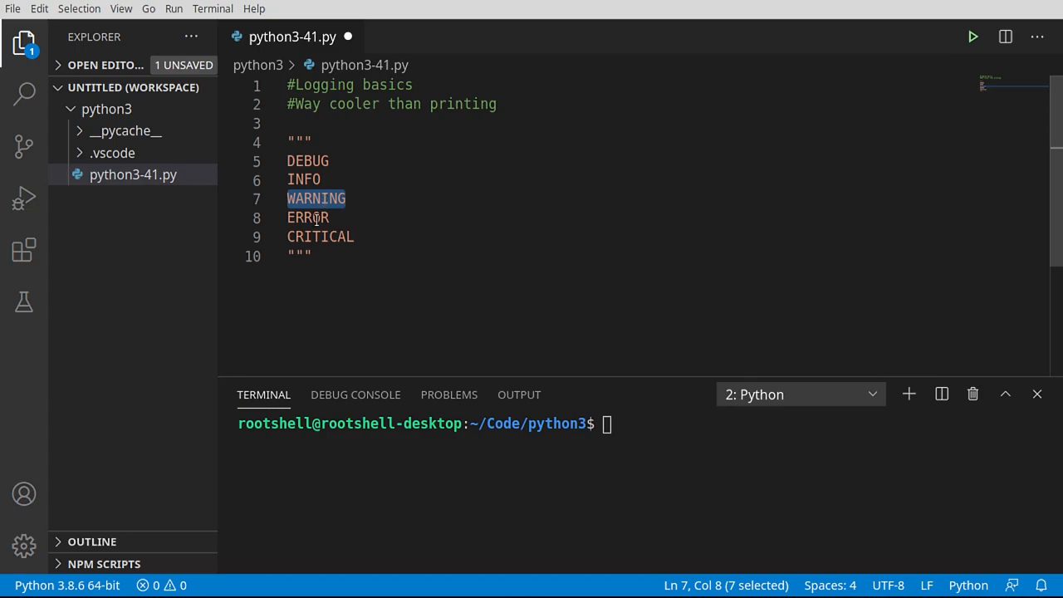
{"action": "double_click", "coordinate": [307, 216]}
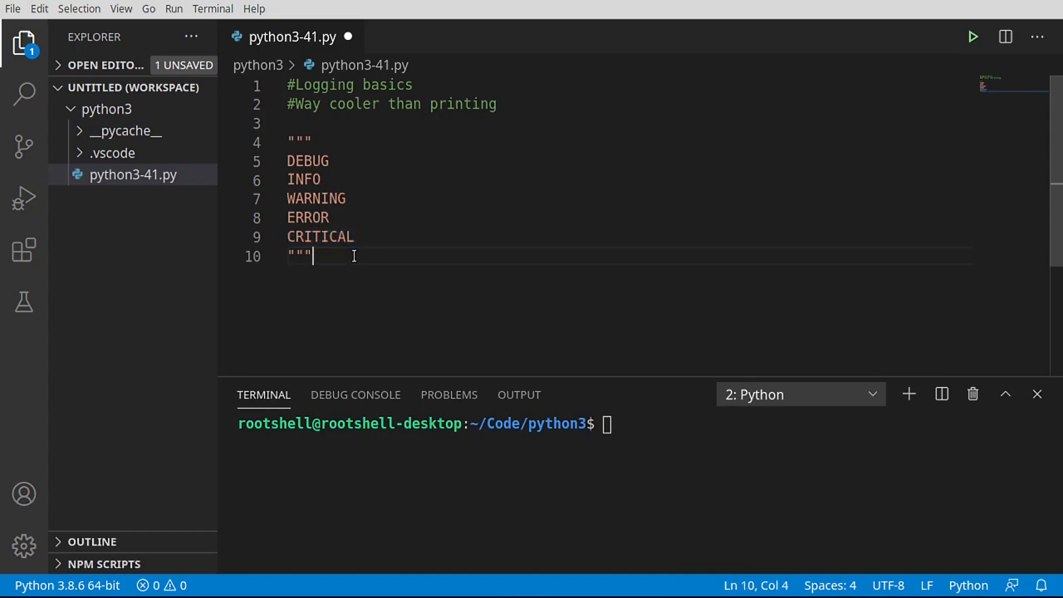
Add an 'import logging' line below the level list.
{"action": "key", "text": "enter"}
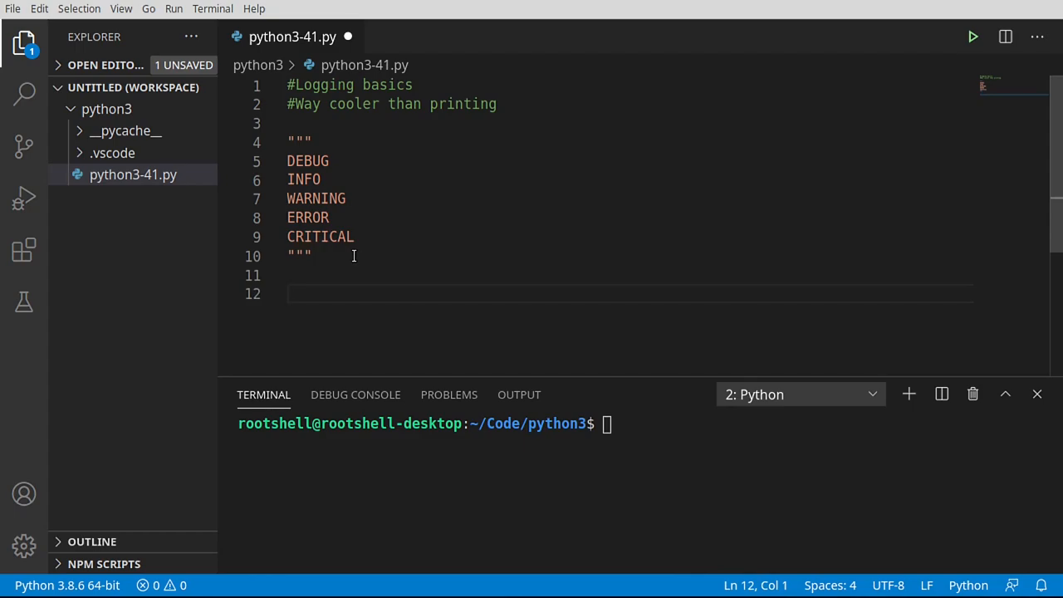
{"action": "type", "text": "import log"}
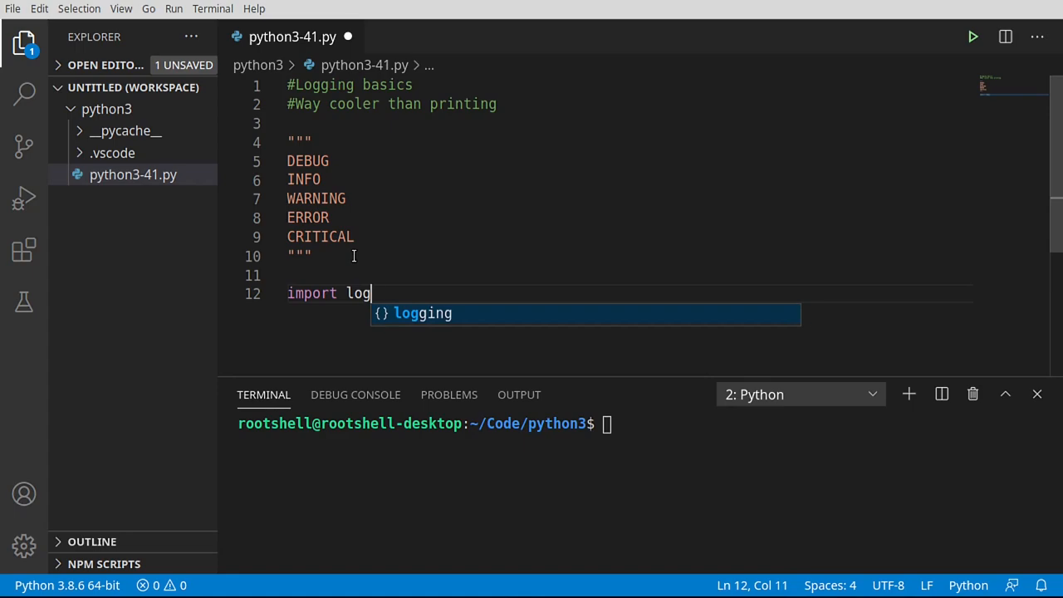
{"action": "key", "text": "Enter"}
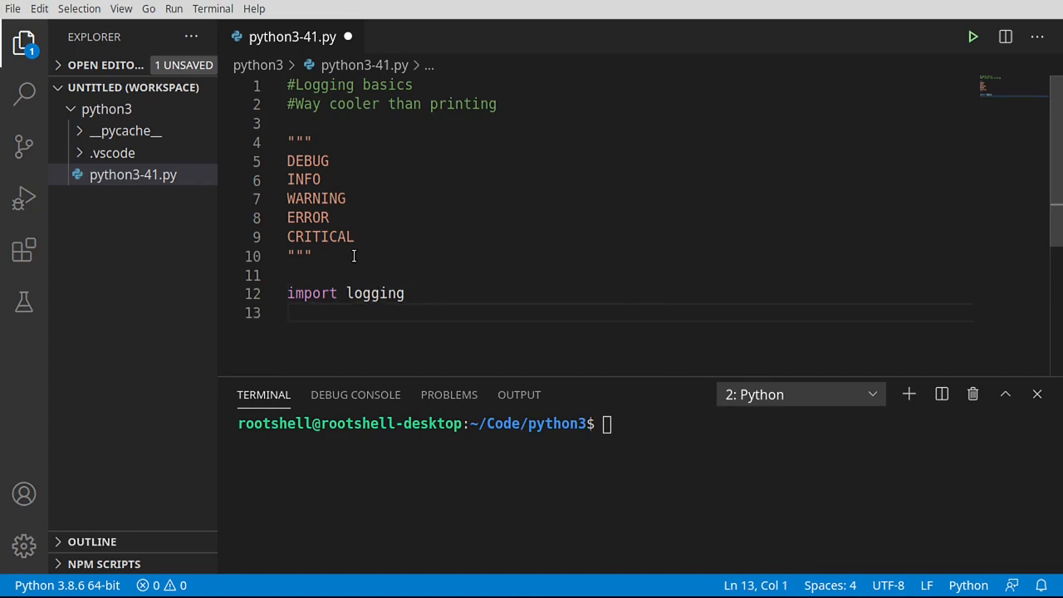
Add 'from logging import root', inspect root, then comment the line out.
{"action": "type", "text": "from"}
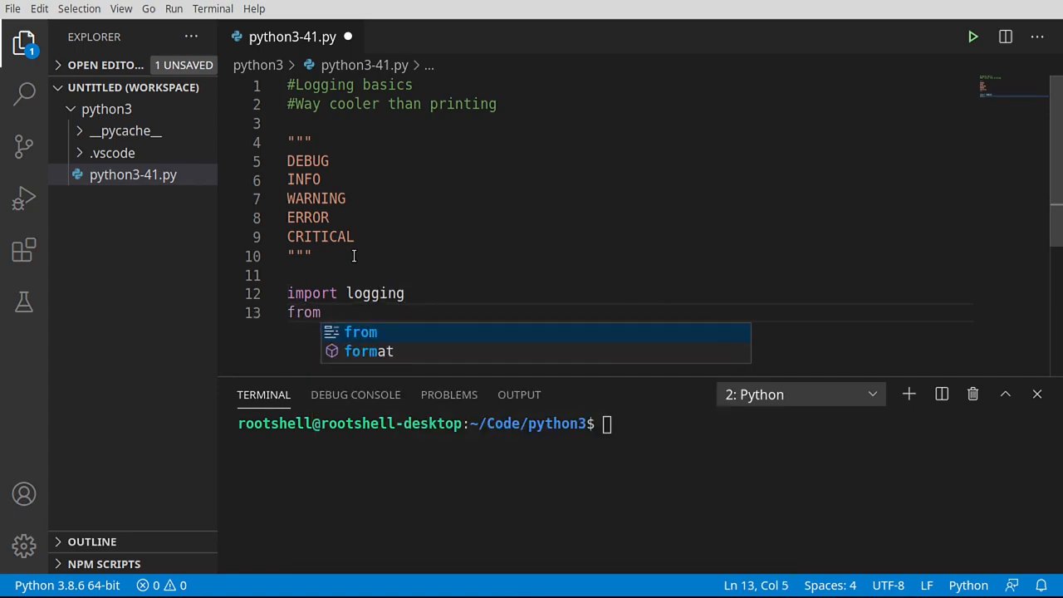
{"action": "type", "text": "logging import"}
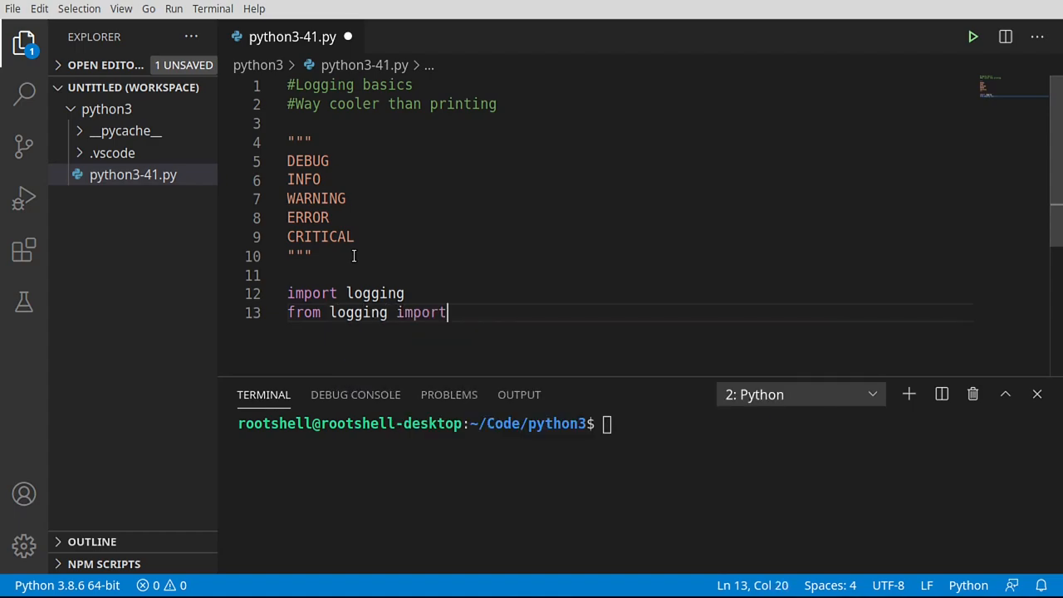
{"action": "type", "text": "root"}
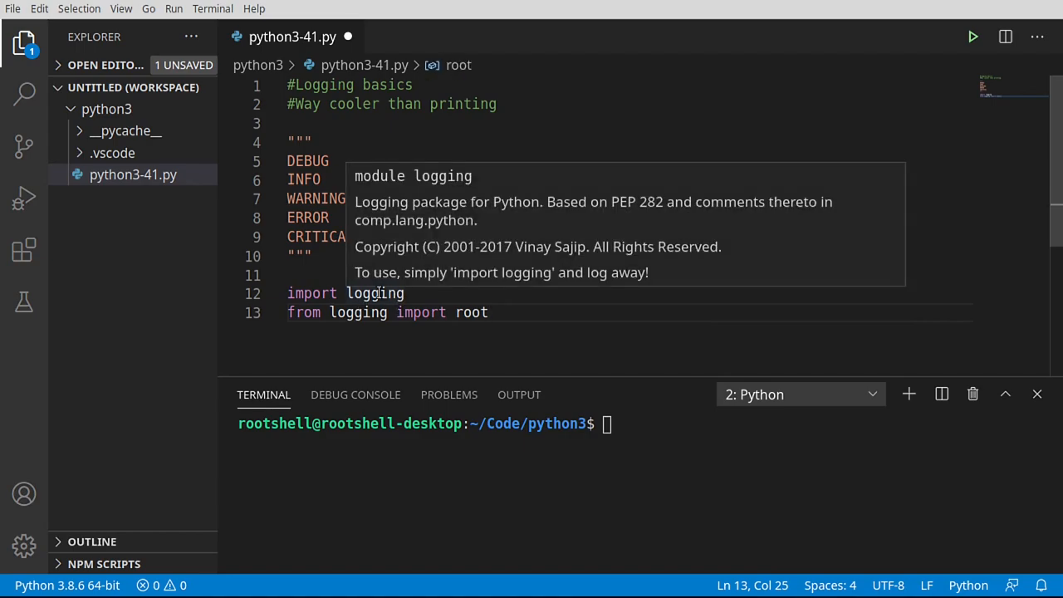
{"action": "double_click", "coordinate": [472, 313]}
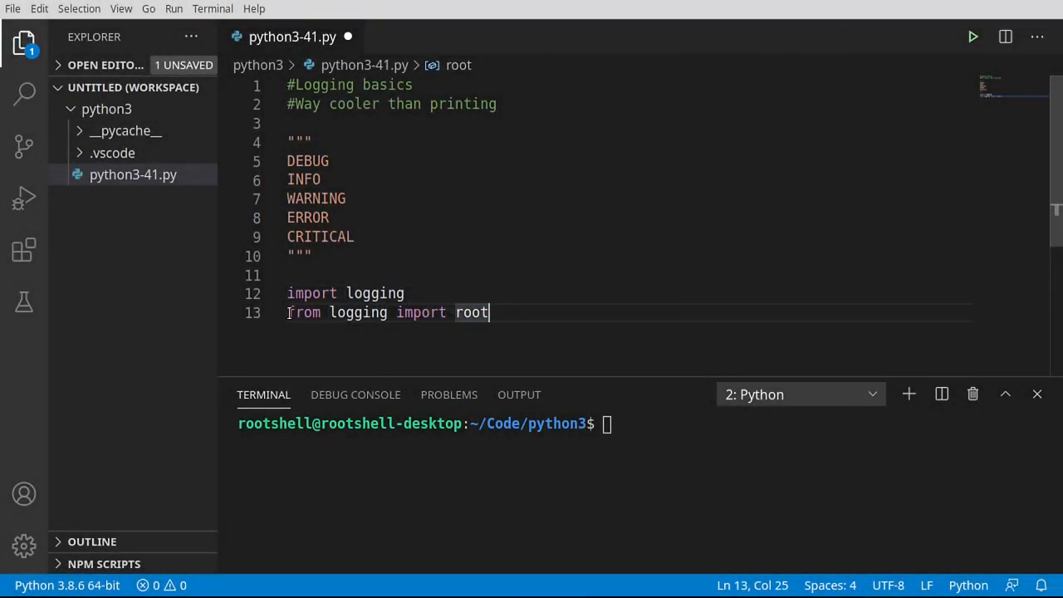
{"action": "key", "text": "ctrl+/"}
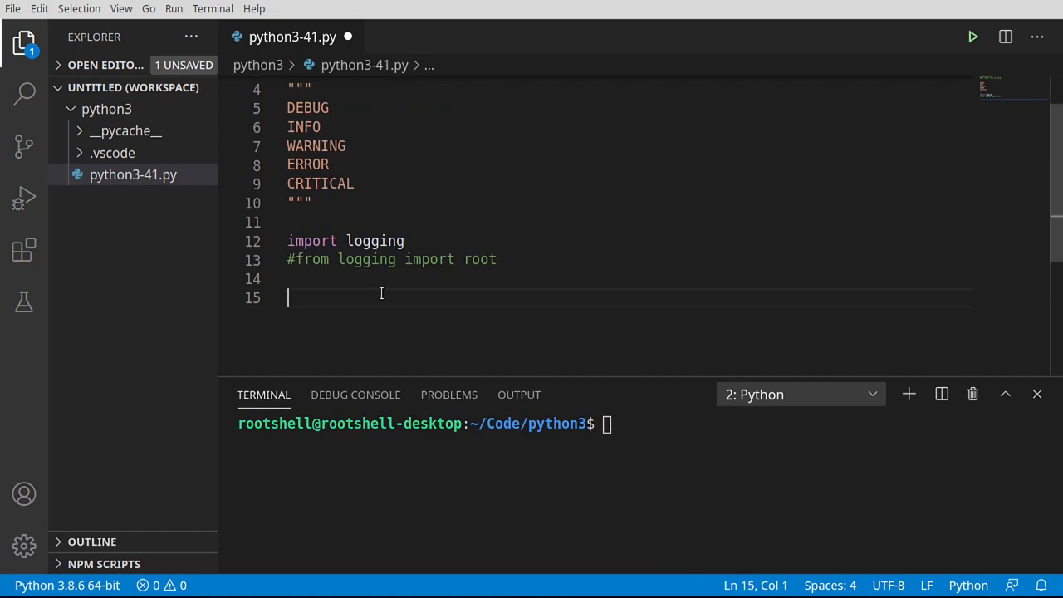
Add a '#Basic logging' comment and highlight the note about levels not shown by default.
{"action": "type", "text": "#Basic logging"}
{"action": "type", "text": "#Notice they do not all get displayed by default"}
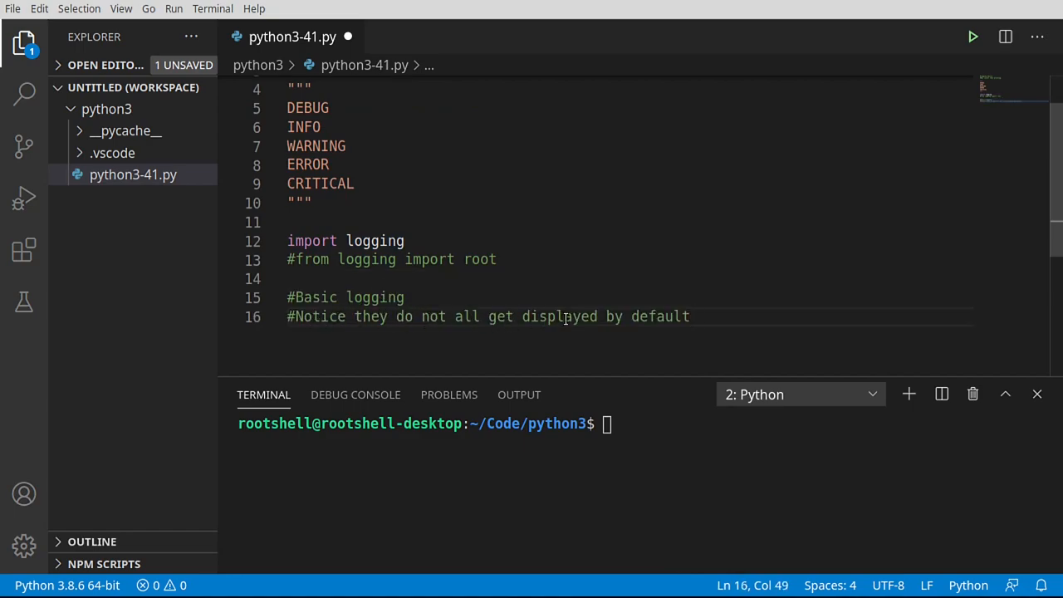
{"action": "left_click_drag", "start_coordinate": [306, 316], "coordinate": [689, 316]}
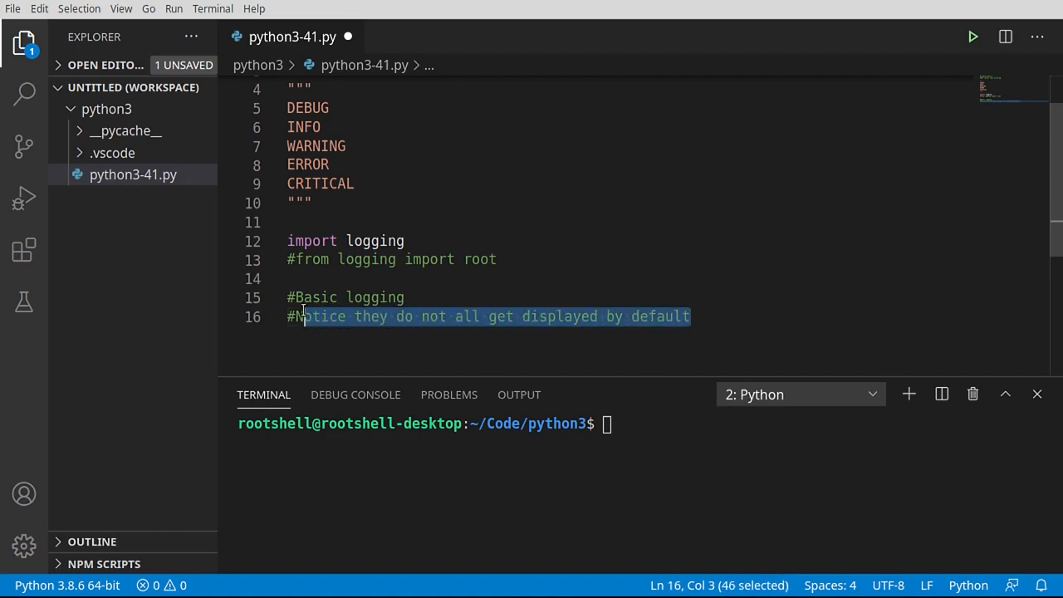
{"action": "key", "text": "Enter"}
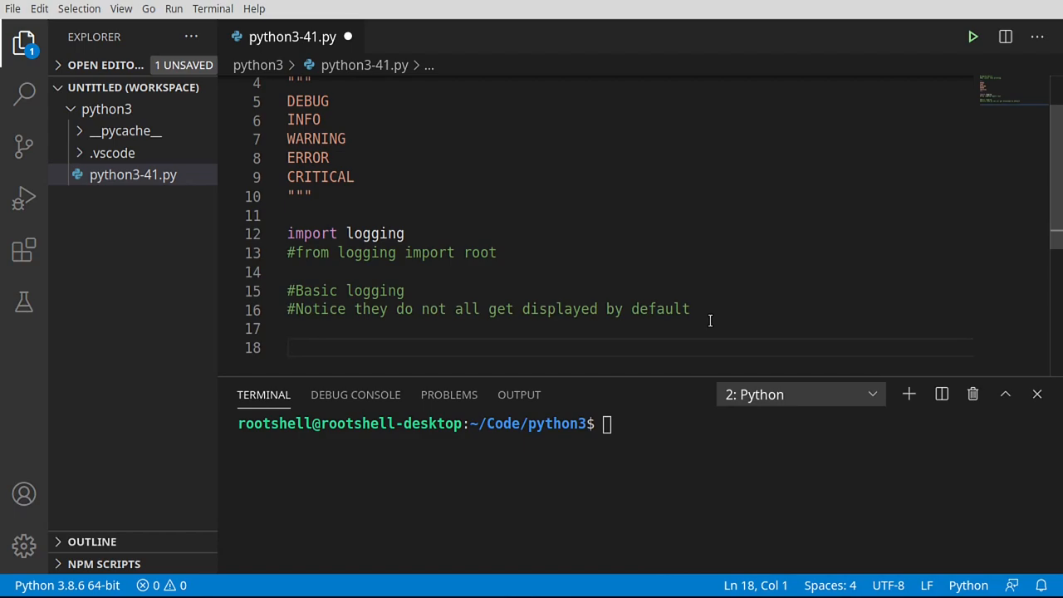
Define test() with a print('-'*20) separator line.
{"action": "type", "text": "def t"}
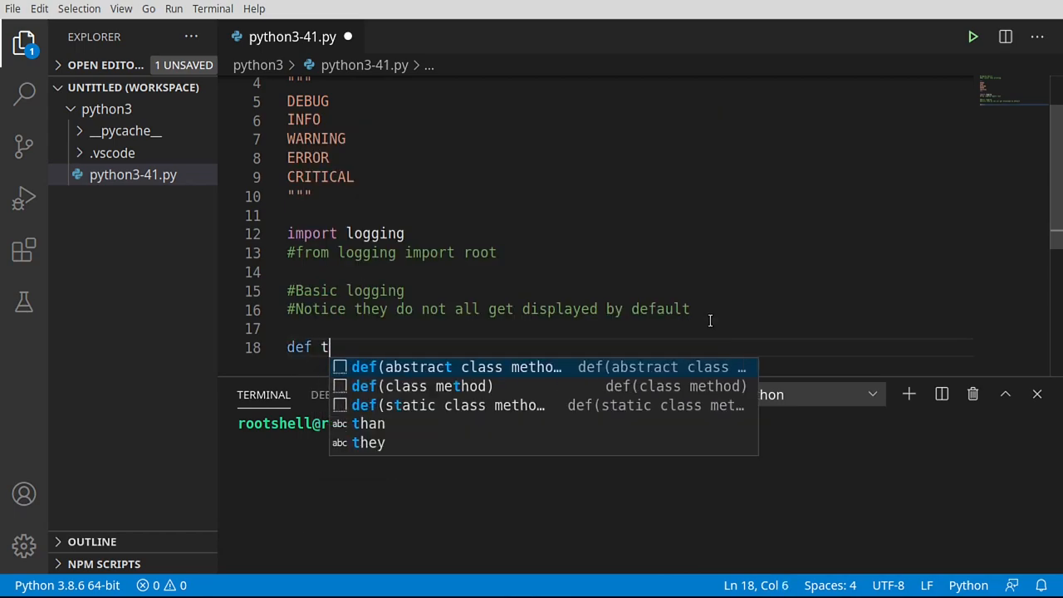
{"action": "type", "text": "est():"}
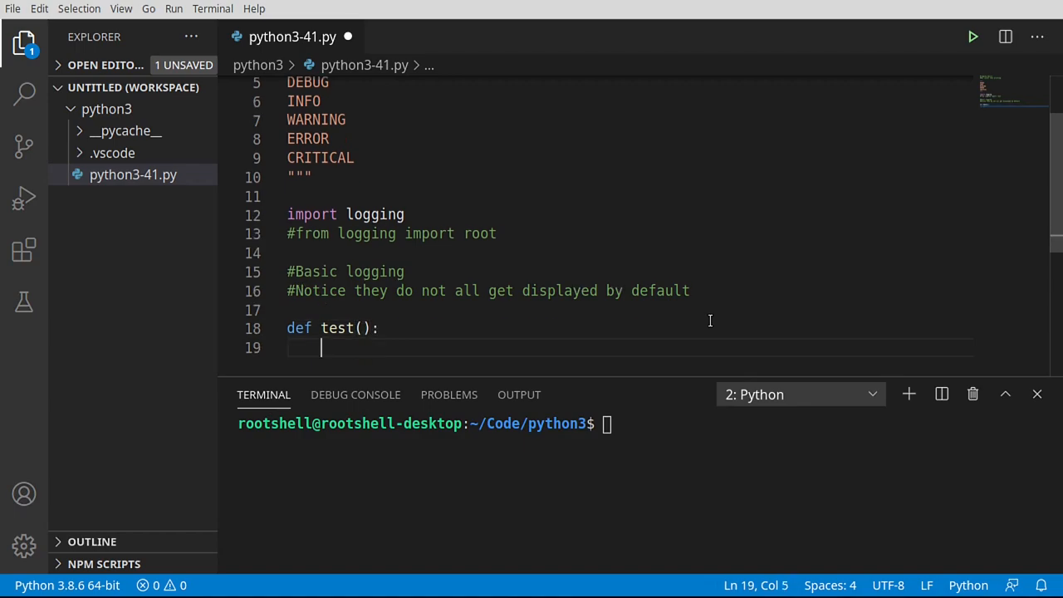
{"action": "type", "text": "print('"}
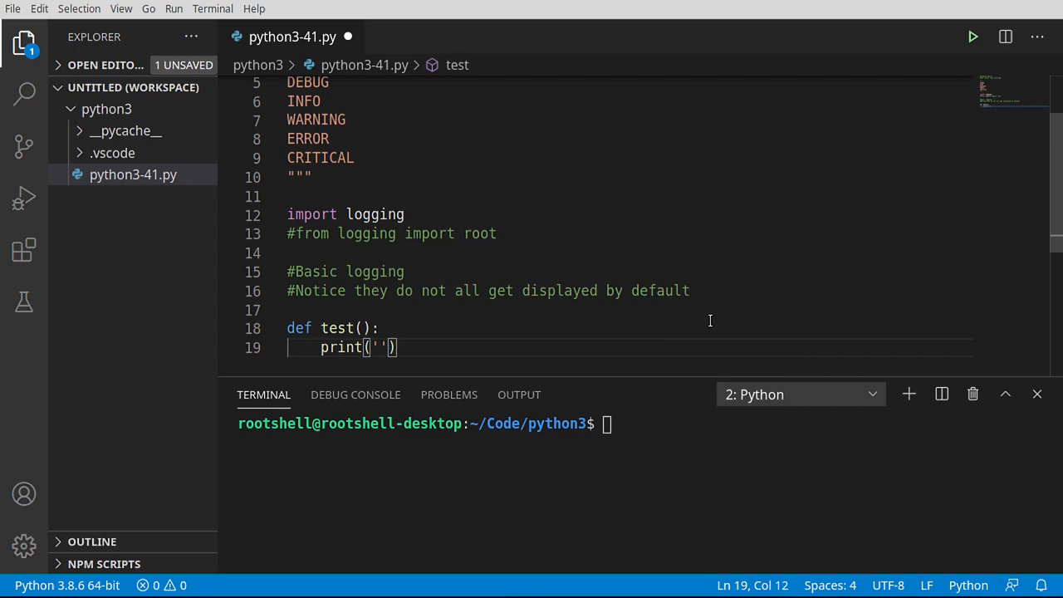
{"action": "type", "text": "-"}
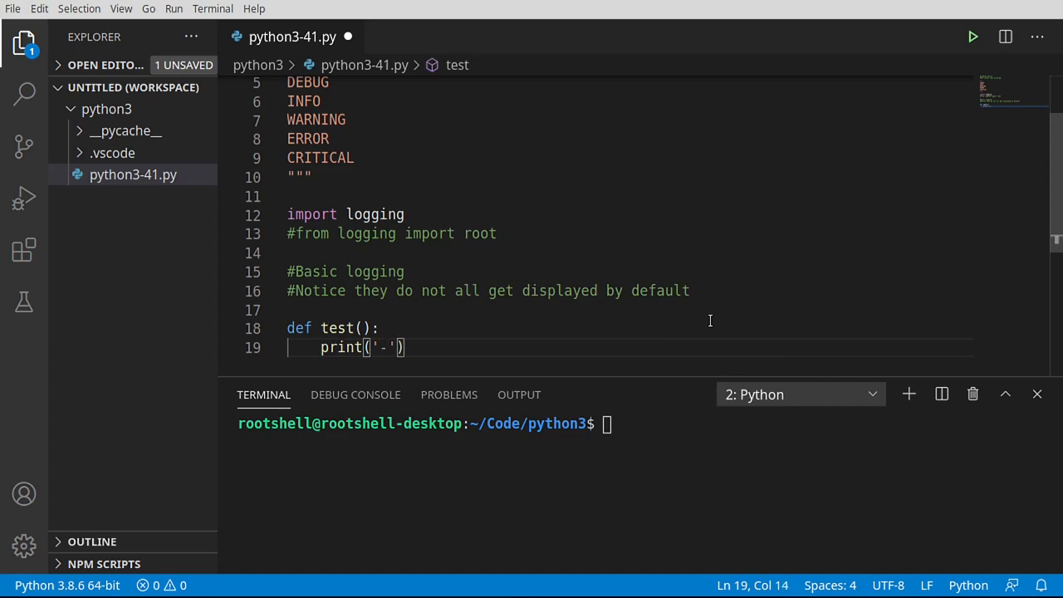
{"action": "type", "text": "*20"}
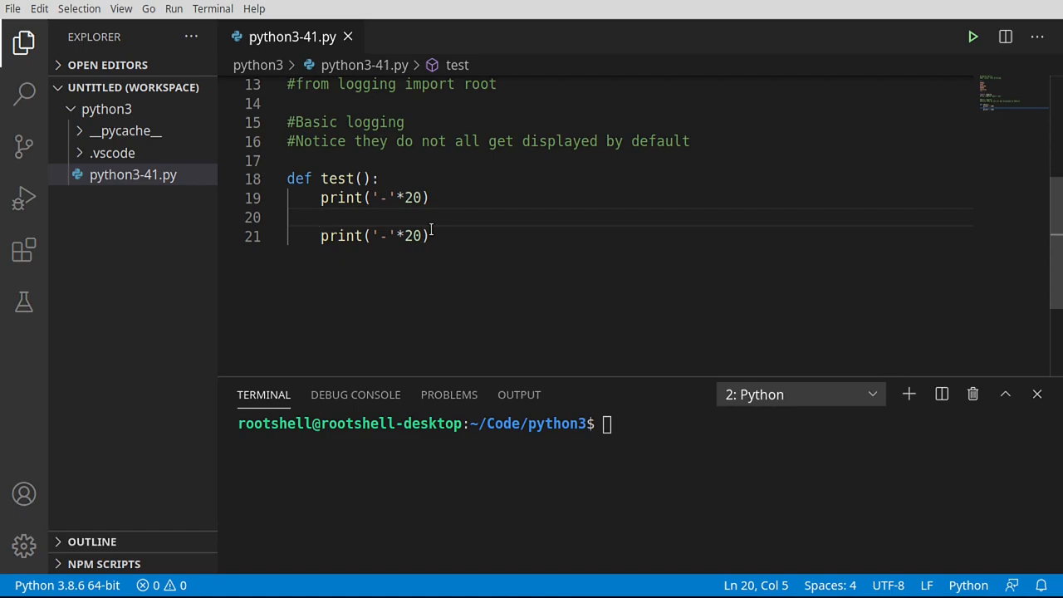
Add logging.debug('debug message here') inside test().
{"action": "type", "text": "logging.debug("}
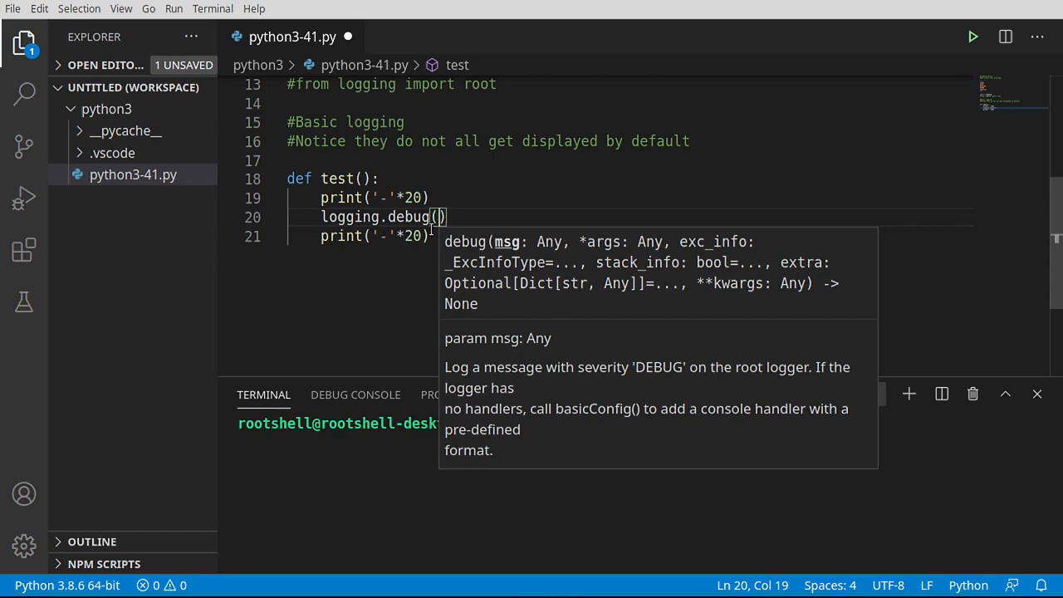
{"action": "mouse_move", "coordinate": [580, 317]}
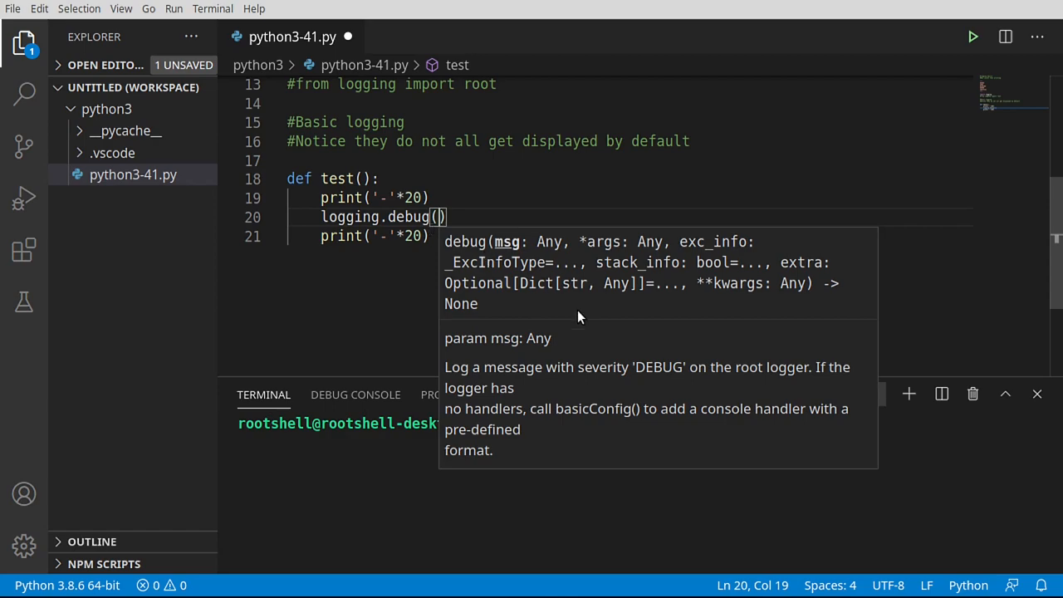
{"action": "mouse_move", "coordinate": [779, 369]}
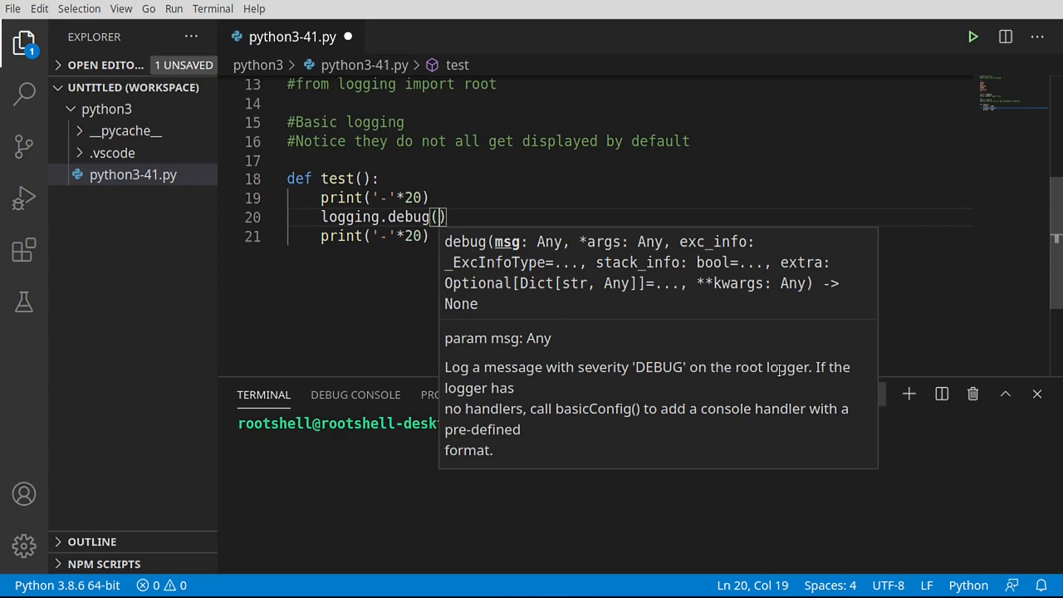
{"action": "mouse_move", "coordinate": [478, 129]}
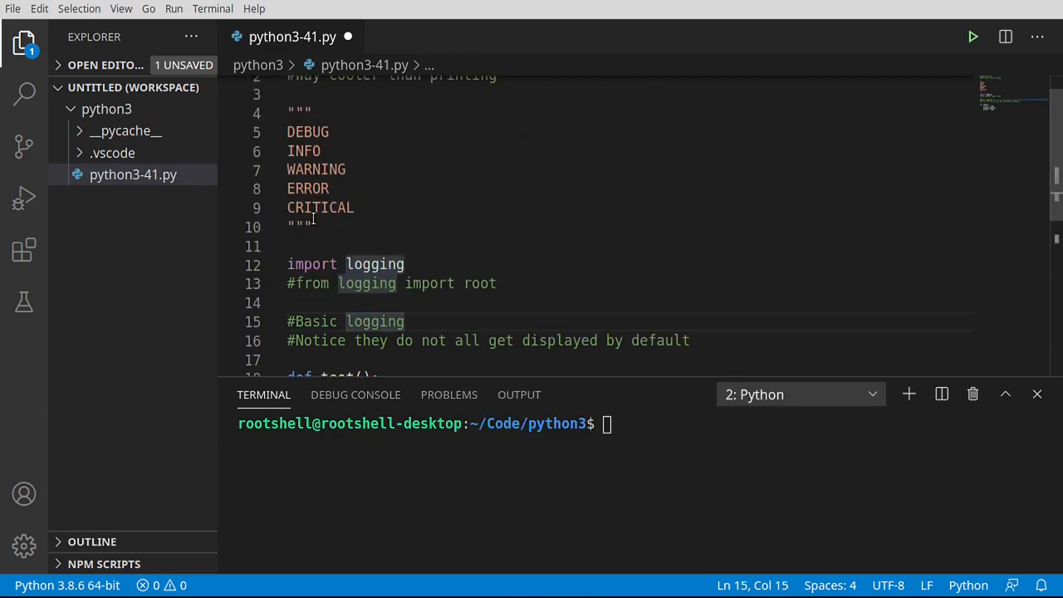
{"action": "double_click", "coordinate": [308, 131]}
{"action": "type", "text": "logging.debug("}
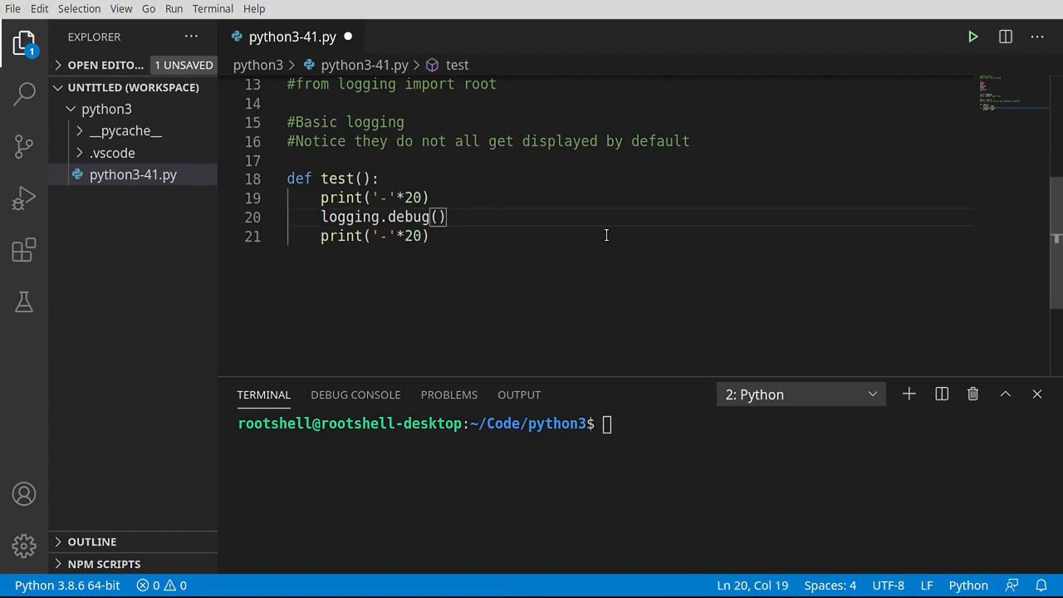
{"action": "type", "text": "''"}
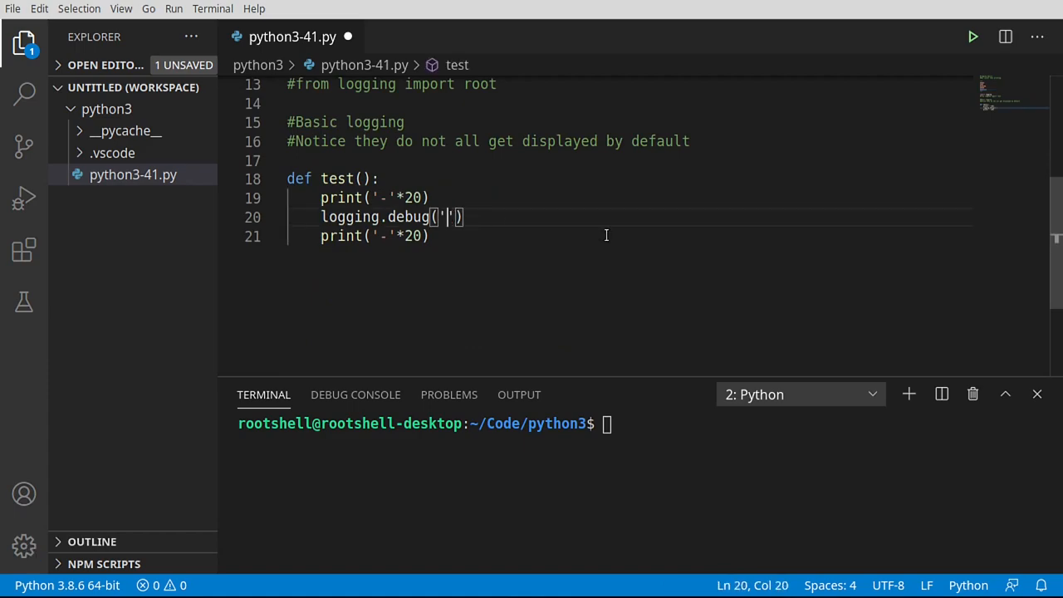
{"action": "type", "text": "debug message here"}
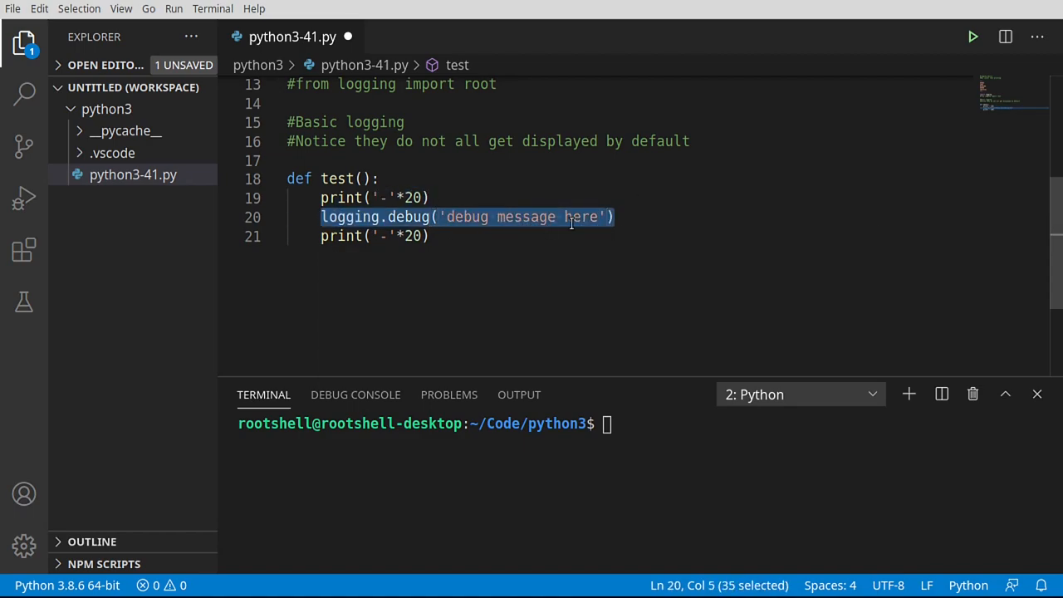
{"action": "key", "text": "Enter"}
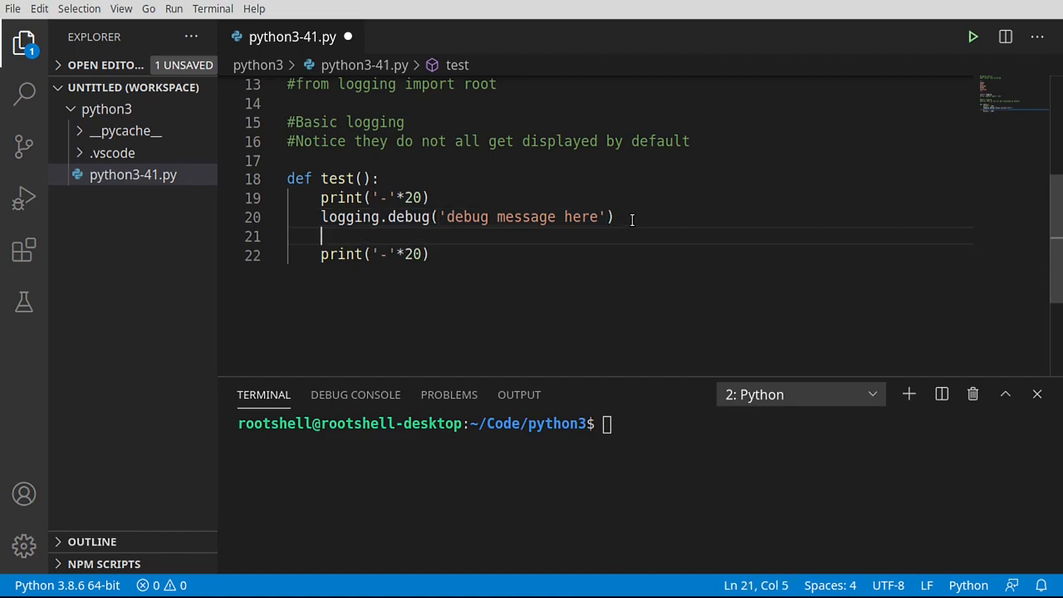
Duplicate the call as logging.info and logging.warning with matching info and warning messages.
{"action": "double_click", "coordinate": [408, 236]}
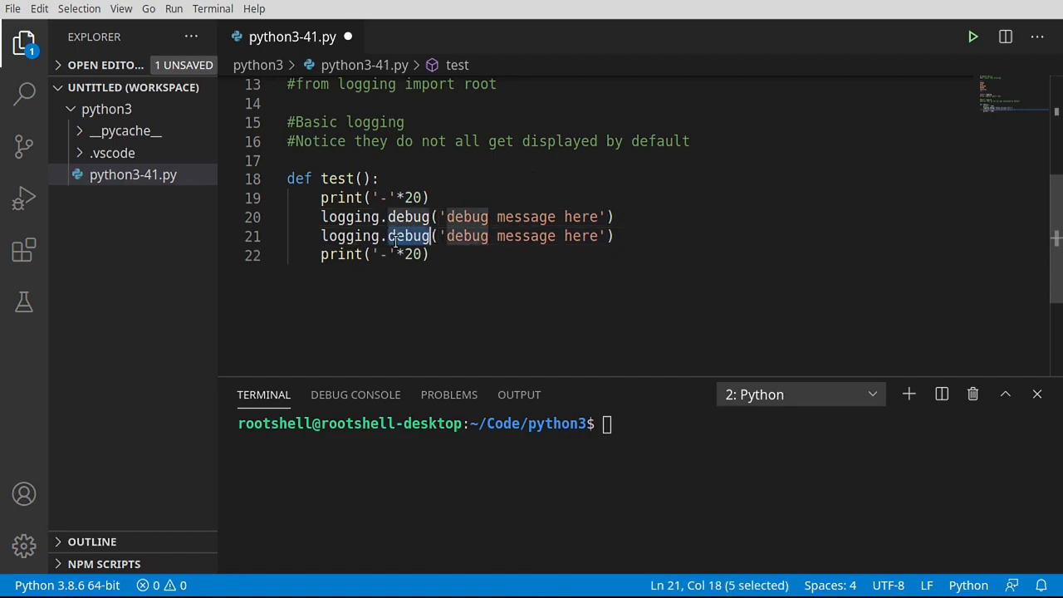
{"action": "type", "text": "info"}
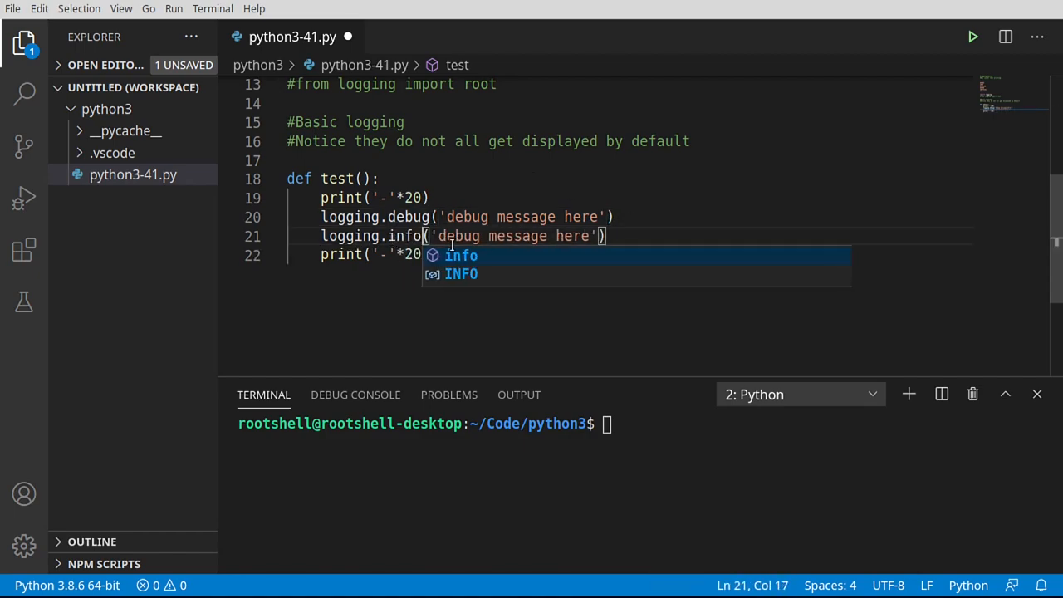
{"action": "type", "text": "info"}
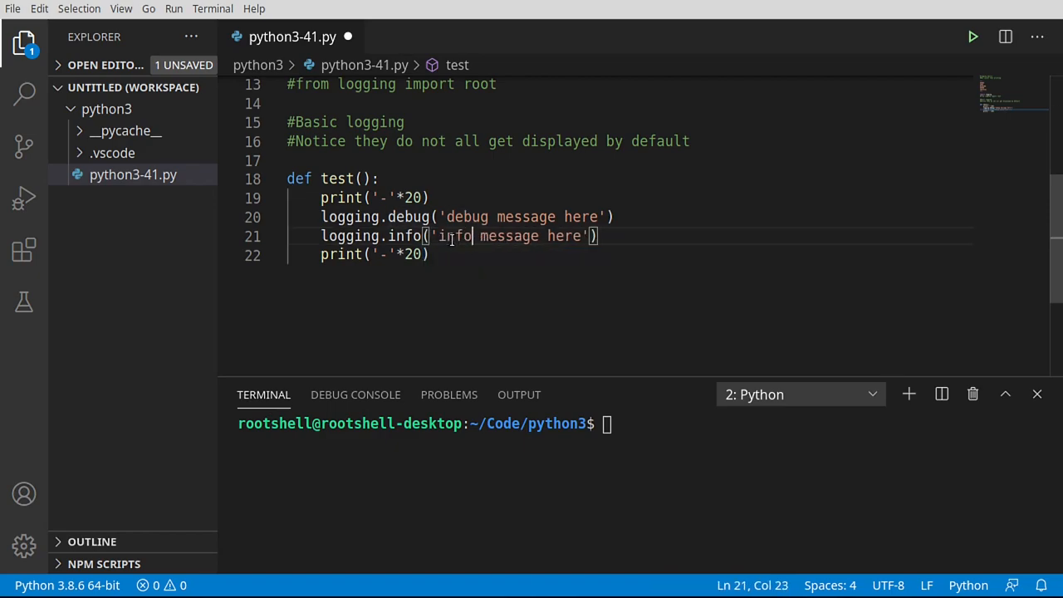
{"action": "type", "text": "logging.debug('debug message here')"}
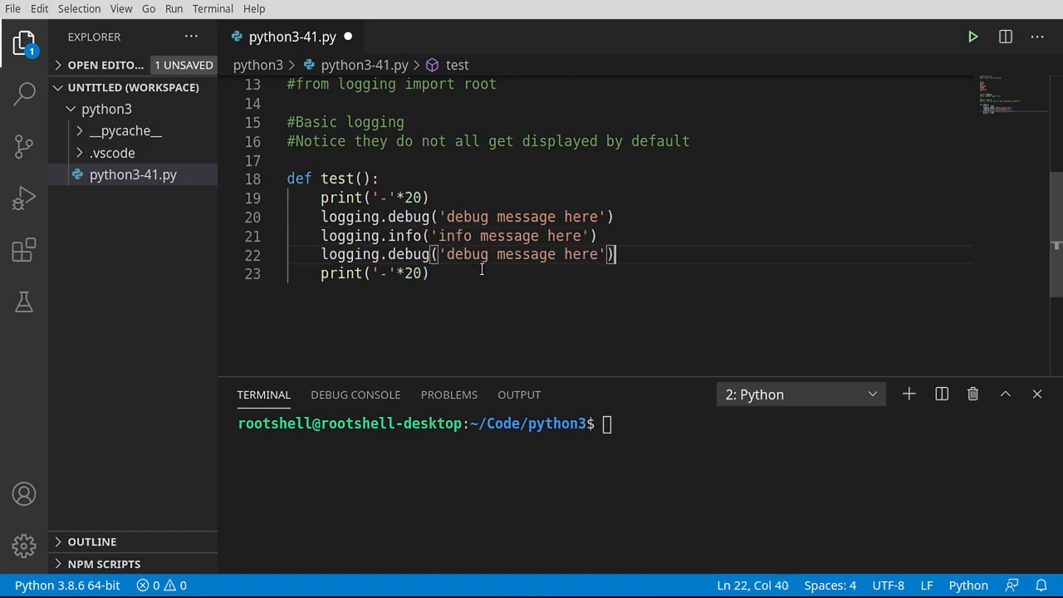
{"action": "double_click", "coordinate": [409, 255]}
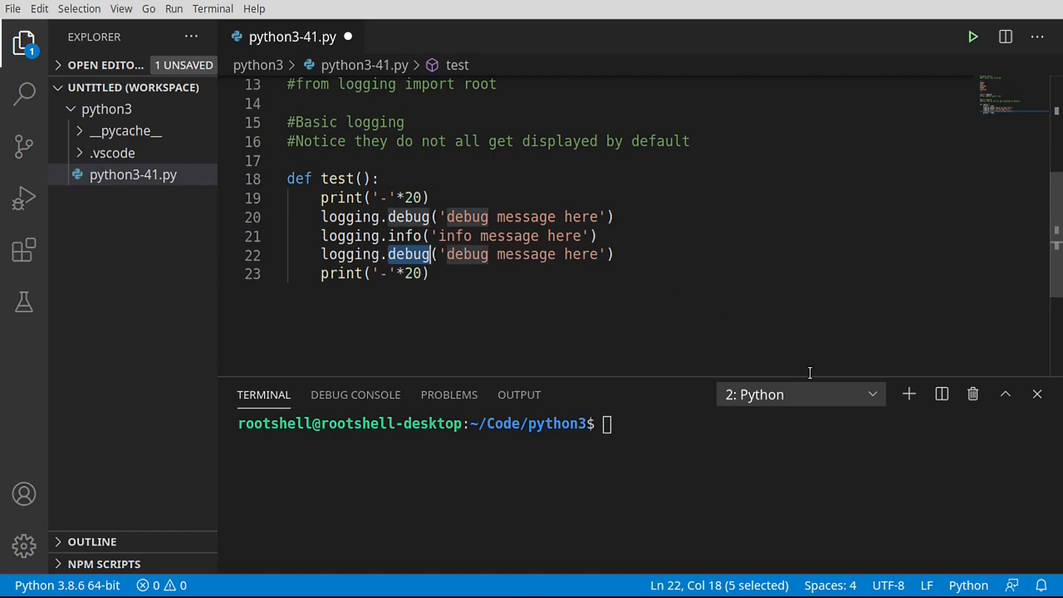
{"action": "mouse_move", "coordinate": [809, 374]}
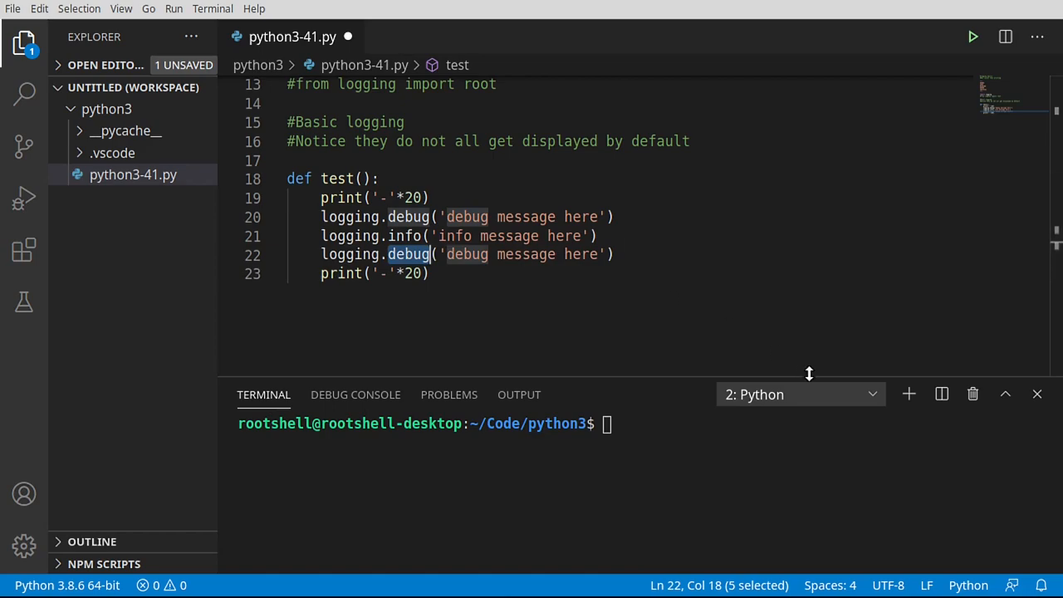
{"action": "type", "text": "warnin"}
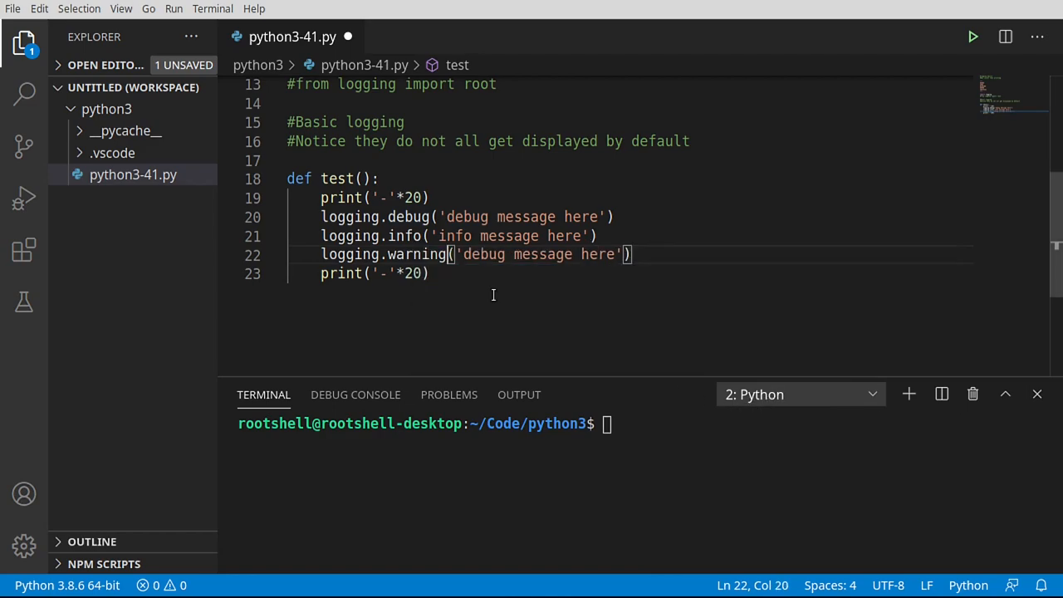
{"action": "double_click", "coordinate": [482, 254]}
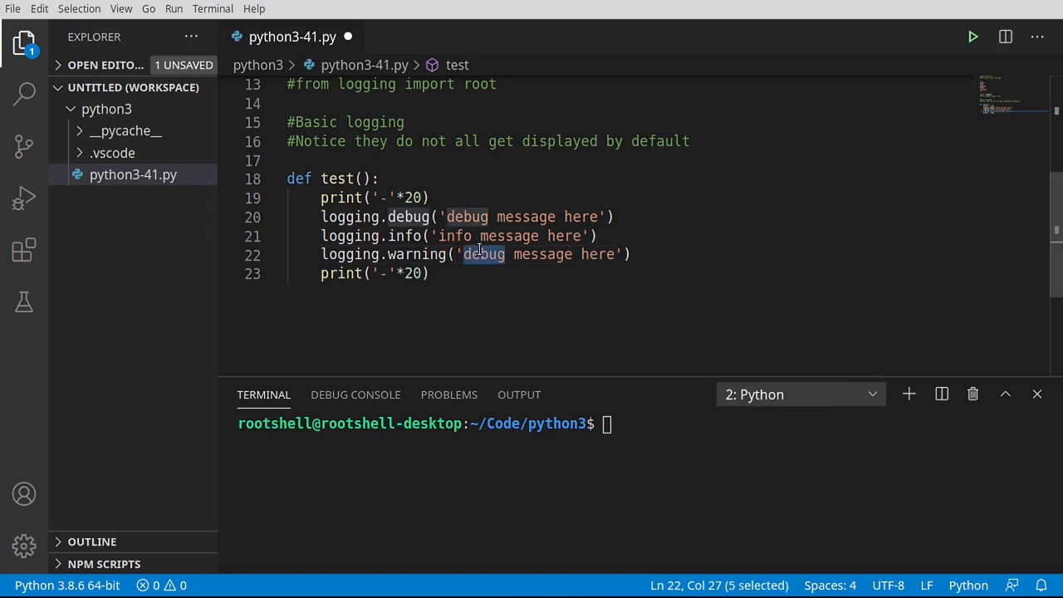
{"action": "type", "text": "warn"}
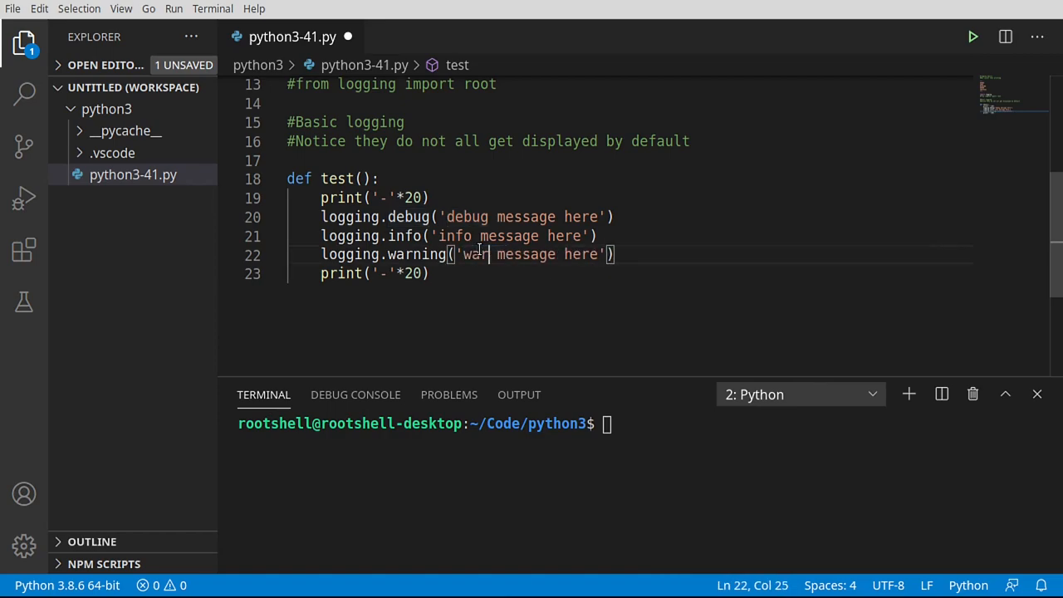
{"action": "type", "text": "n"}
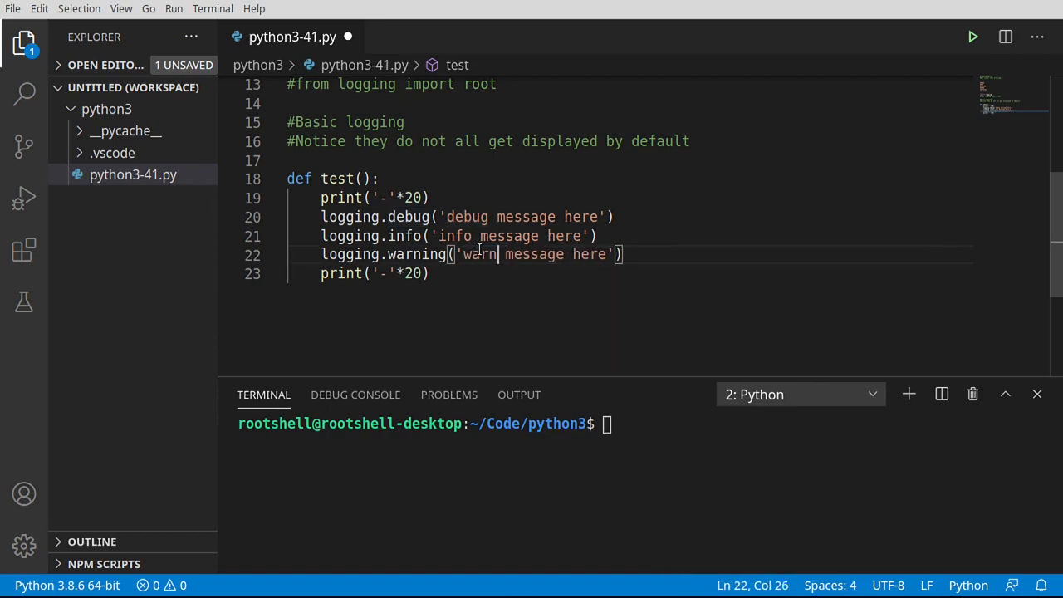
{"action": "type", "text": "ing"}
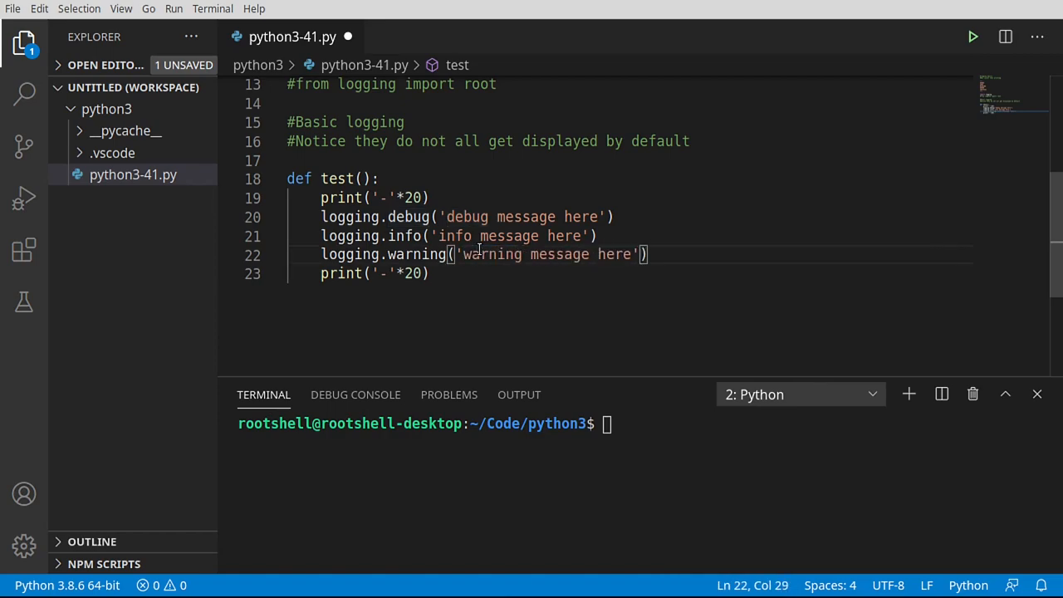
{"action": "key", "text": "Enter"}
{"action": "type", "text": "logging.debug('debug message here')"}
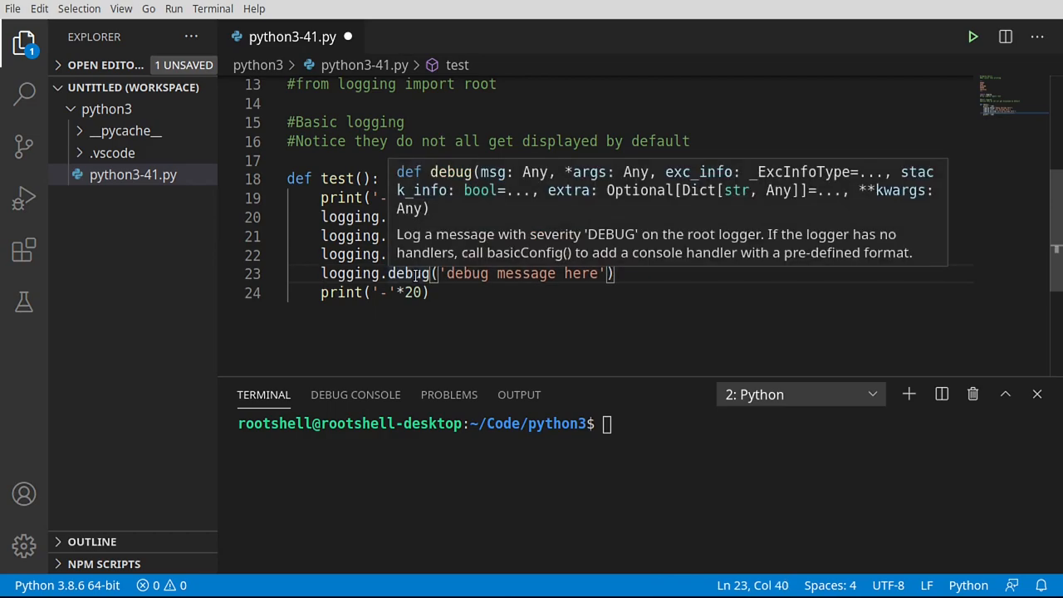
Rename the fourth call to logging.error('error message here') and add a blank line after it.
{"action": "double_click", "coordinate": [408, 273]}
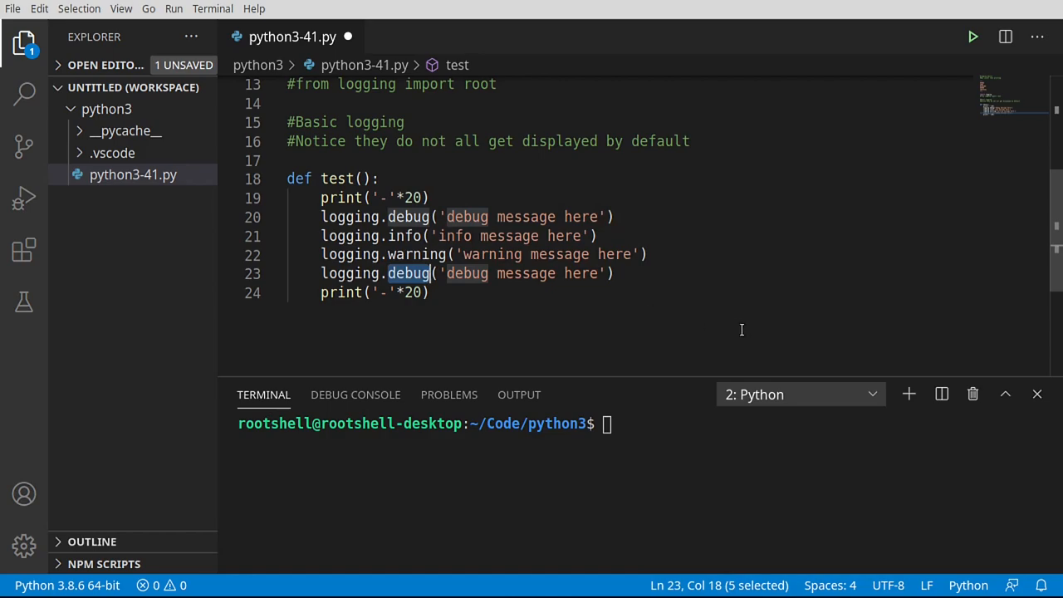
{"action": "type", "text": "e"}
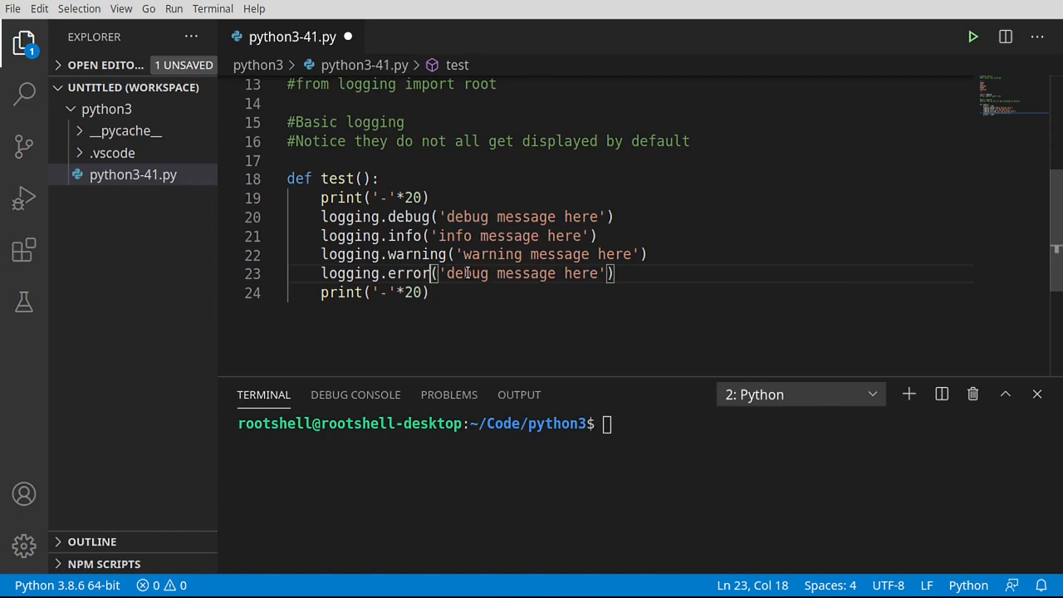
{"action": "type", "text": "error"}
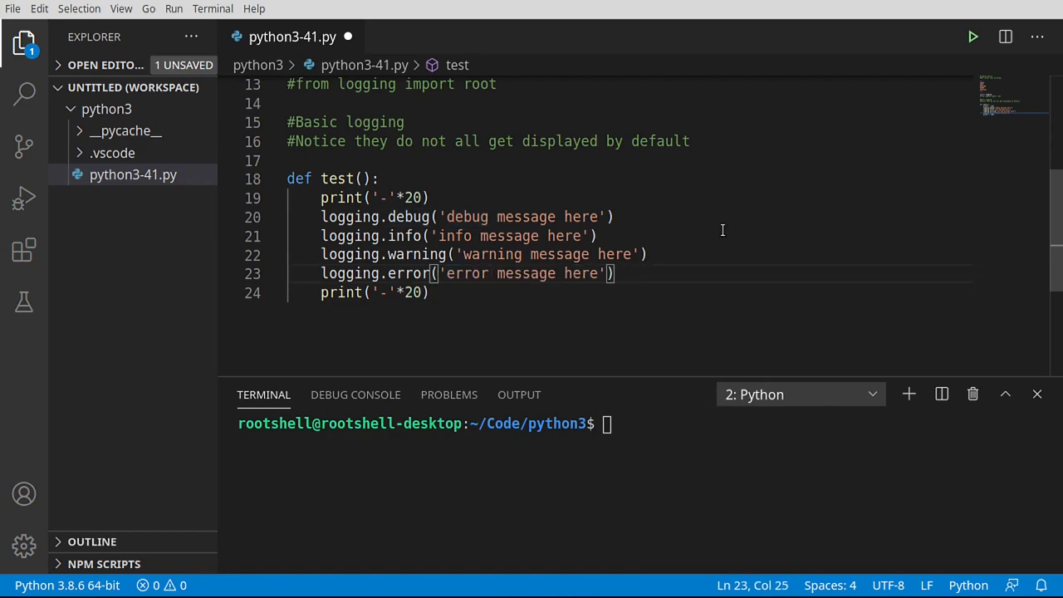
{"action": "key", "text": "Enter"}
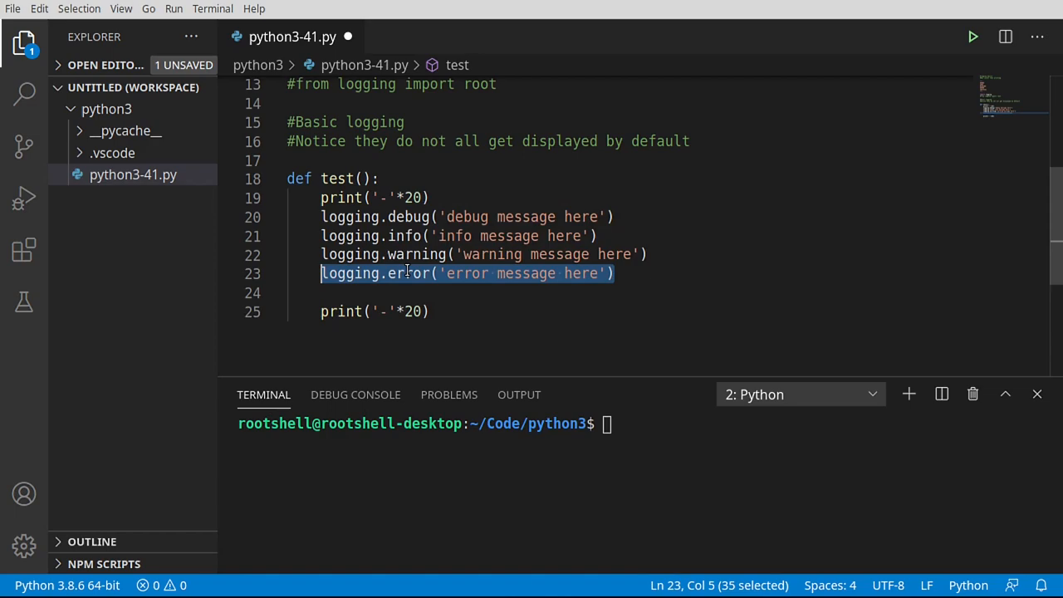
{"action": "mouse_move", "coordinate": [402, 273]}
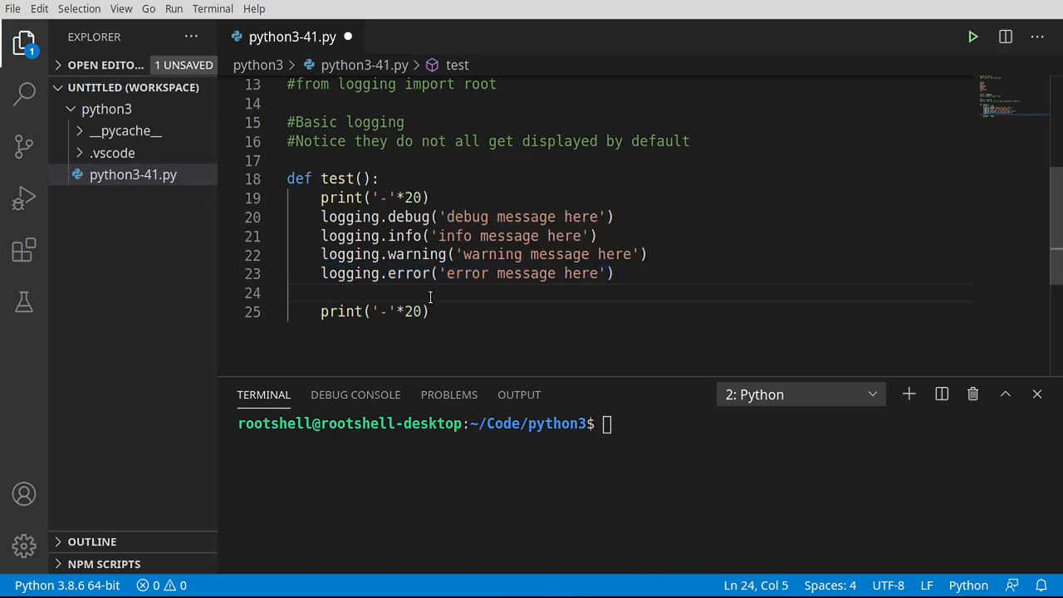
Rename the fifth call to logging.critical('critical message here') and move below the function.
{"action": "double_click", "coordinate": [409, 293]}
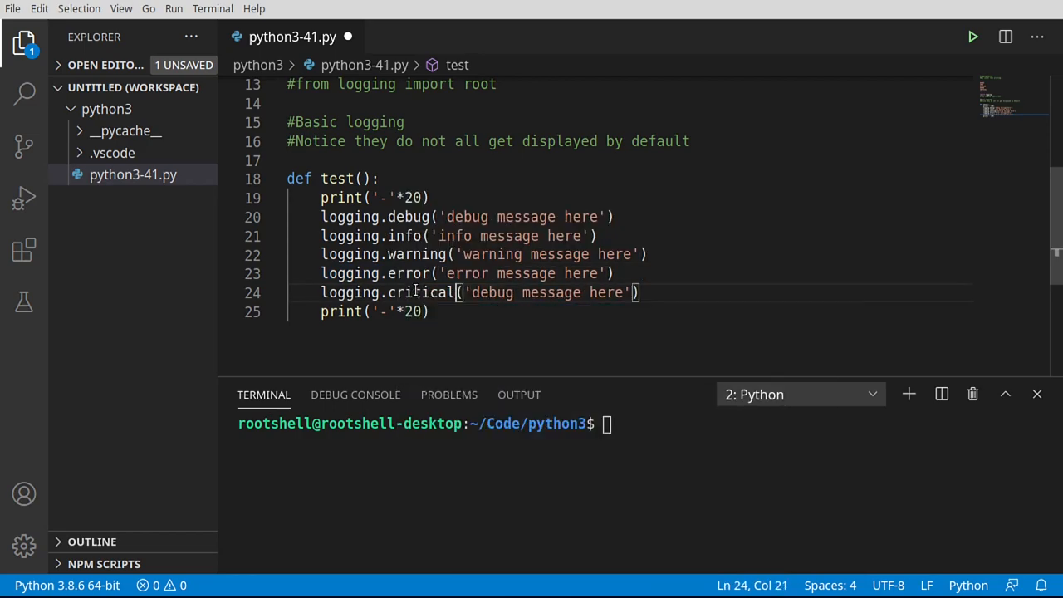
{"action": "double_click", "coordinate": [492, 292]}
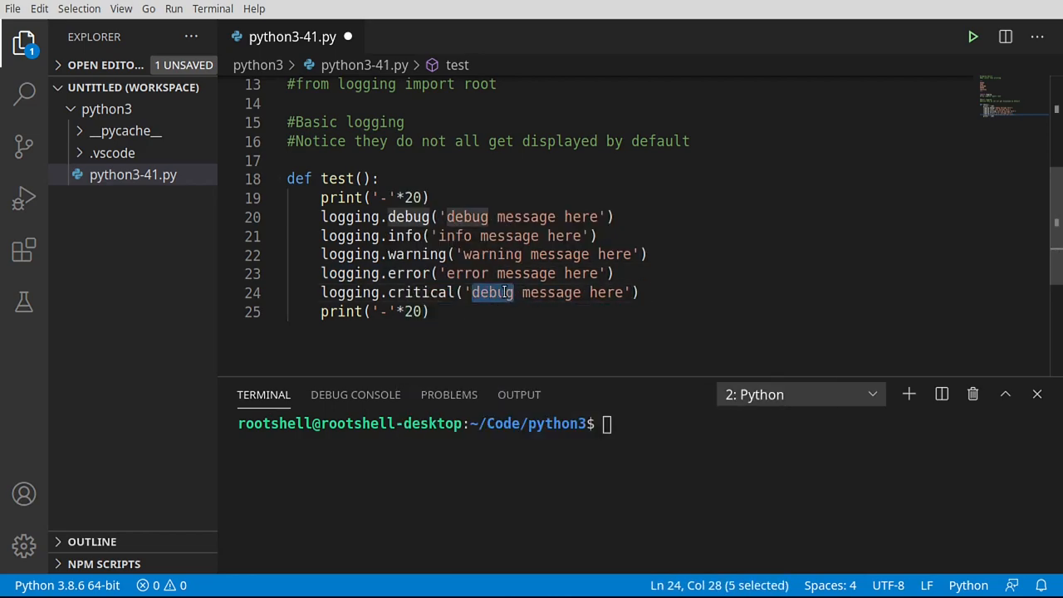
{"action": "type", "text": "crit"}
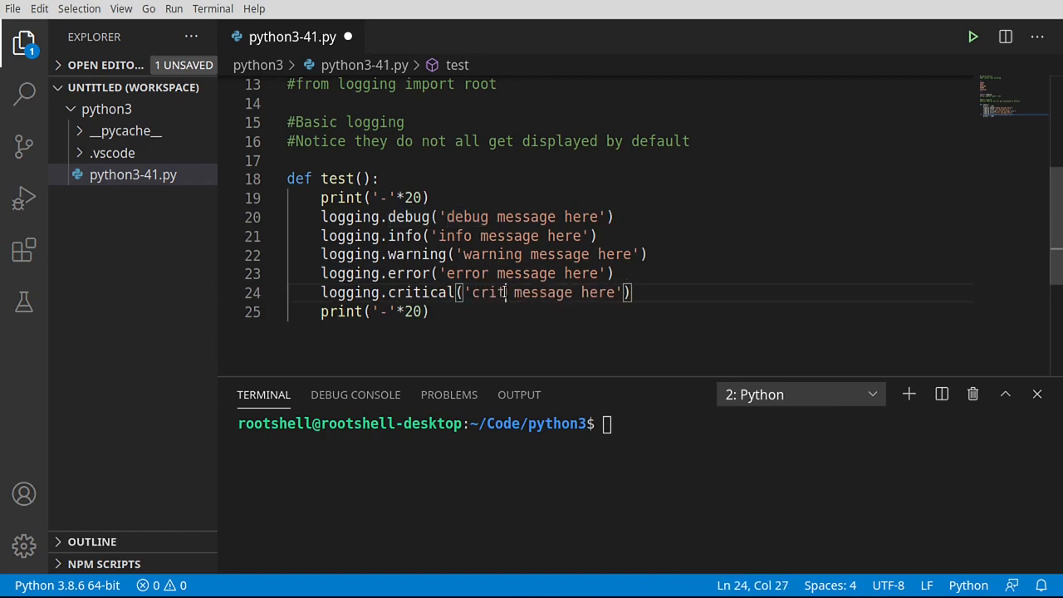
{"action": "type", "text": "ical"}
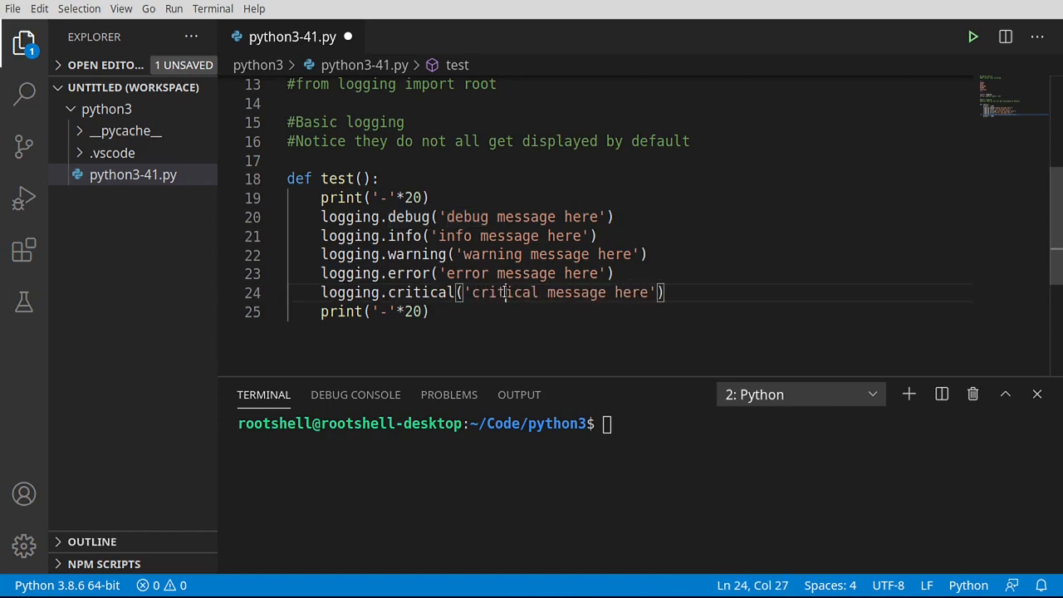
{"action": "double_click", "coordinate": [505, 292]}
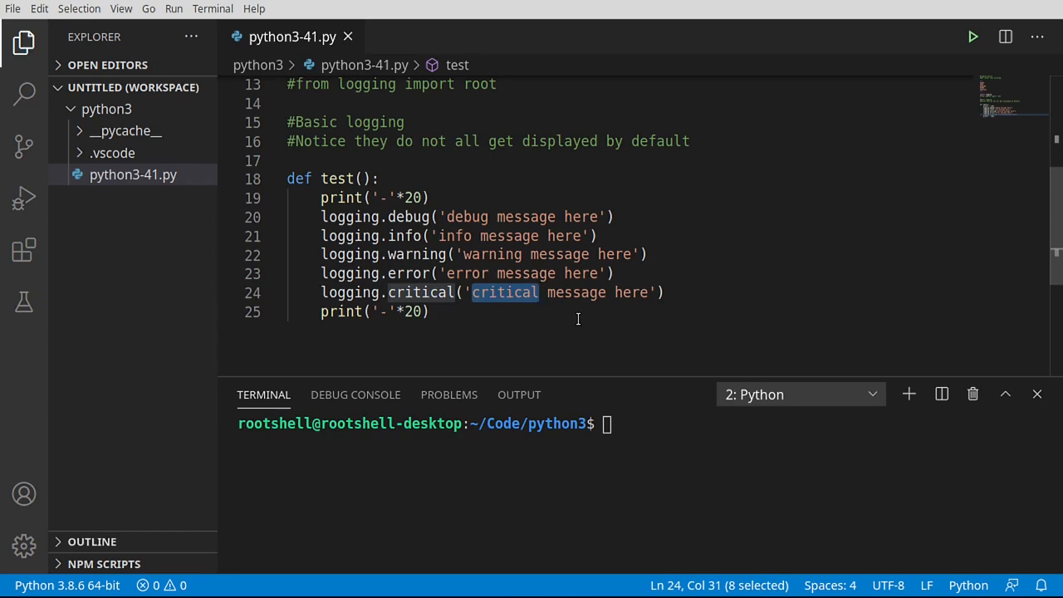
{"action": "mouse_move", "coordinate": [442, 332]}
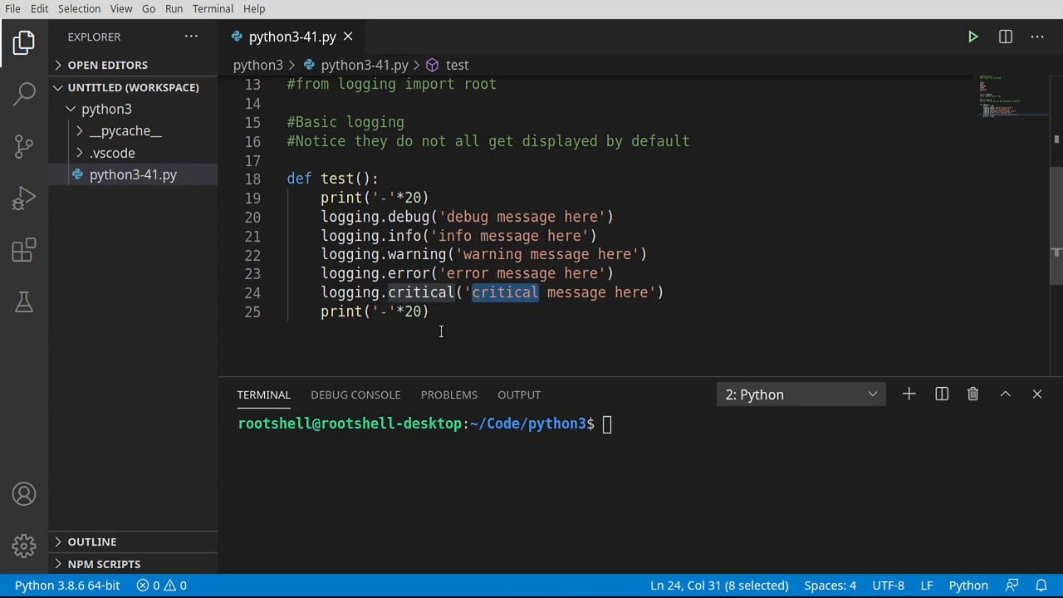
{"action": "left_click", "coordinate": [664, 293]}
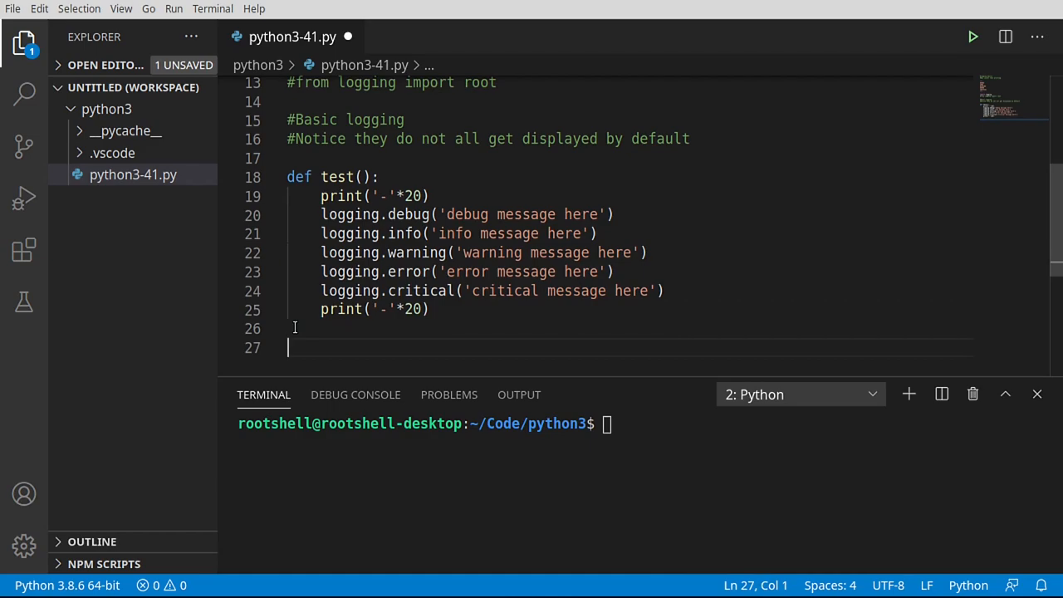
Call test() at the end, run the script, and highlight the debug and info lines that did not print.
{"action": "type", "text": "test()"}
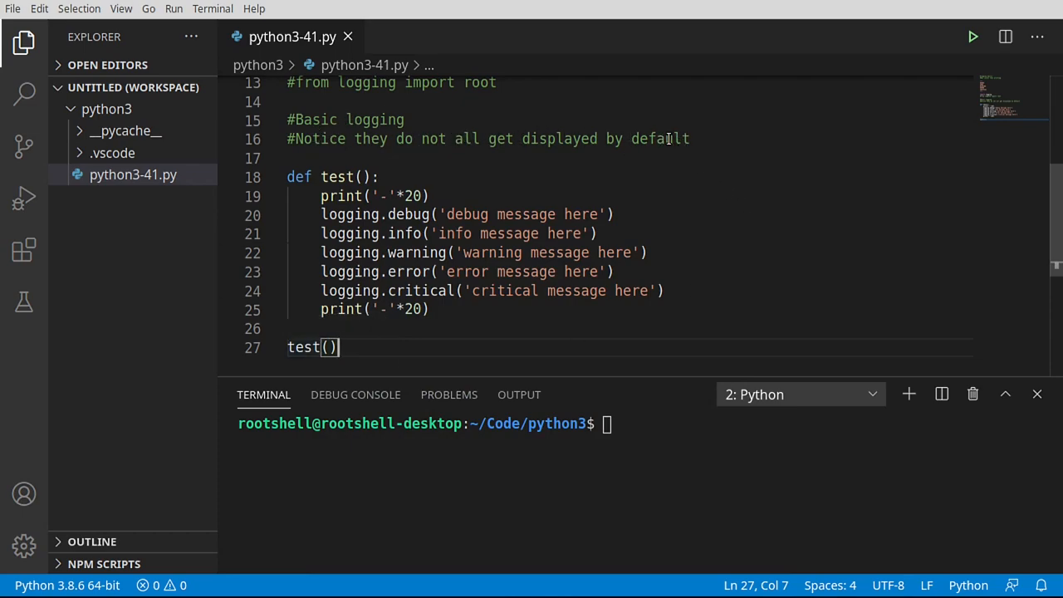
{"action": "double_click", "coordinate": [661, 139]}
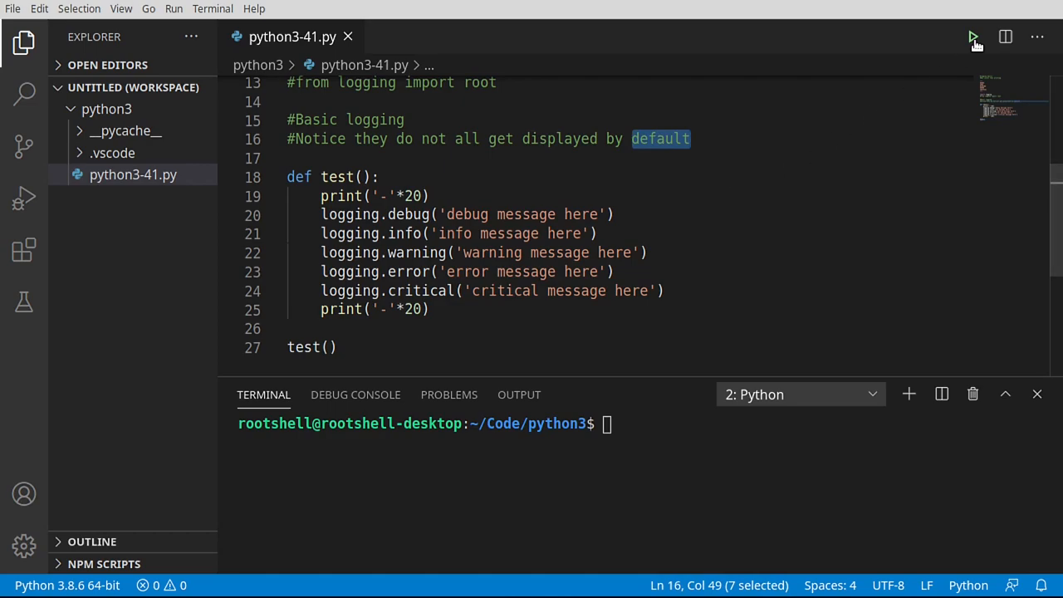
{"action": "left_click", "coordinate": [973, 36]}
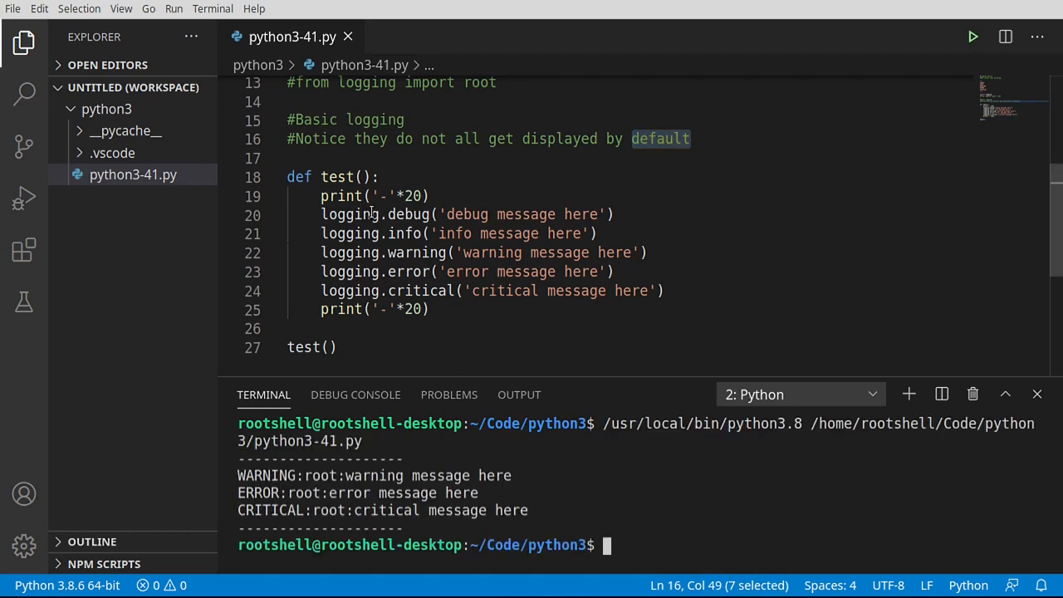
{"action": "left_click_drag", "start_coordinate": [320, 214], "coordinate": [596, 232]}
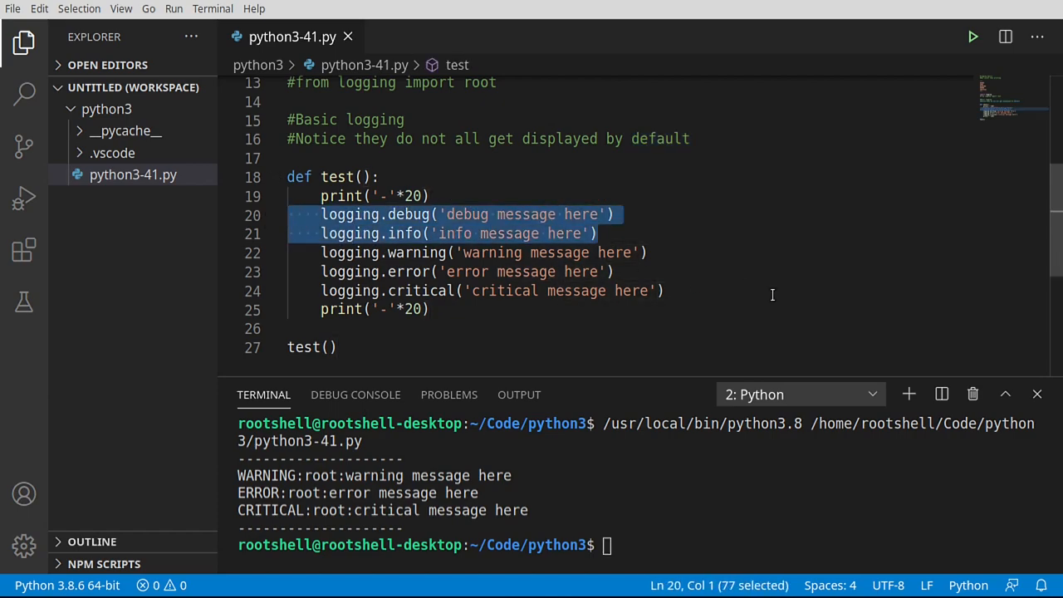
{"action": "mouse_move", "coordinate": [743, 289]}
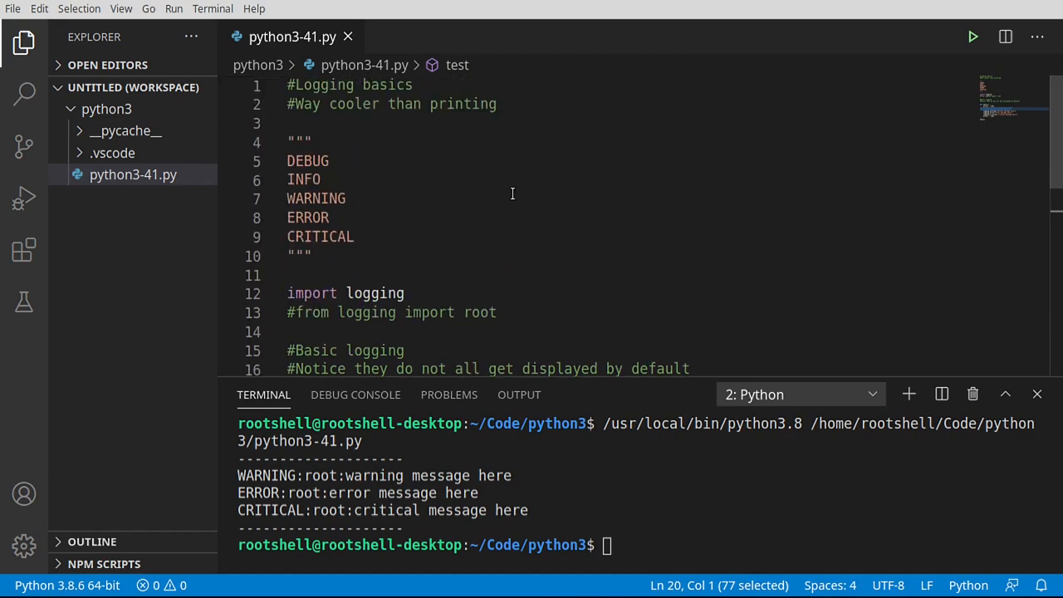
{"action": "left_click", "coordinate": [309, 159]}
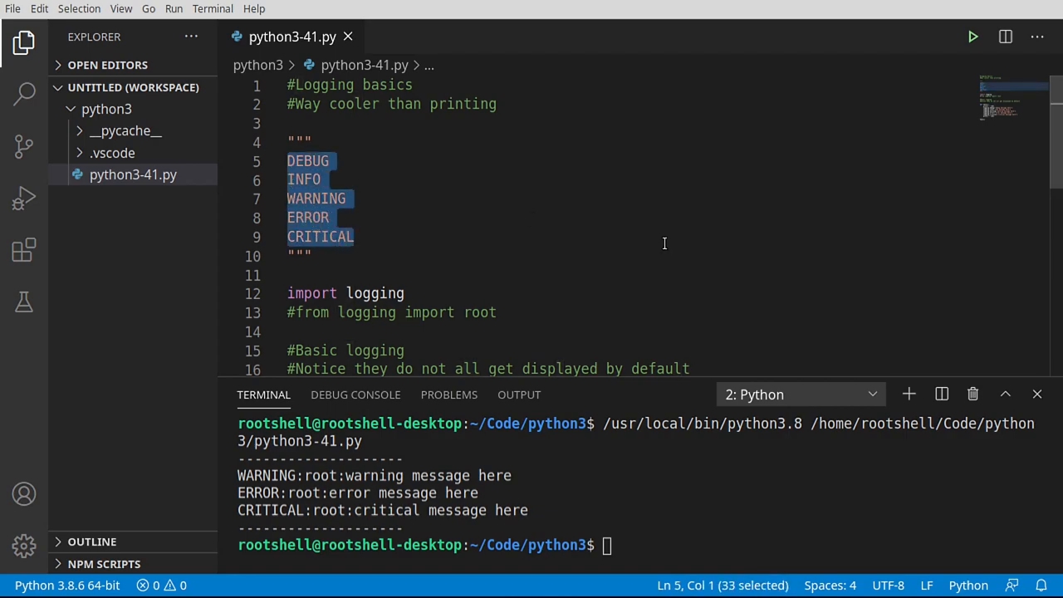
{"action": "left_click", "coordinate": [319, 236]}
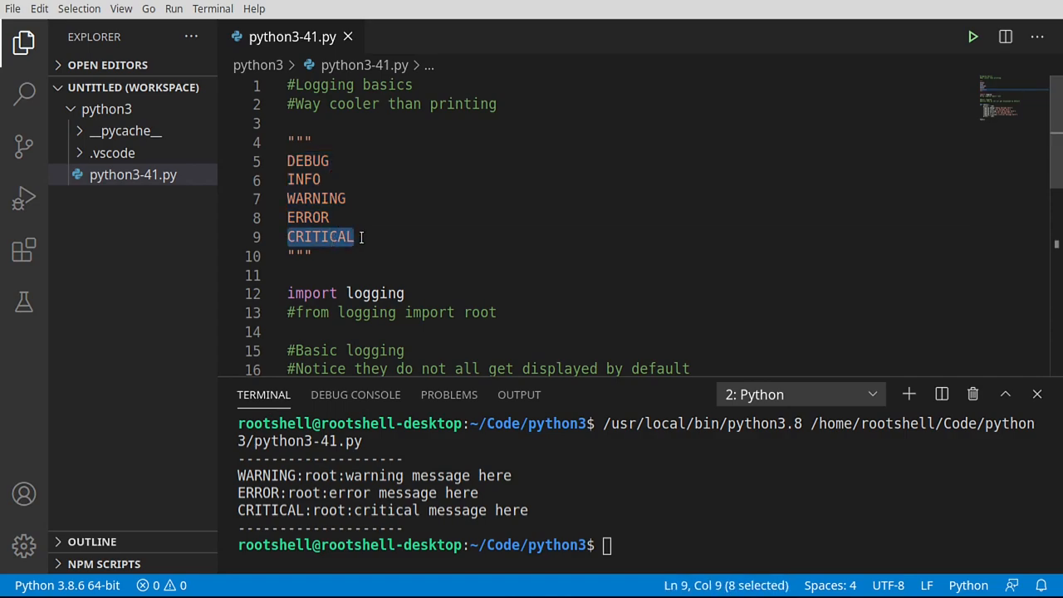
{"action": "double_click", "coordinate": [309, 161]}
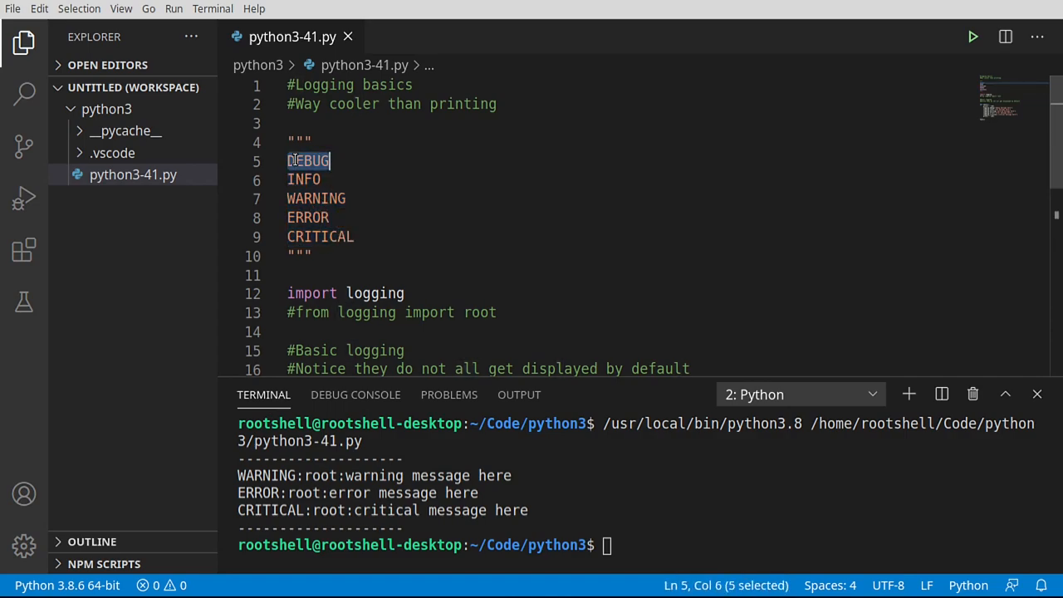
{"action": "scroll", "scroll_direction": "down", "scroll_amount": 3}
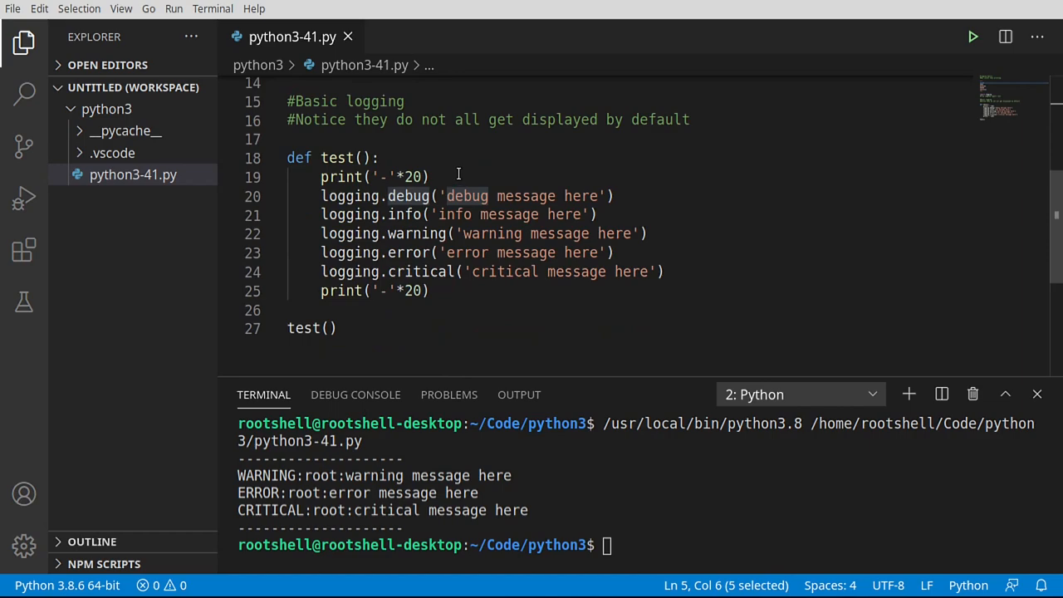
Store the effective level name via logging.getLevelName(logging.getLogger().getEffectiveLevel()) in a level variable.
{"action": "type", "text": "level ="}
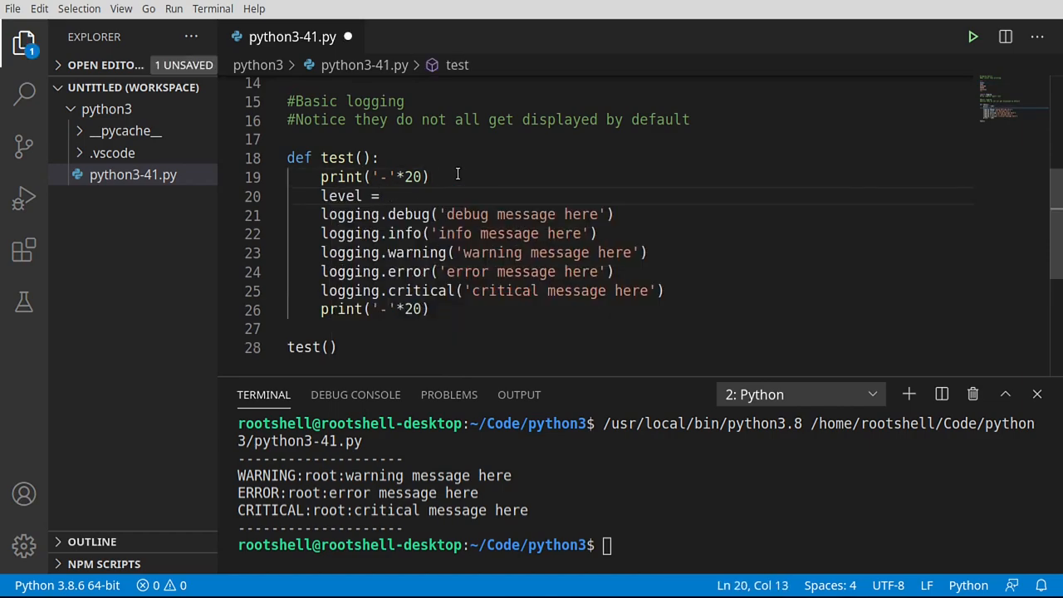
{"action": "type", "text": "logging."}
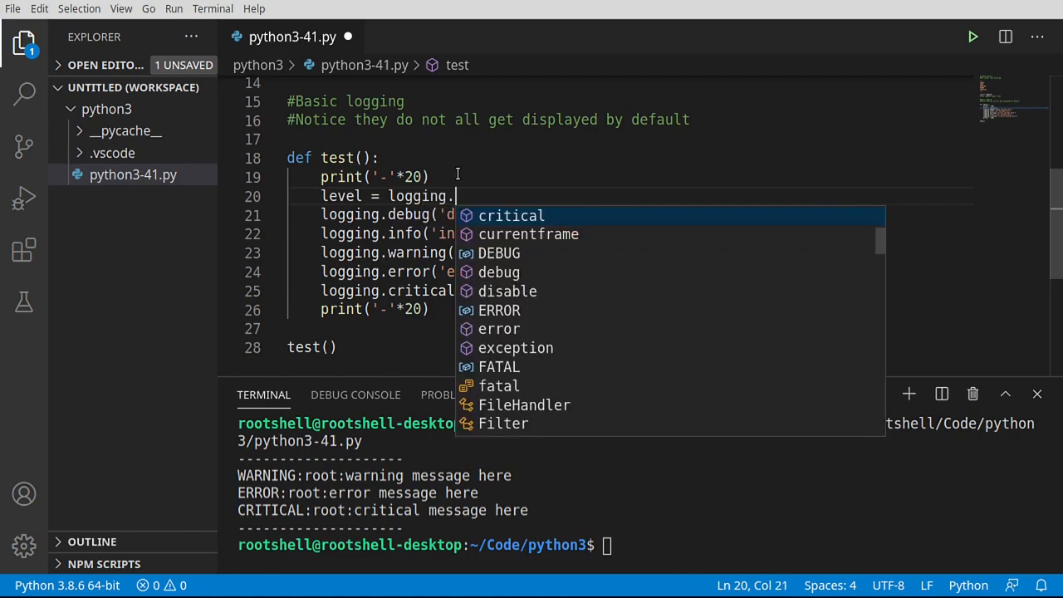
{"action": "type", "text": "getLevelName"}
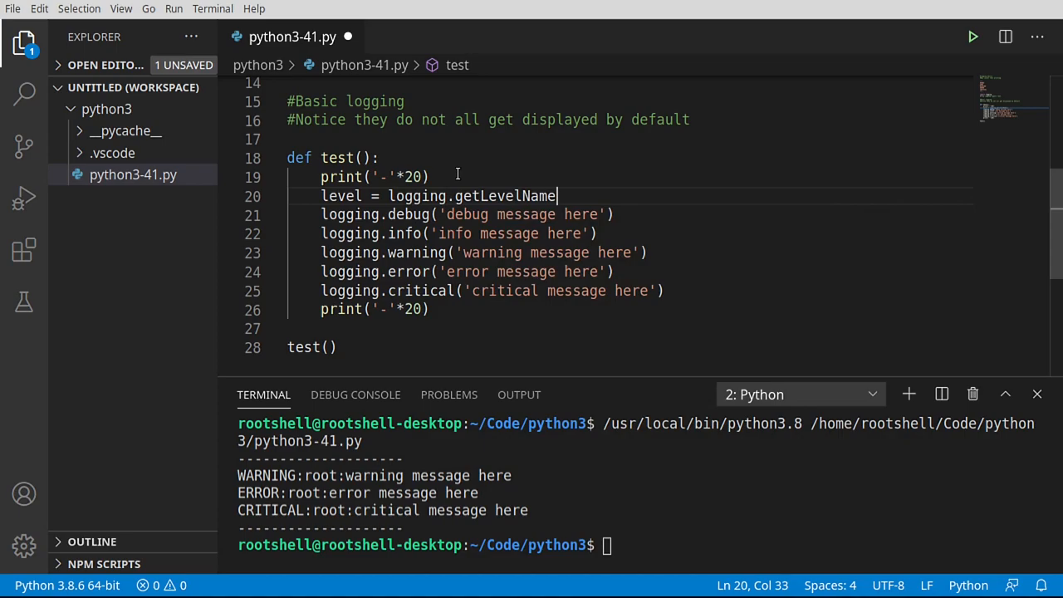
{"action": "type", "text": "()"}
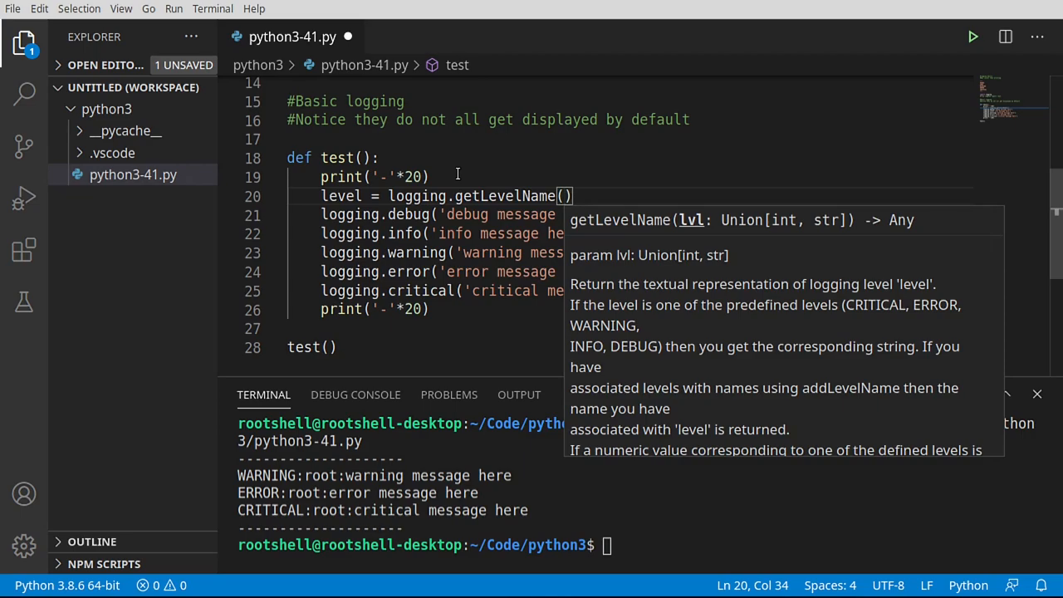
{"action": "type", "text": "logging.getLogger('n"}
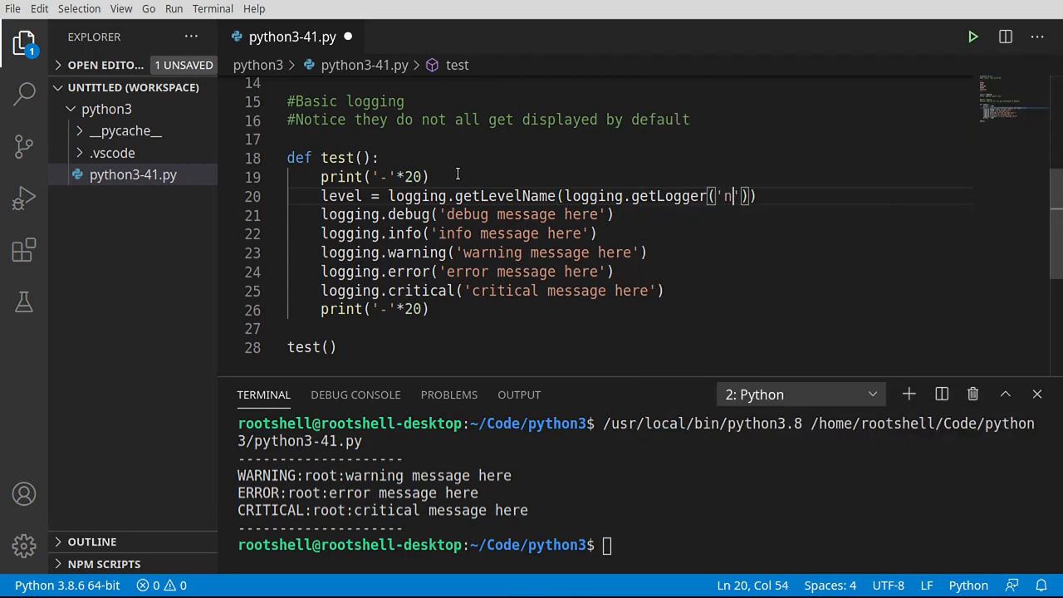
{"action": "type", "text": "ame"}
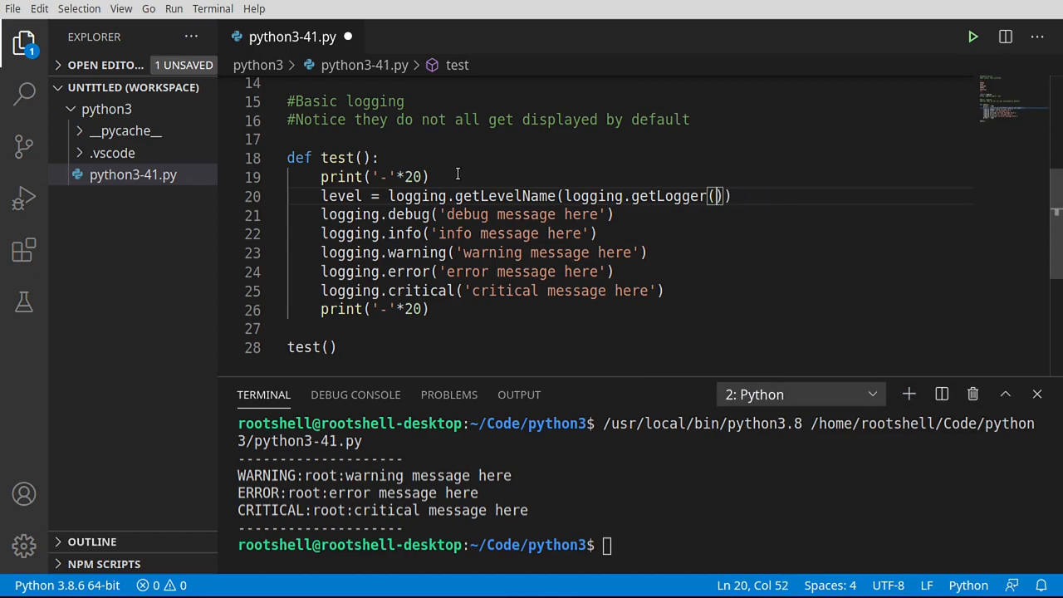
{"action": "type", "text": ")"}
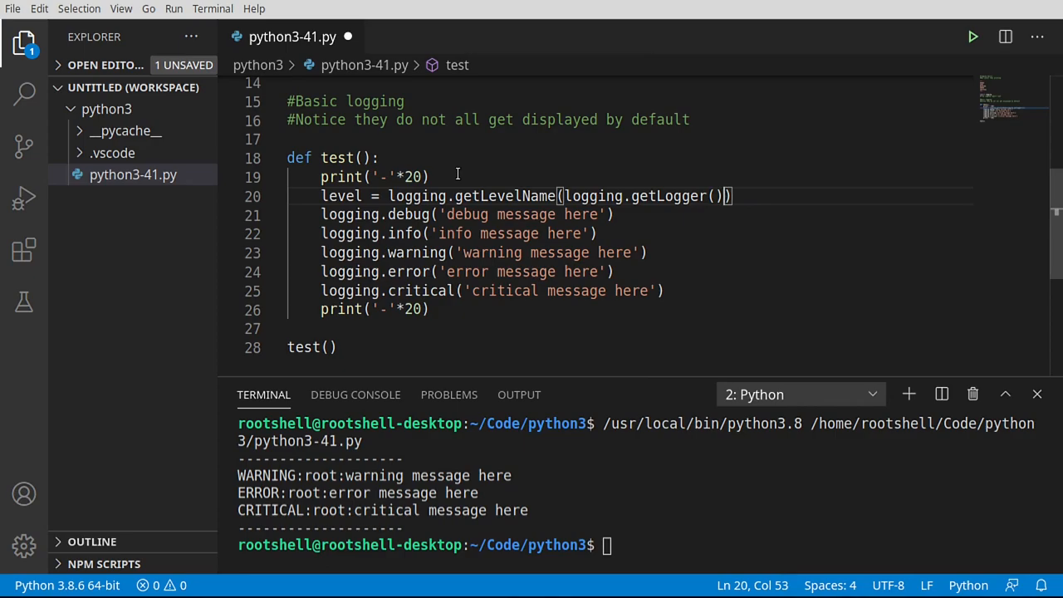
{"action": "type", "text": ".getEffectiveLevel"}
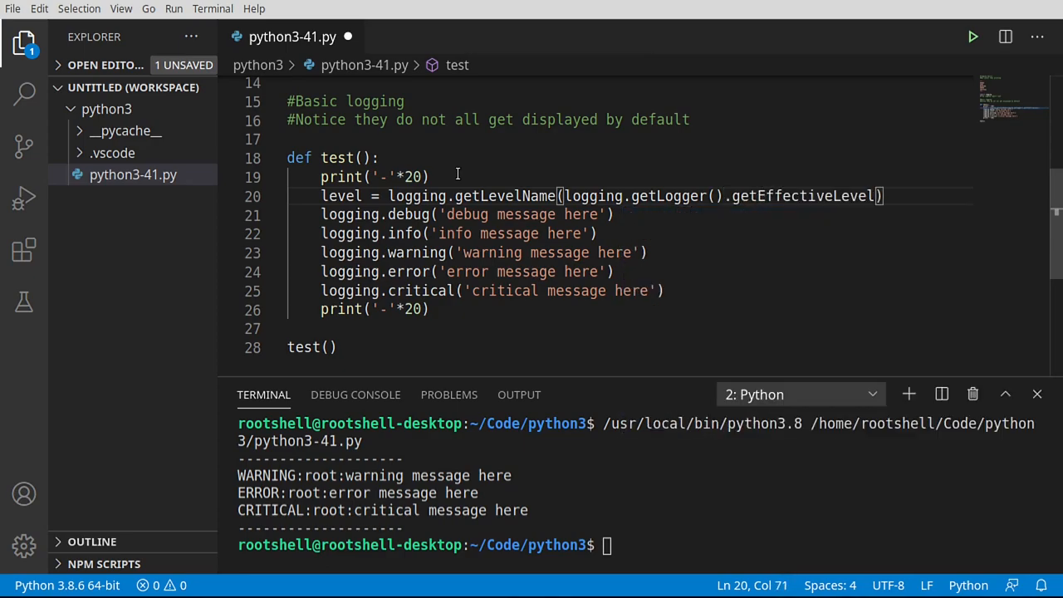
{"action": "type", "text": "()"}
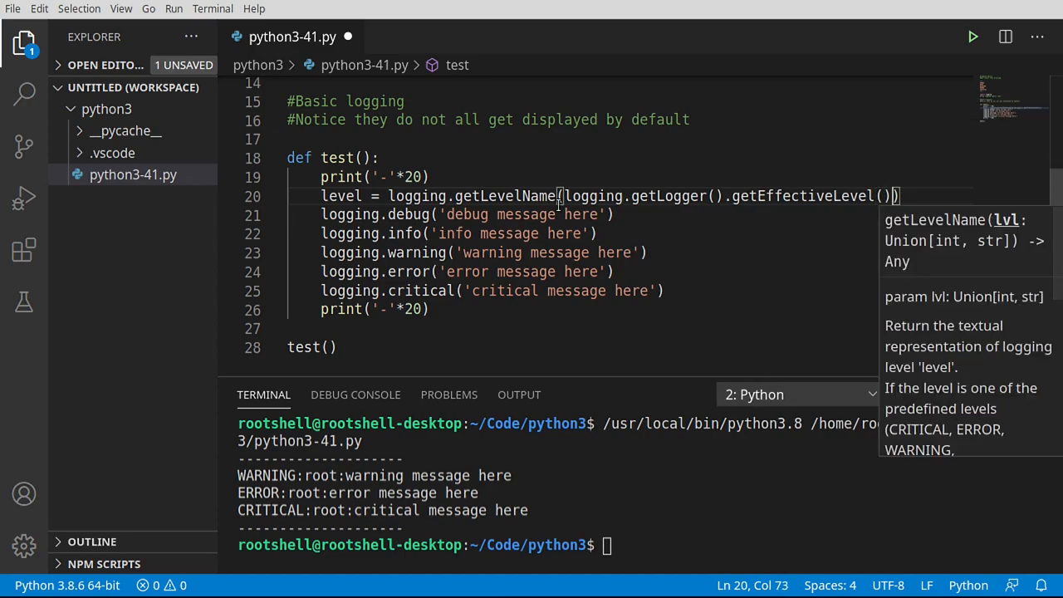
{"action": "double_click", "coordinate": [801, 196]}
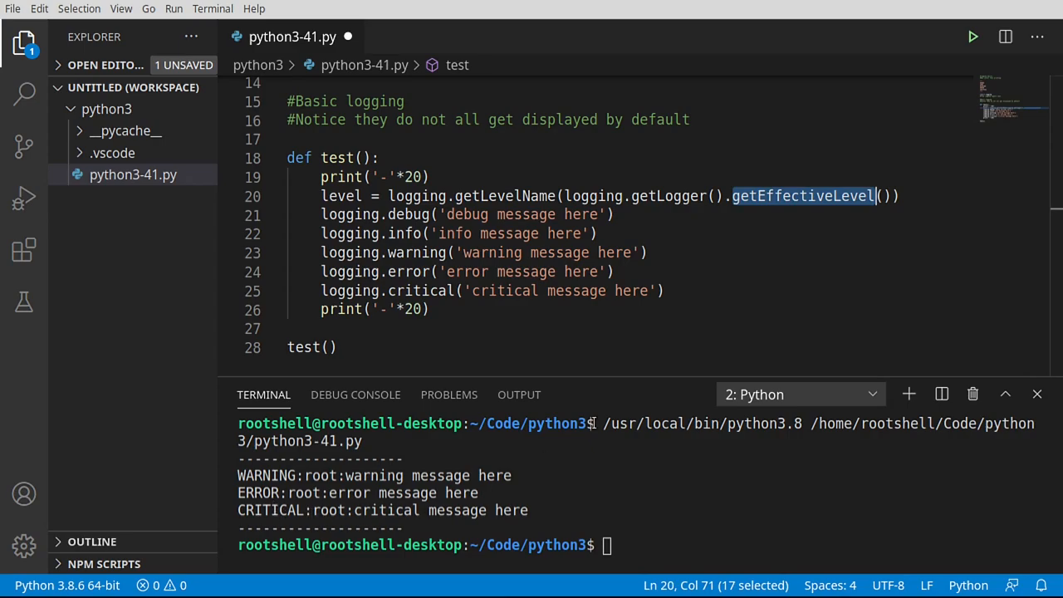
Print f'Log Level: {level}' in test() and rerun the script to show WARNING.
{"action": "left_click", "coordinate": [665, 290]}
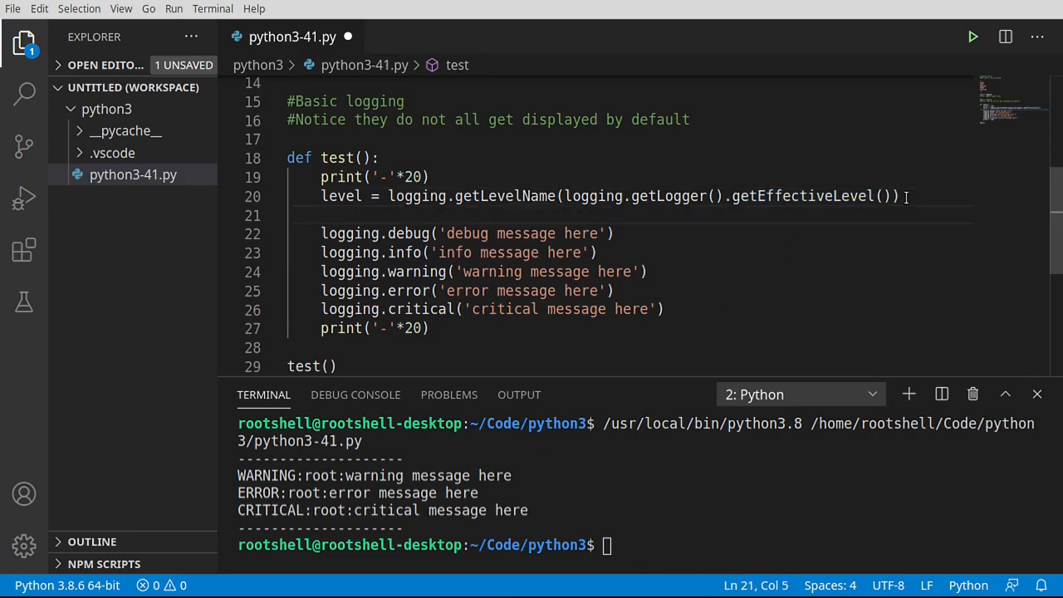
{"action": "type", "text": "print(f"}
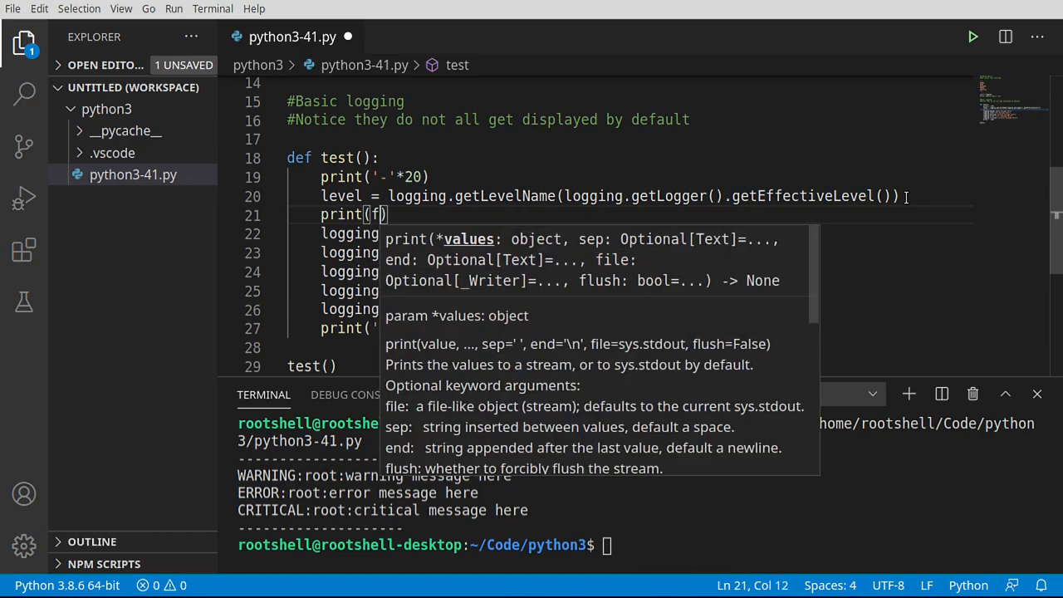
{"action": "type", "text": "'"}
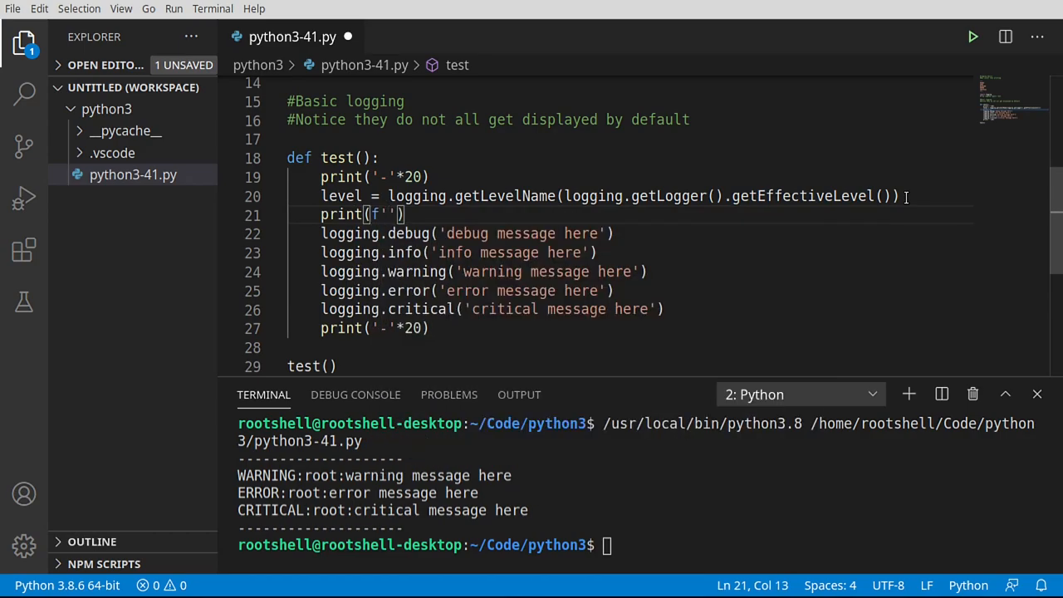
{"action": "type", "text": "Log Level: {"}
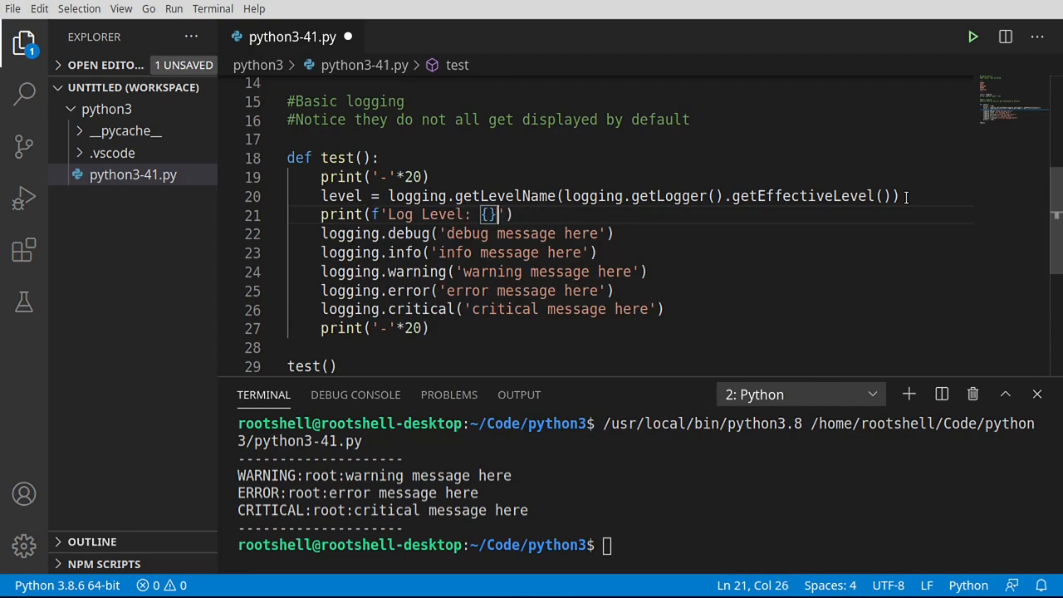
{"action": "type", "text": "level"}
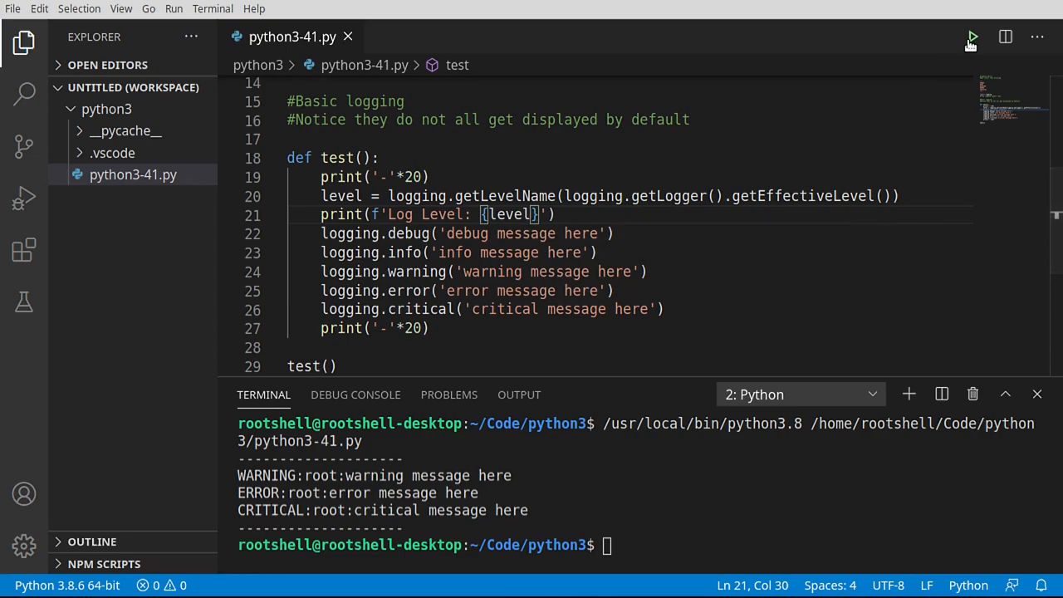
{"action": "left_click", "coordinate": [972, 37]}
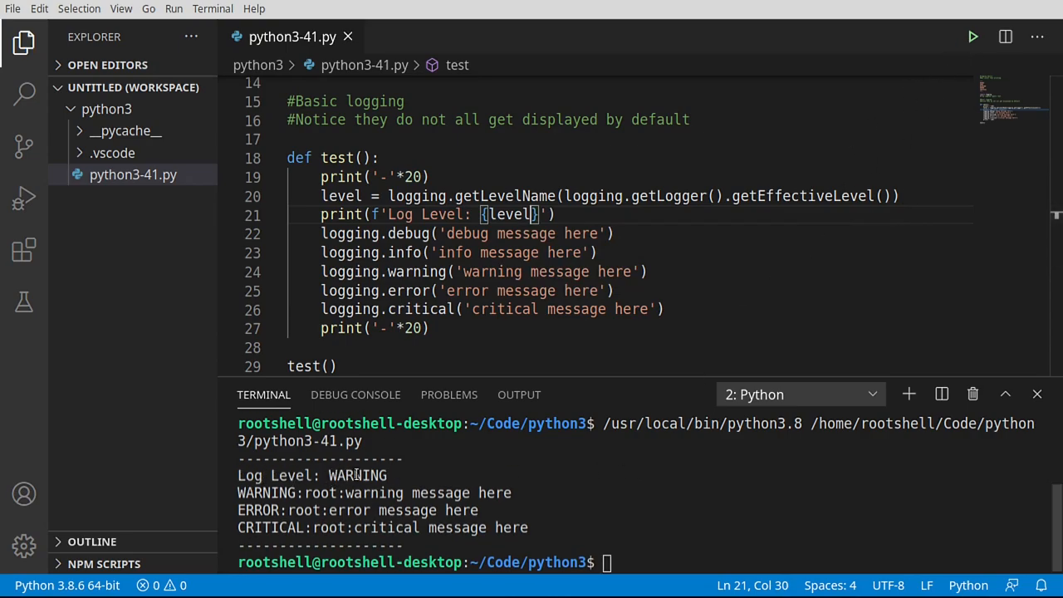
{"action": "double_click", "coordinate": [356, 475]}
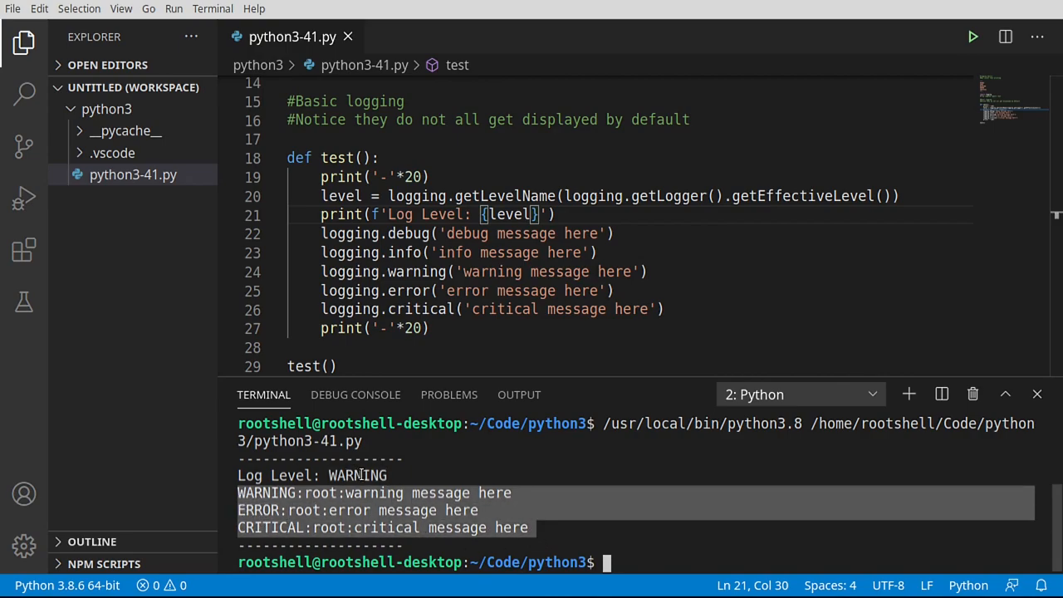
{"action": "double_click", "coordinate": [356, 476]}
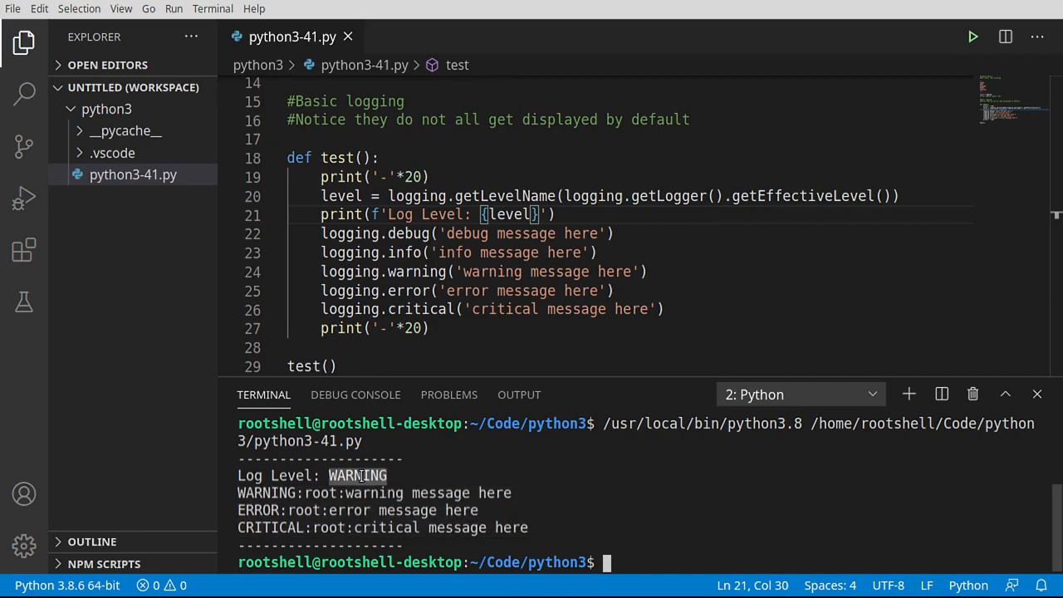
{"action": "mouse_move", "coordinate": [415, 196]}
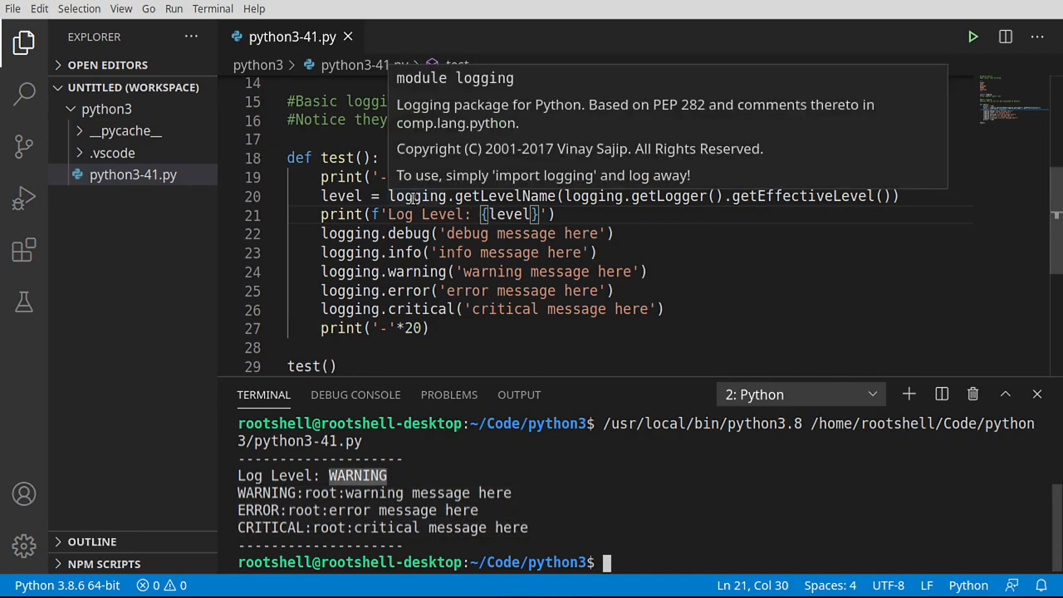
{"action": "double_click", "coordinate": [408, 232]}
{"action": "type", "text": "#Allows for filtering"}
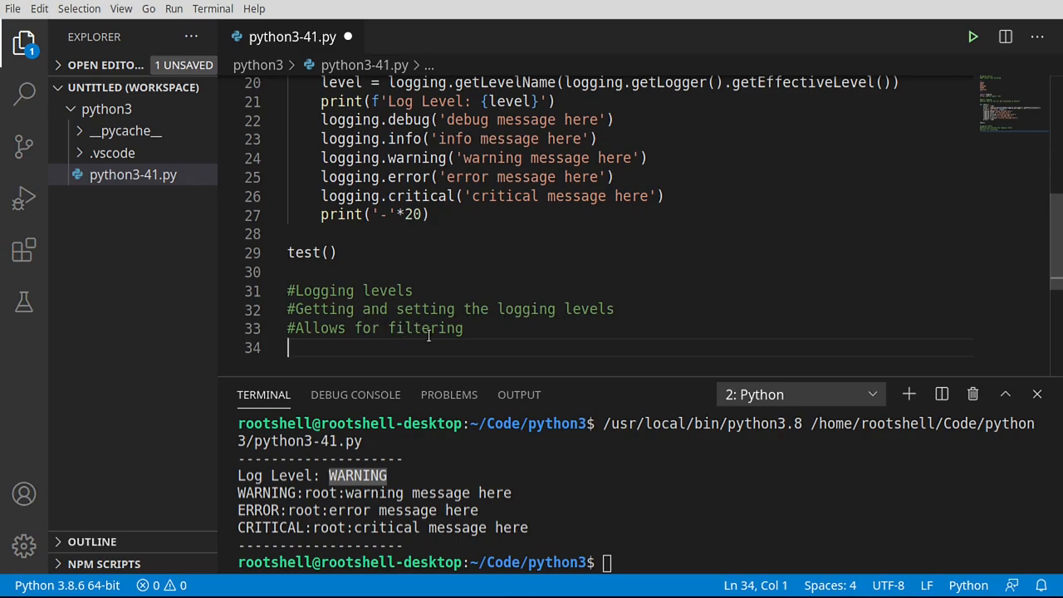
Add a '#Get the root logger' comment after the logging-level comments.
{"action": "double_click", "coordinate": [425, 329]}
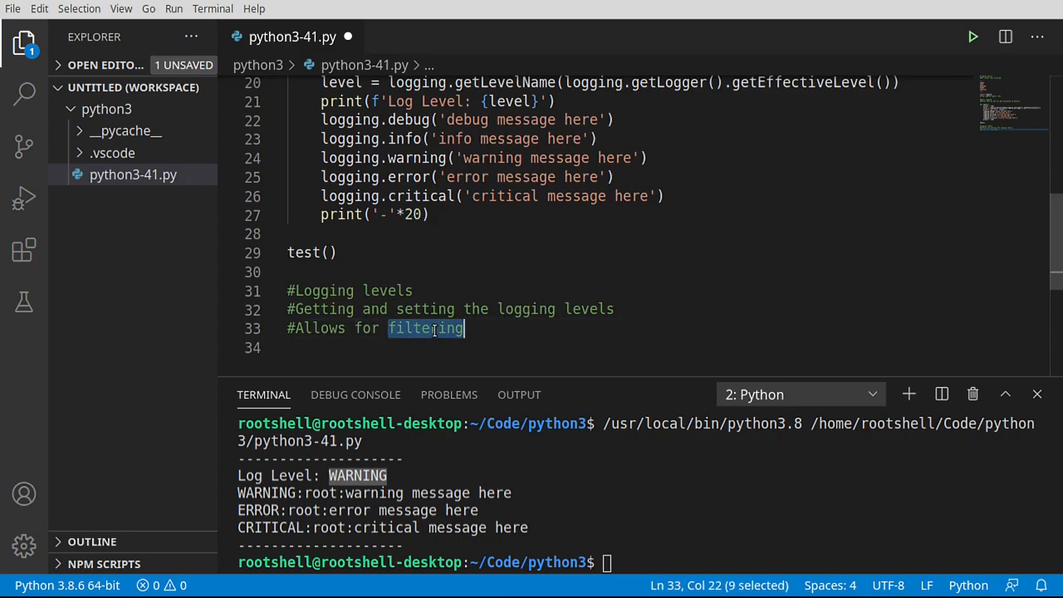
{"action": "key", "text": "Enter"}
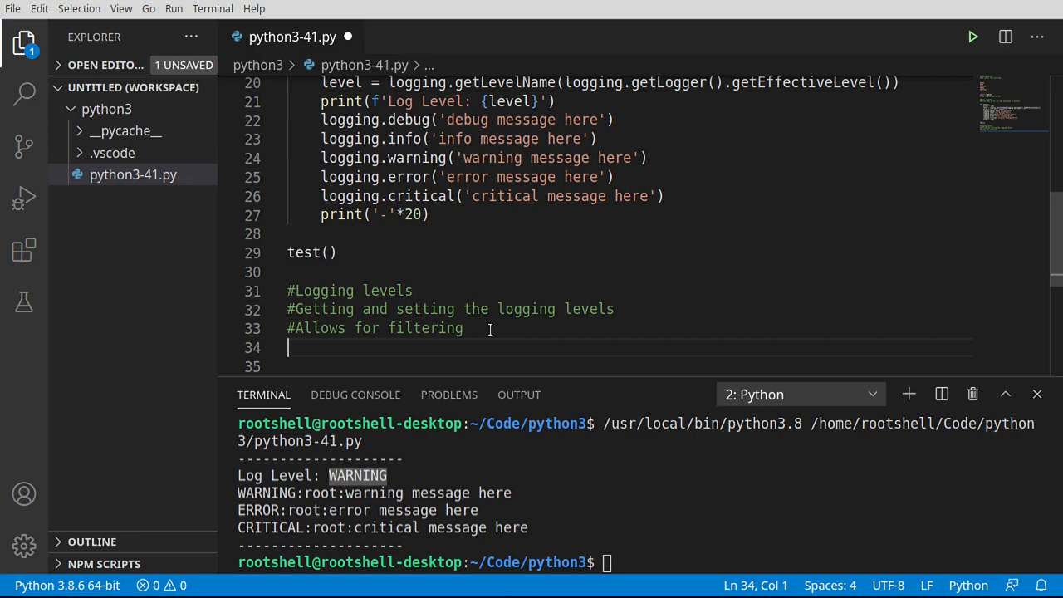
{"action": "type", "text": "#G"}
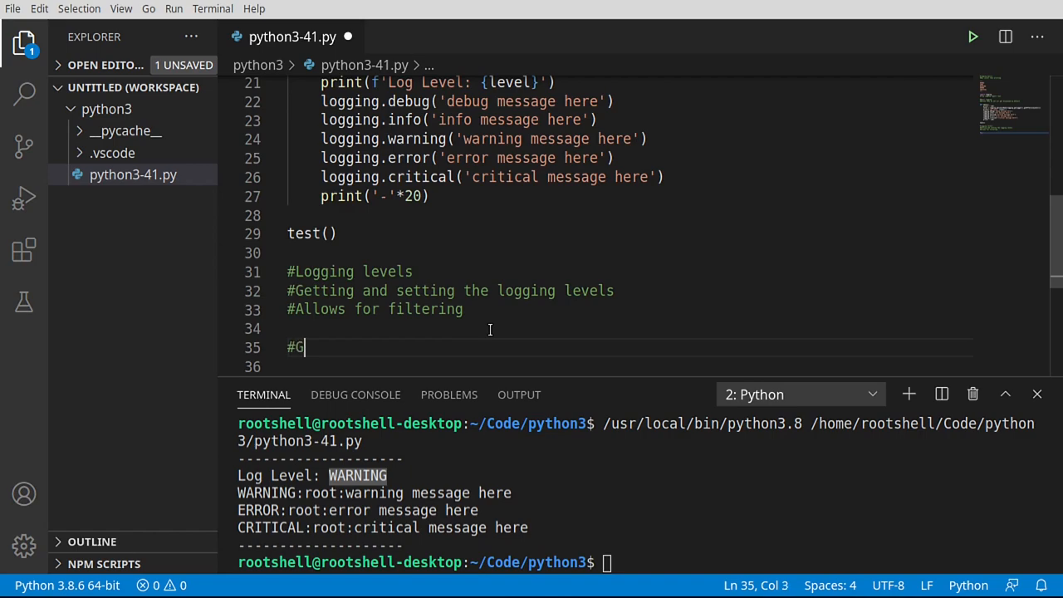
{"action": "type", "text": "et the root logge"}
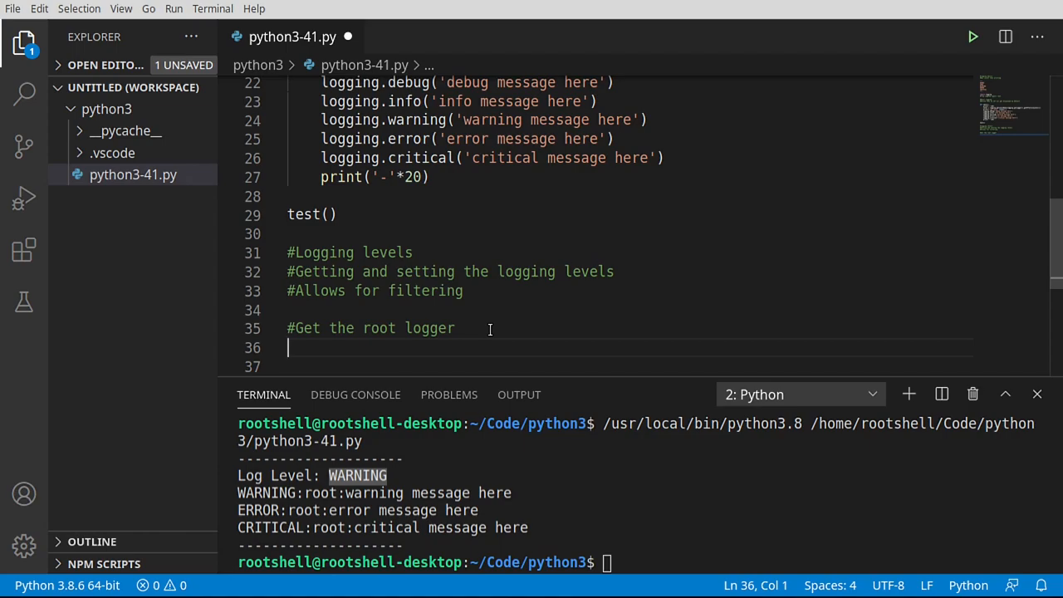
Store the root logger with rootlog = logging.getLogger(), accepting getLogger from IntelliSense.
{"action": "type", "text": "r"}
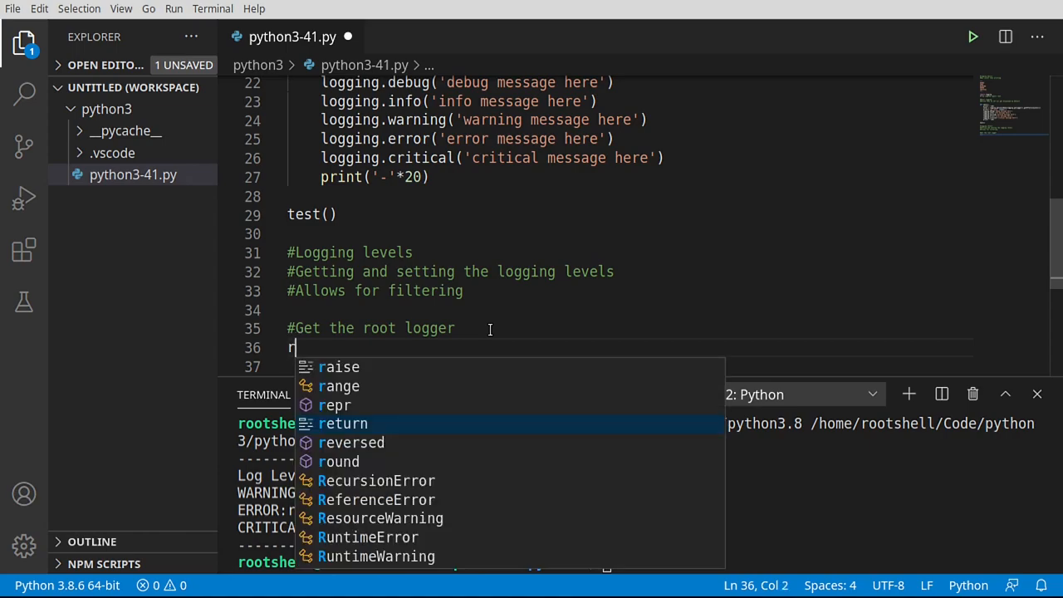
{"action": "type", "text": "ootlog = lo"}
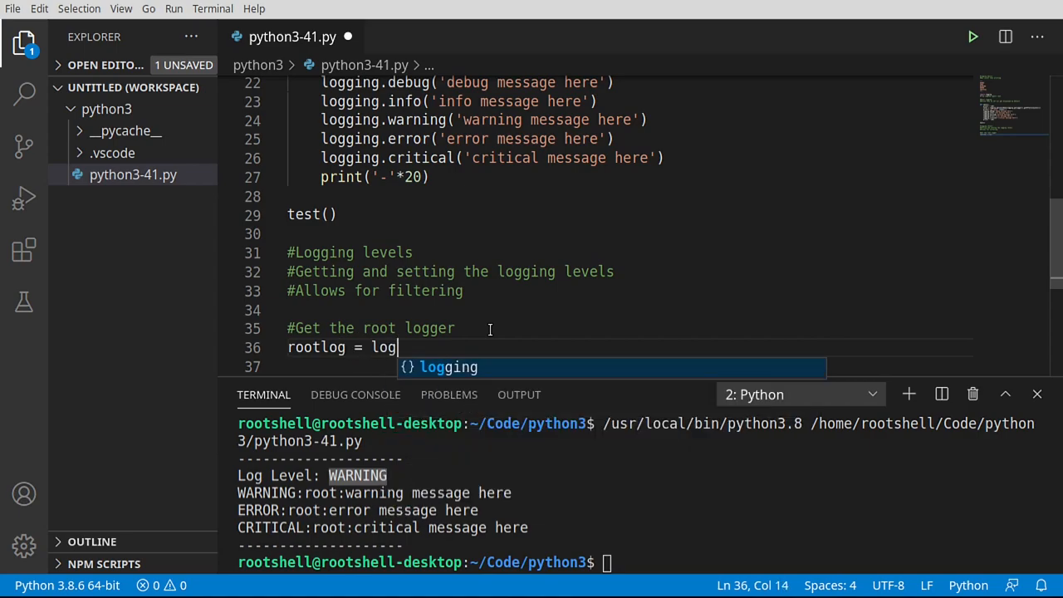
{"action": "type", "text": "ging."}
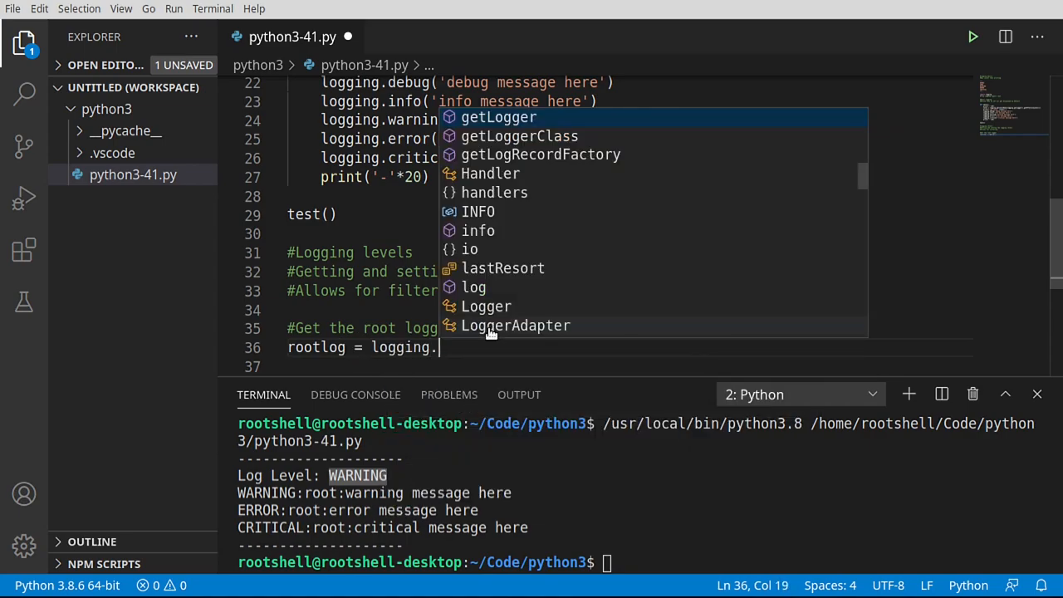
{"action": "left_click", "coordinate": [498, 117]}
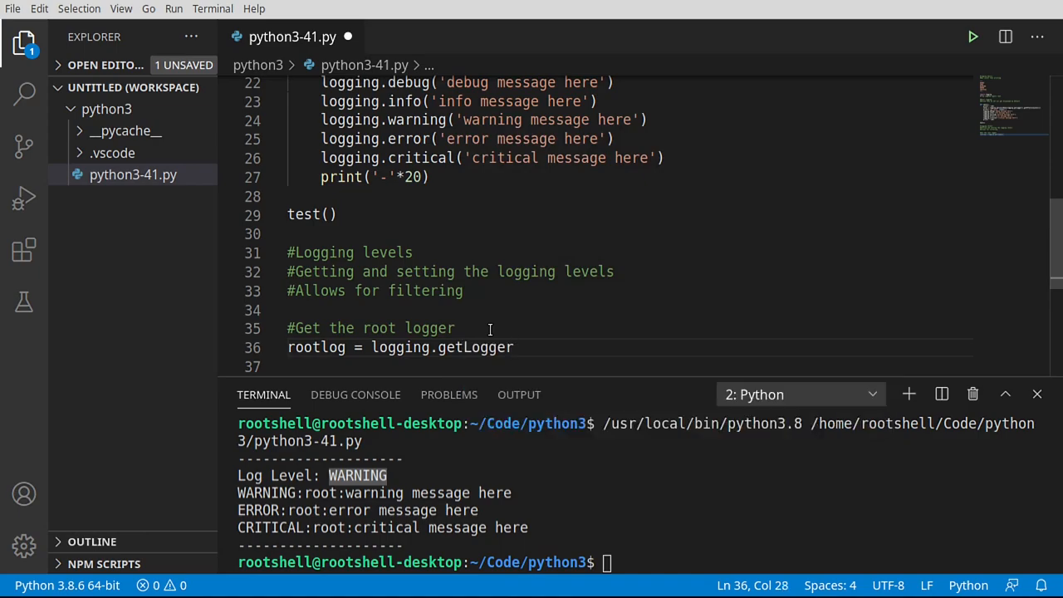
{"action": "type", "text": "()"}
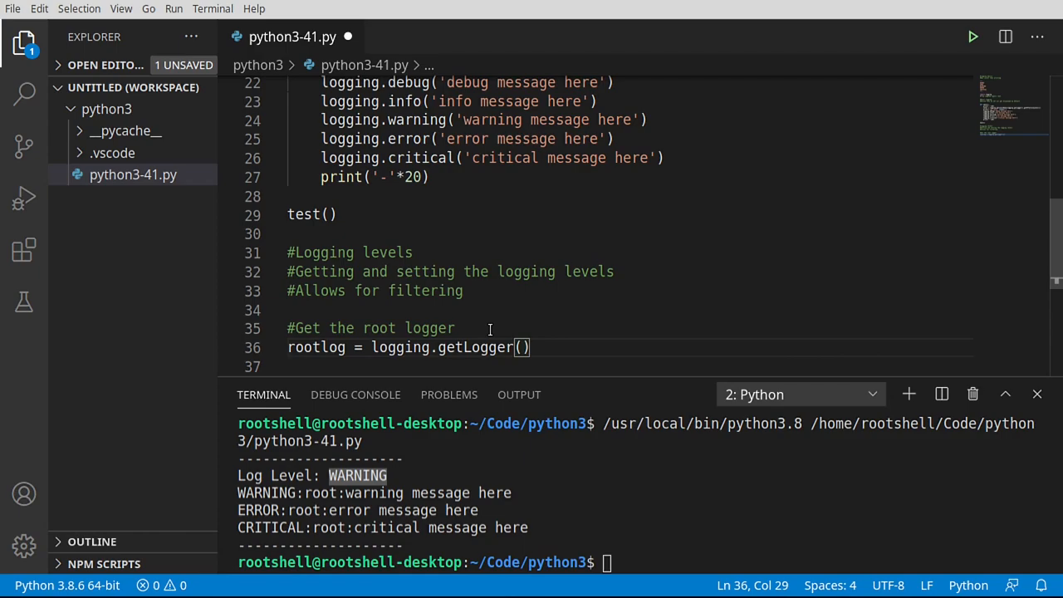
{"action": "type", "text": "'name'"}
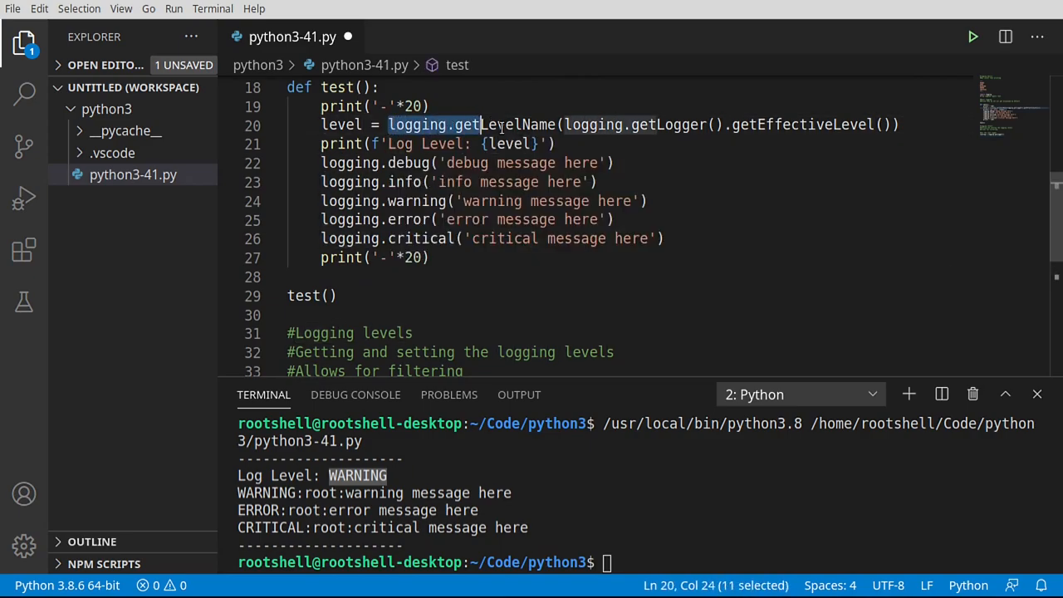
Add print('Level' + logging.getLevelName(logging.getLogger().getEffectiveLevel())) reusing the earlier lookup code.
{"action": "left_click_drag", "start_coordinate": [478, 125], "coordinate": [901, 125]}
{"action": "type", "text": "rootlog = logging.getLogger("}
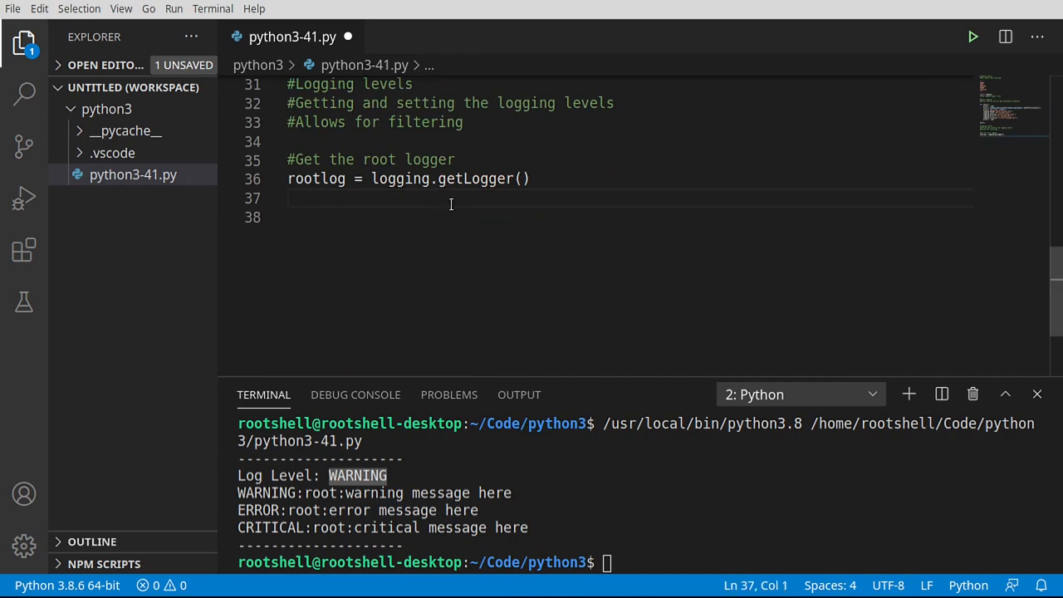
{"action": "type", "text": "print"}
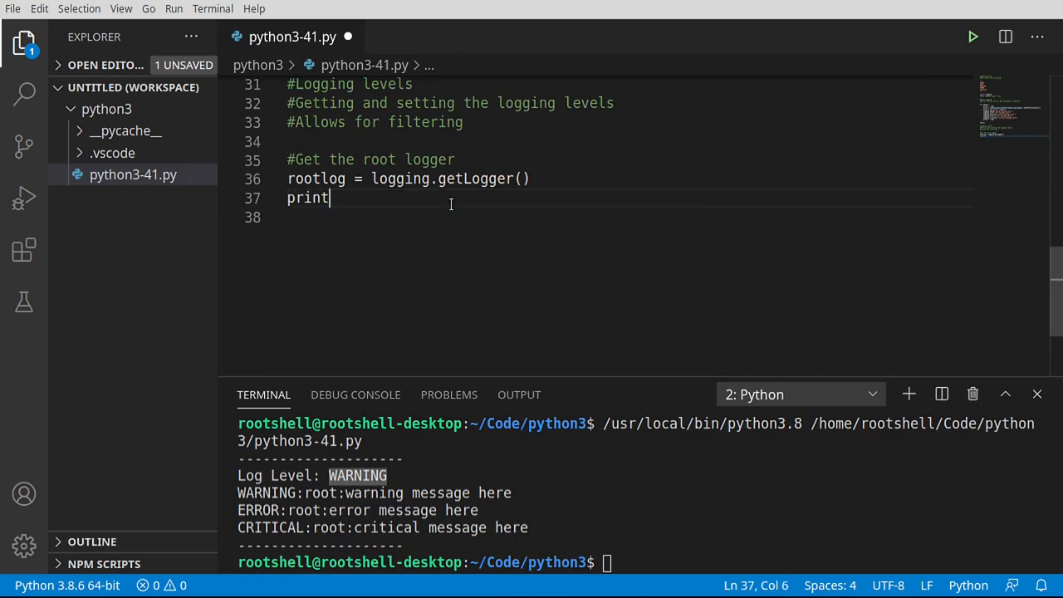
{"action": "type", "text": "("}
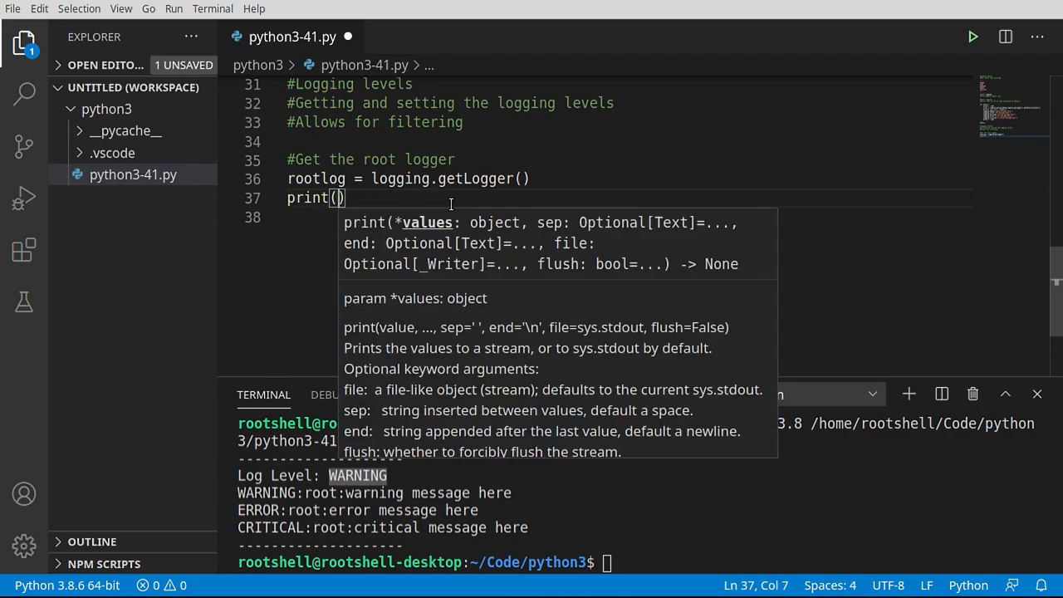
{"action": "type", "text": "'Le'"}
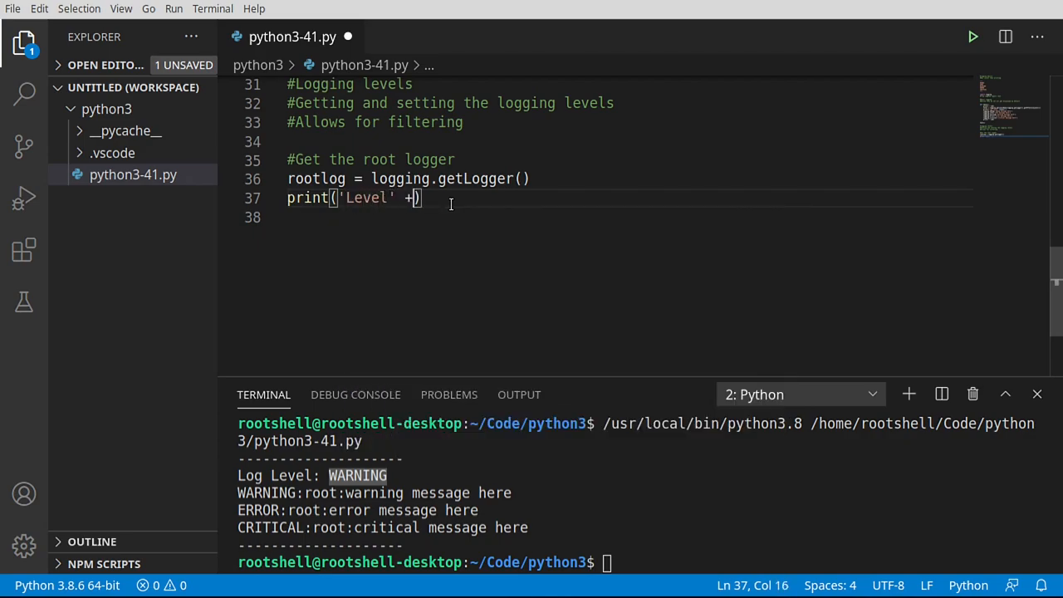
{"action": "type", "text": "logging.getLevelName(logging.getLogger().getEffectiveLevel())"}
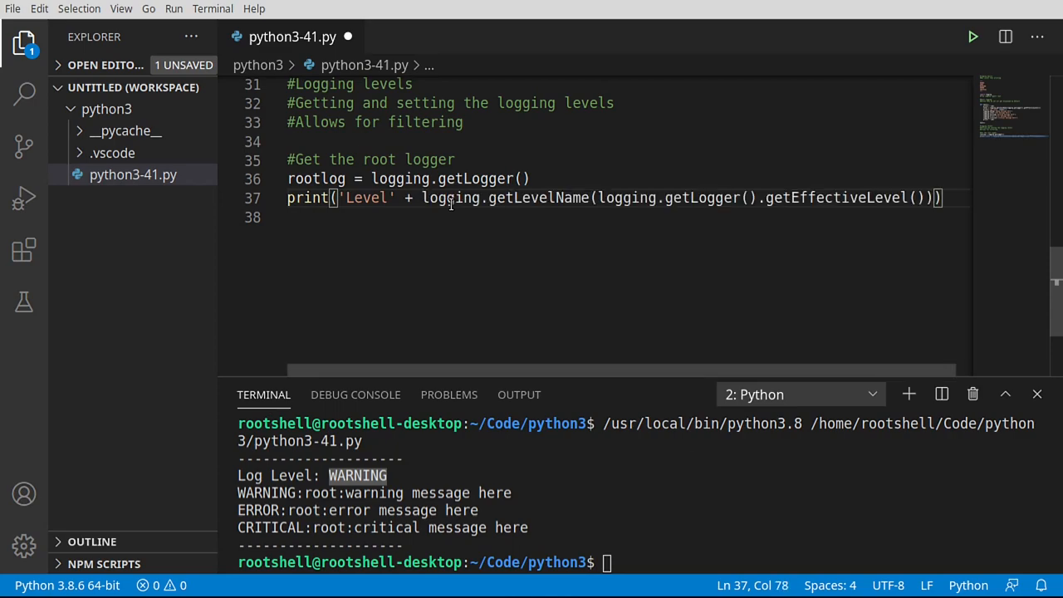
{"action": "type", "text": "_"}
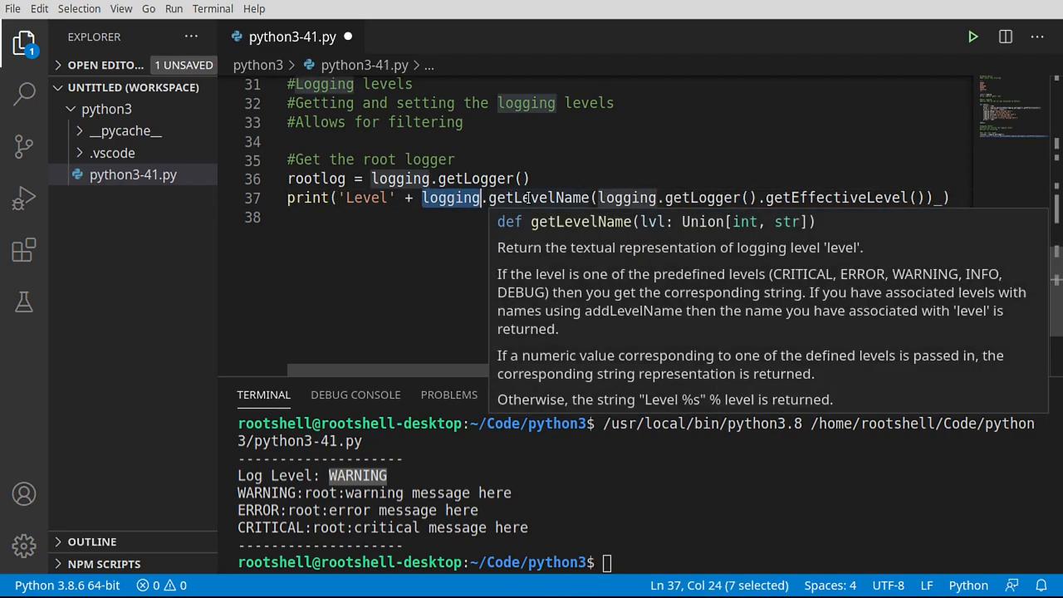
Replace the nested logging.getLogger() with rootlog and run the script, printing LevelWARNING.
{"action": "double_click", "coordinate": [539, 197]}
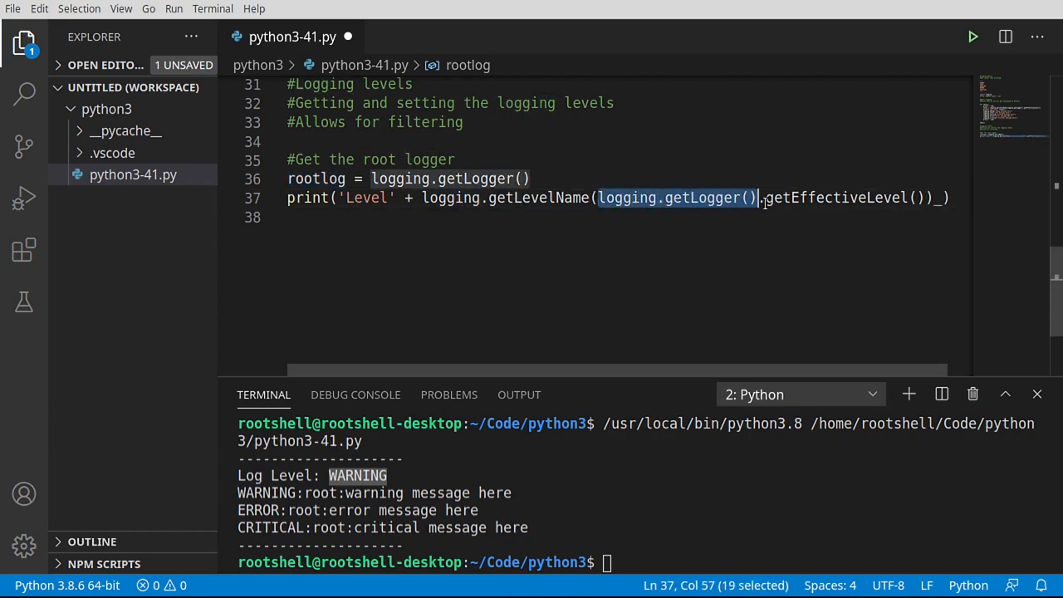
{"action": "type", "text": "rootlog"}
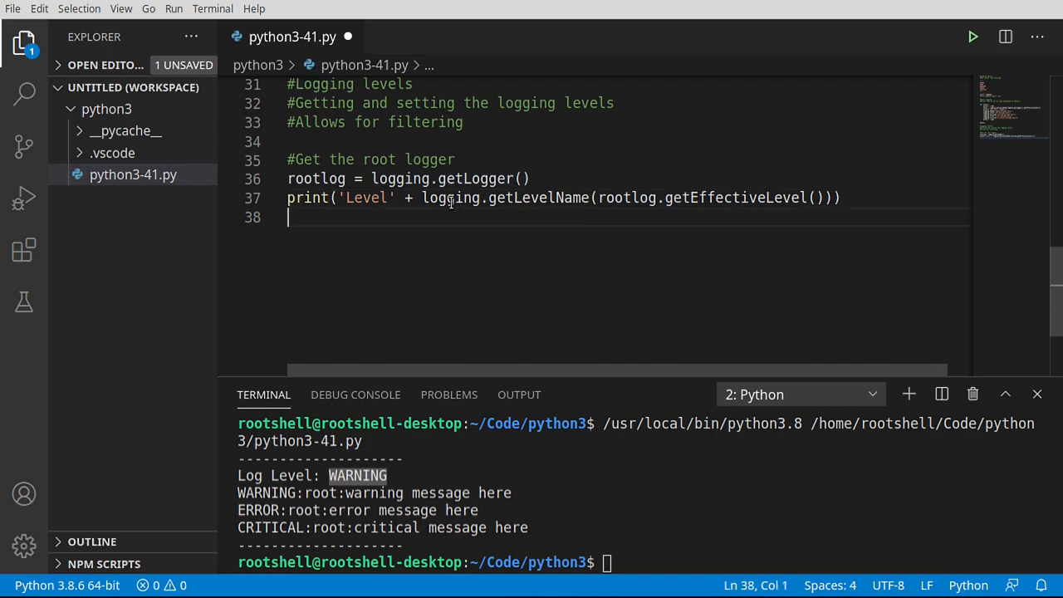
{"action": "double_click", "coordinate": [538, 198]}
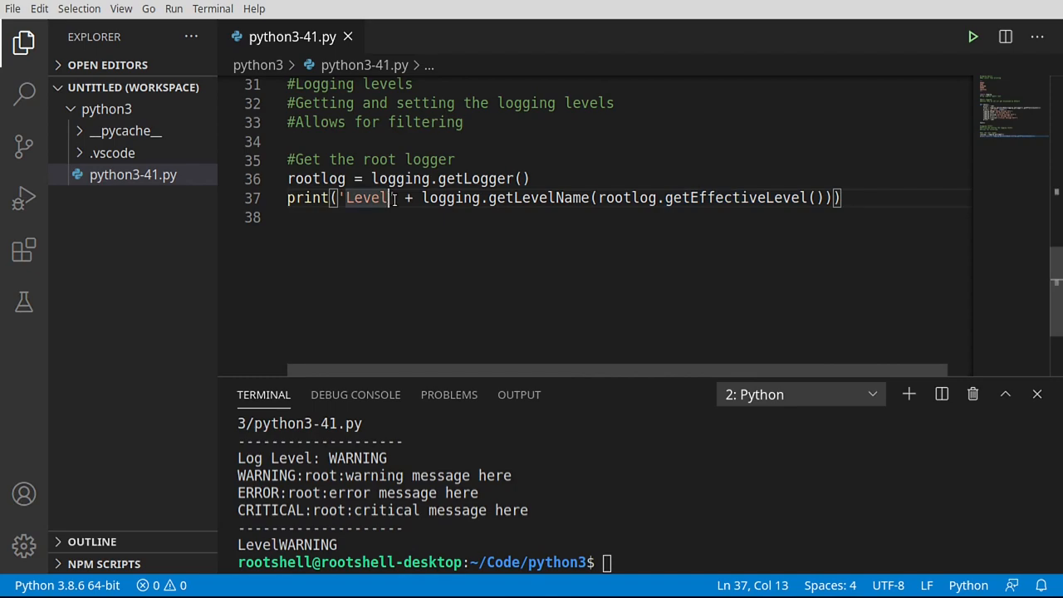
Change the label to 'Level: ' so the output reads Level: WARNING, then add blank lines below.
{"action": "type", "text": ":"}
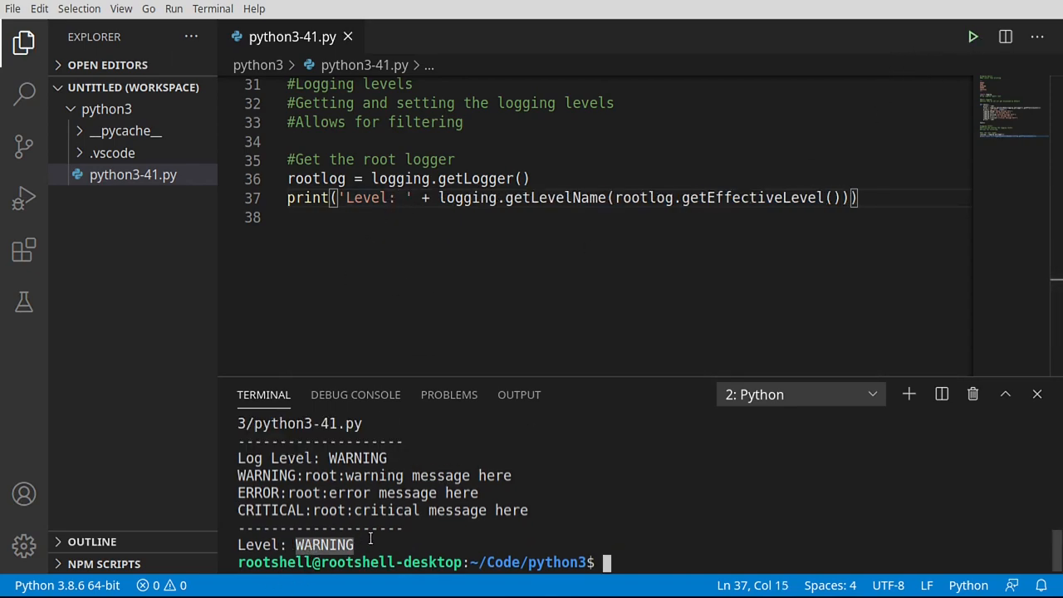
{"action": "key", "text": "enter"}
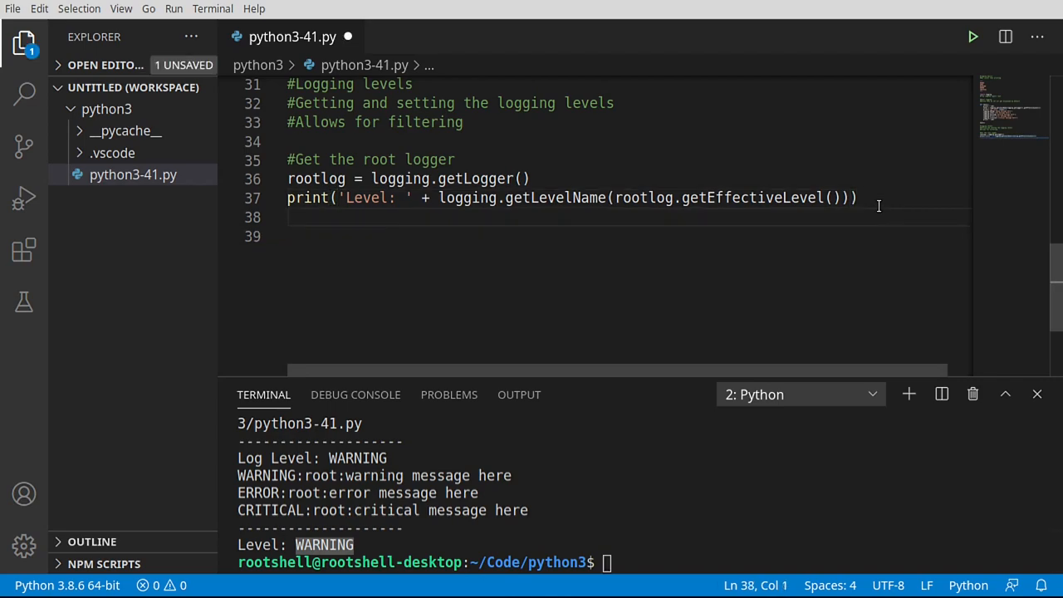
{"action": "key", "text": "enter"}
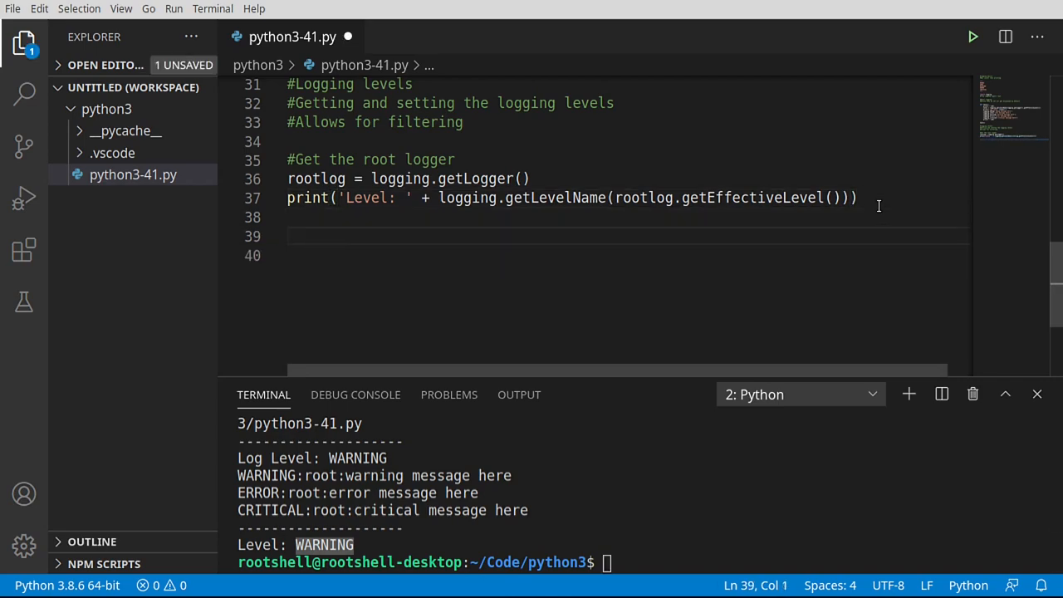
Add a '#Set it to debug' comment and start a rootlog line beneath it.
{"action": "type", "text": "#Set it to"}
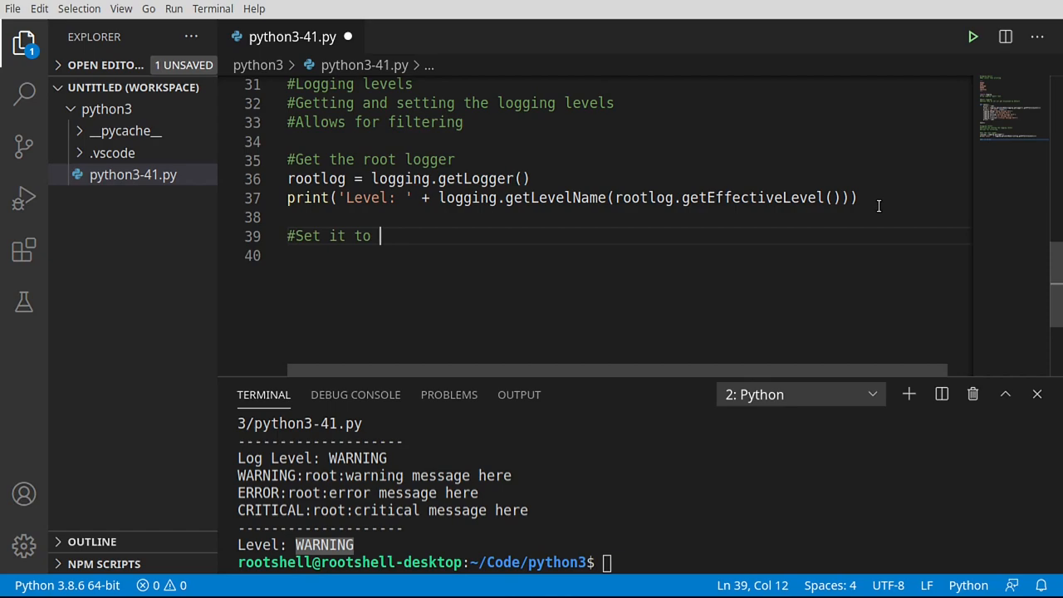
{"action": "type", "text": "debug"}
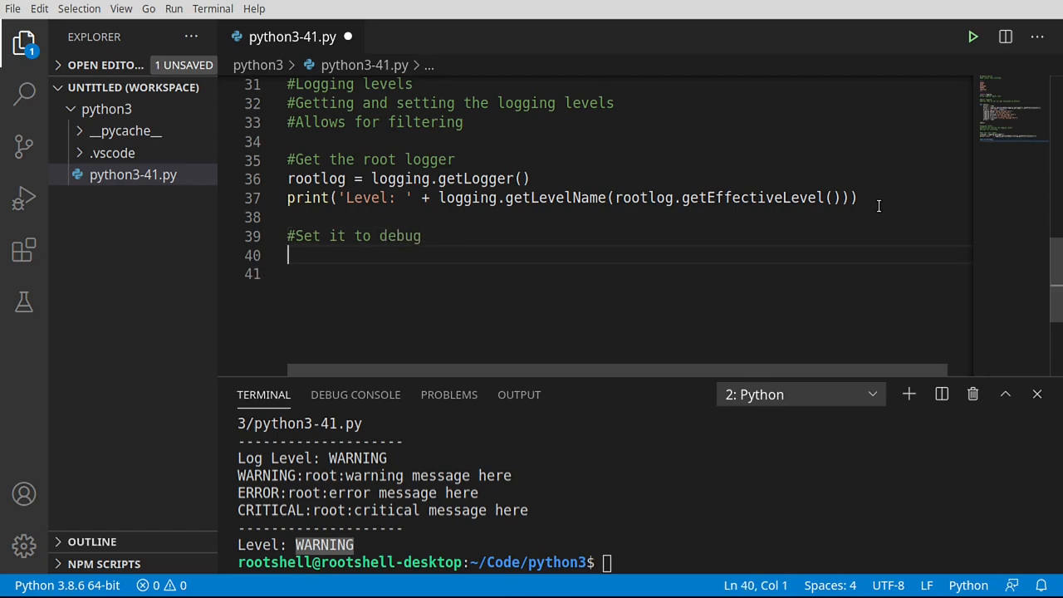
{"action": "type", "text": "ro"}
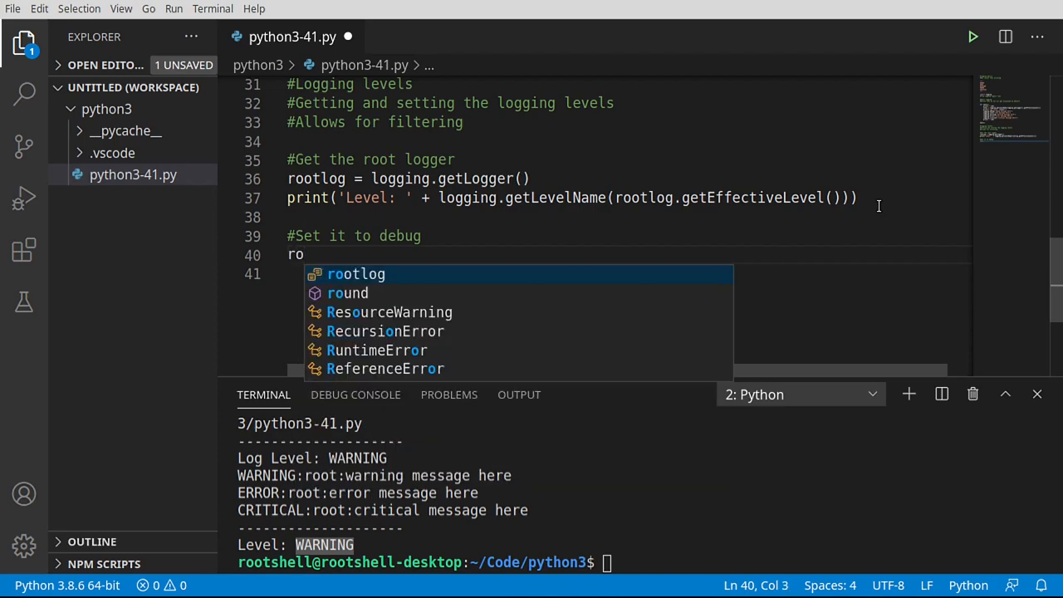
{"action": "key", "text": "Tab"}
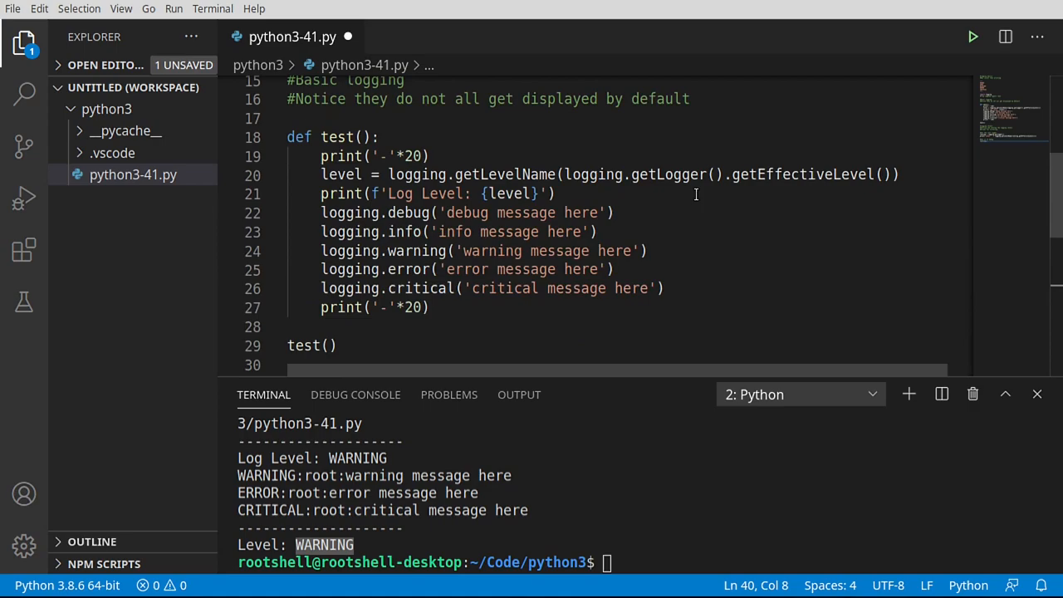
{"action": "double_click", "coordinate": [307, 160]}
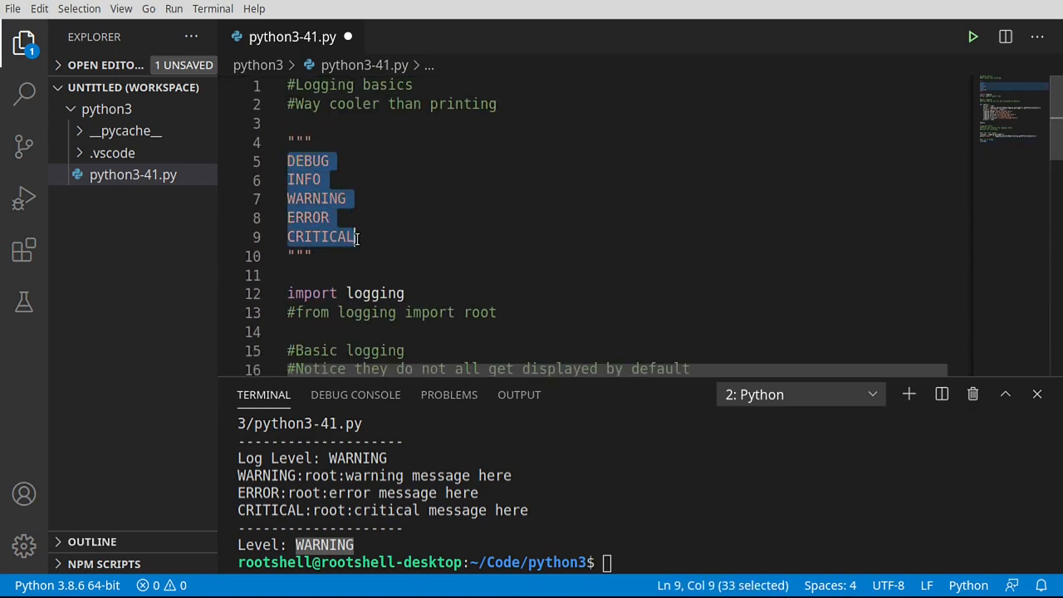
{"action": "scroll", "scroll_direction": "down", "scroll_amount": 3}
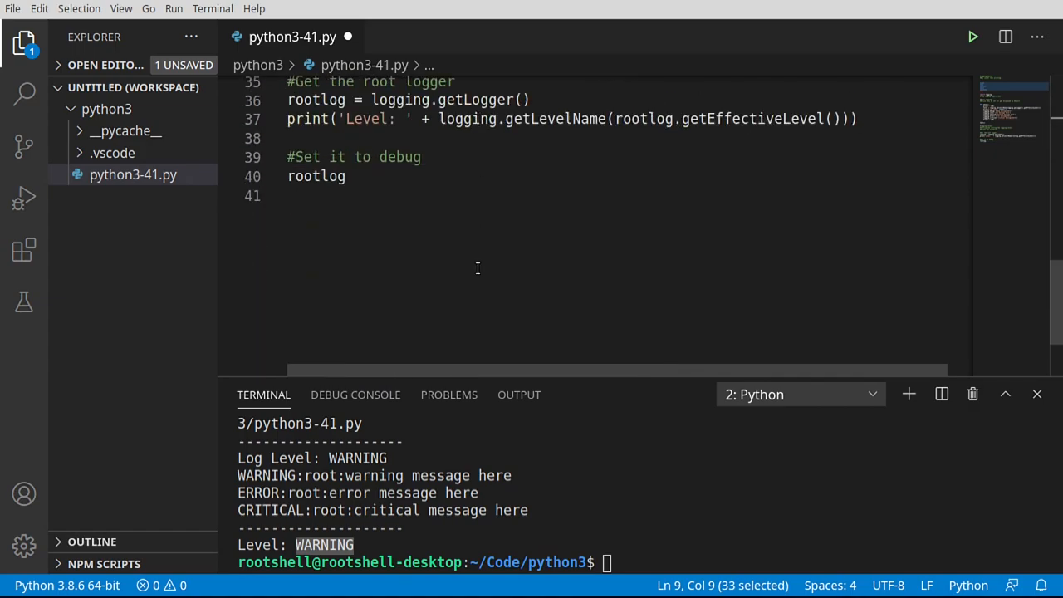
{"action": "left_click", "coordinate": [345, 176]}
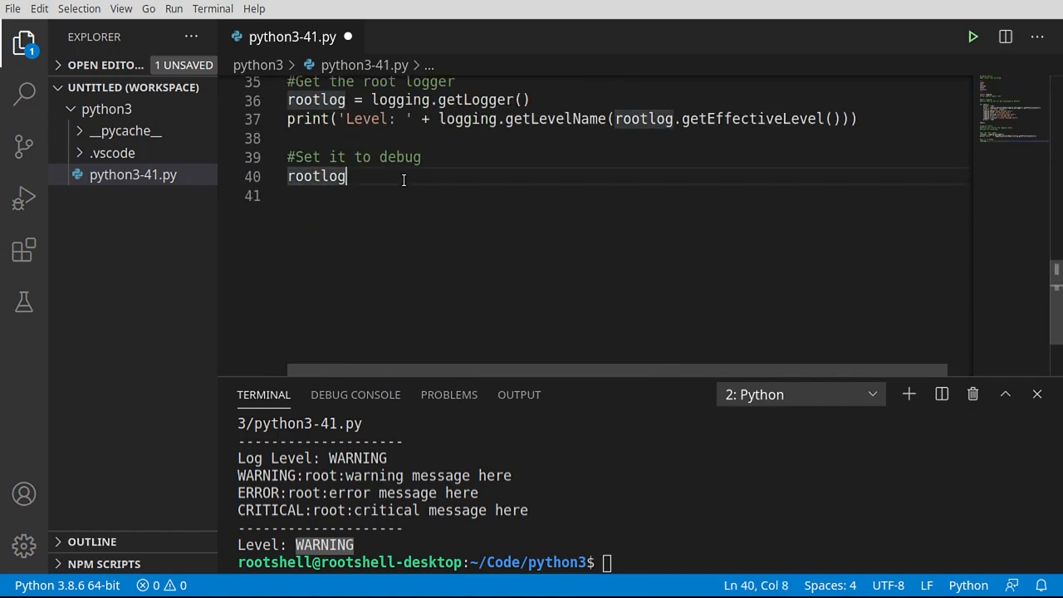
Complete rootlog.setLevel(logging.DEBUG) and call test() so all five level messages print.
{"action": "type", "text": ".setLevel("}
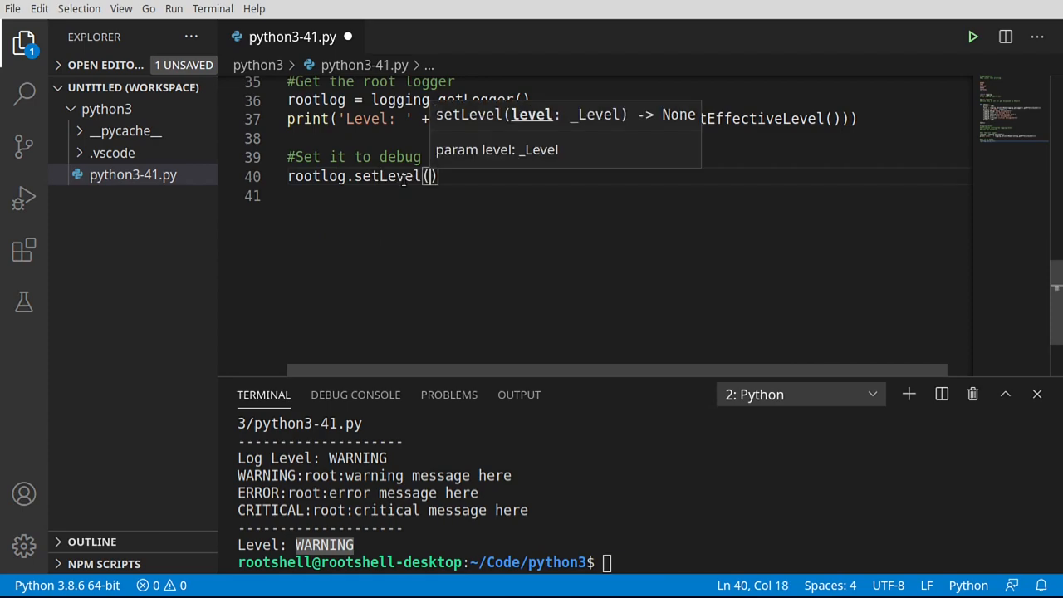
{"action": "type", "text": "logging."}
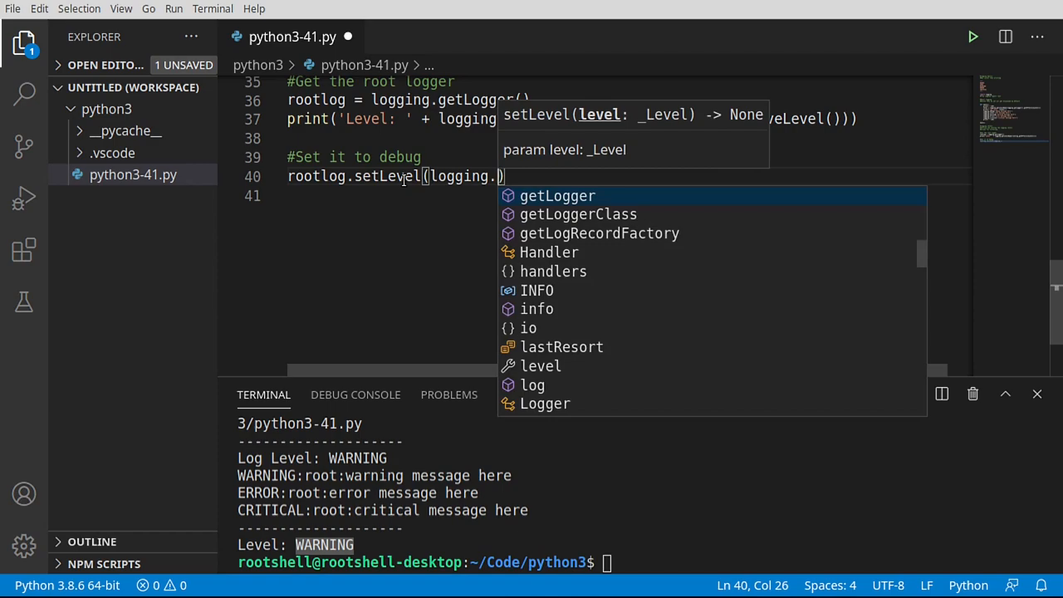
{"action": "type", "text": "DEBUG"}
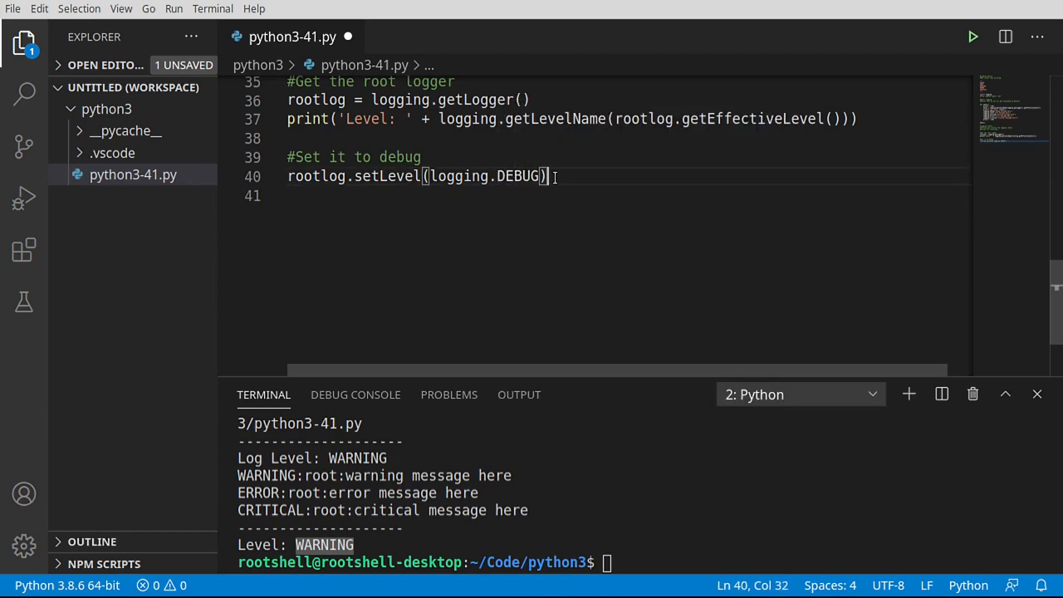
{"action": "type", "text": "test("}
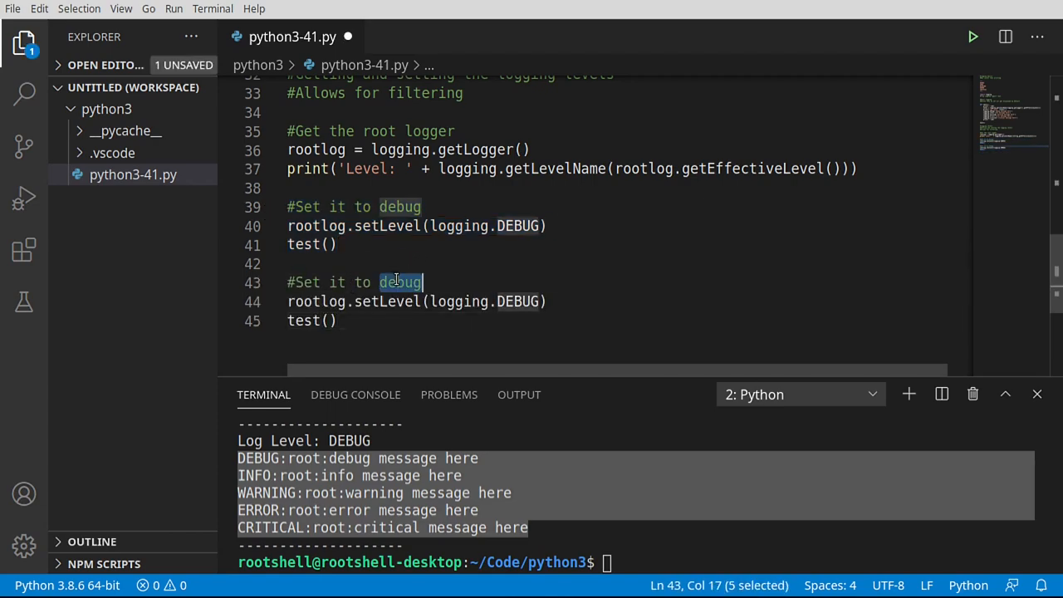
Change the copied block to 'Set it to critical' with logging.CRITICAL and run it, printing only the critical message.
{"action": "type", "text": "critil"}
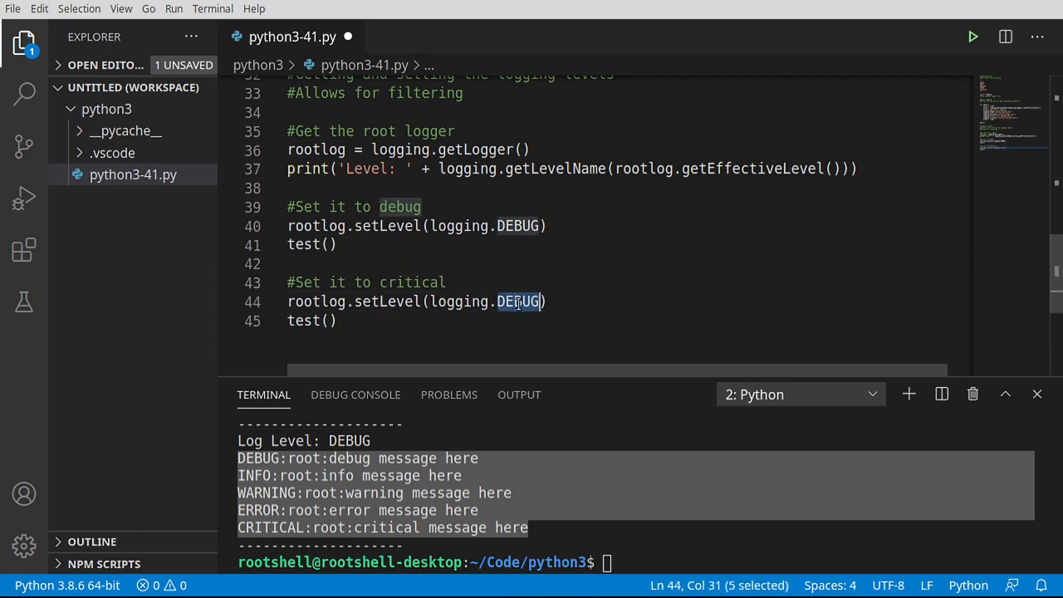
{"action": "type", "text": "CRI"}
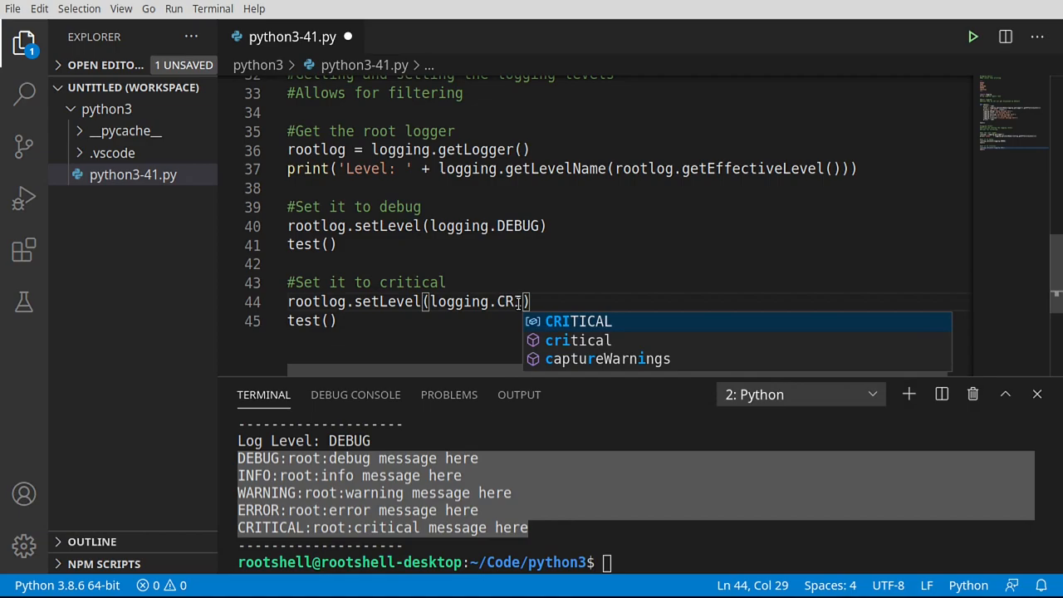
{"action": "key", "text": "Tab"}
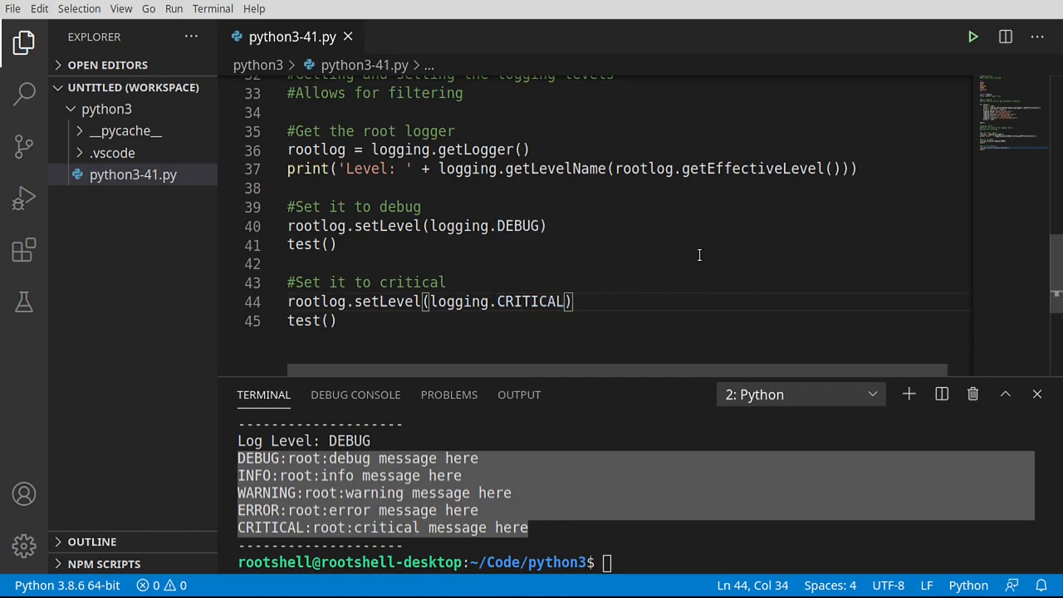
{"action": "right_click", "coordinate": [607, 562]}
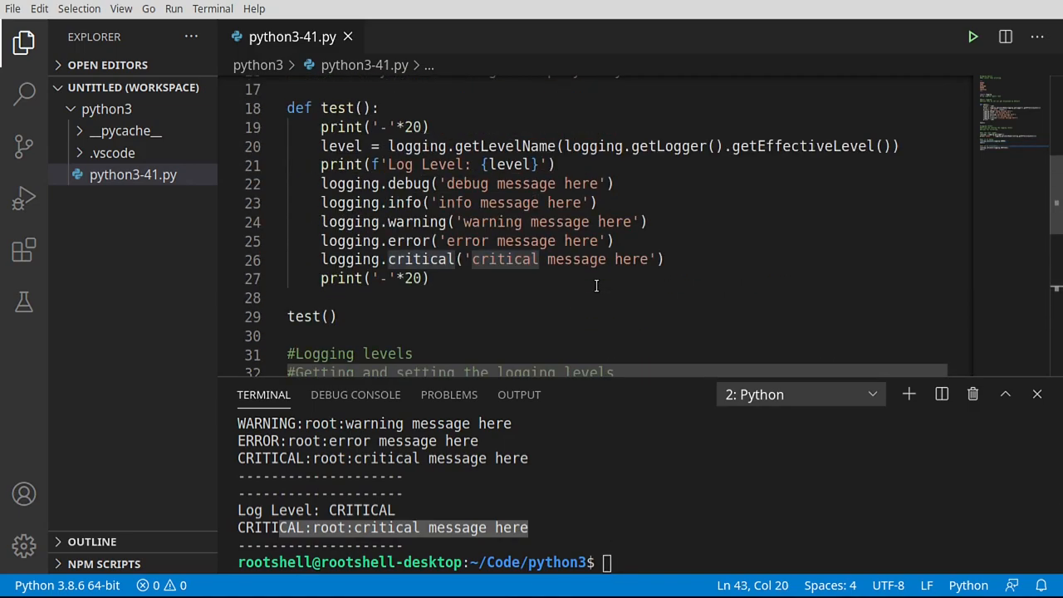
Move below the last test() call and paste another copy of the debug block.
{"action": "scroll", "scroll_direction": "down", "scroll_amount": 3}
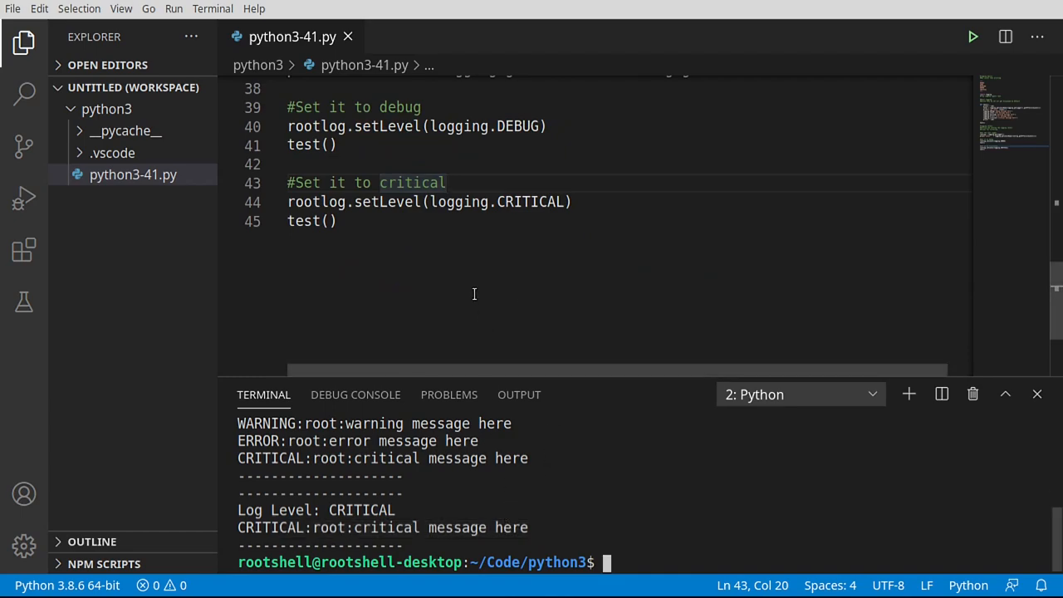
{"action": "mouse_move", "coordinate": [369, 241]}
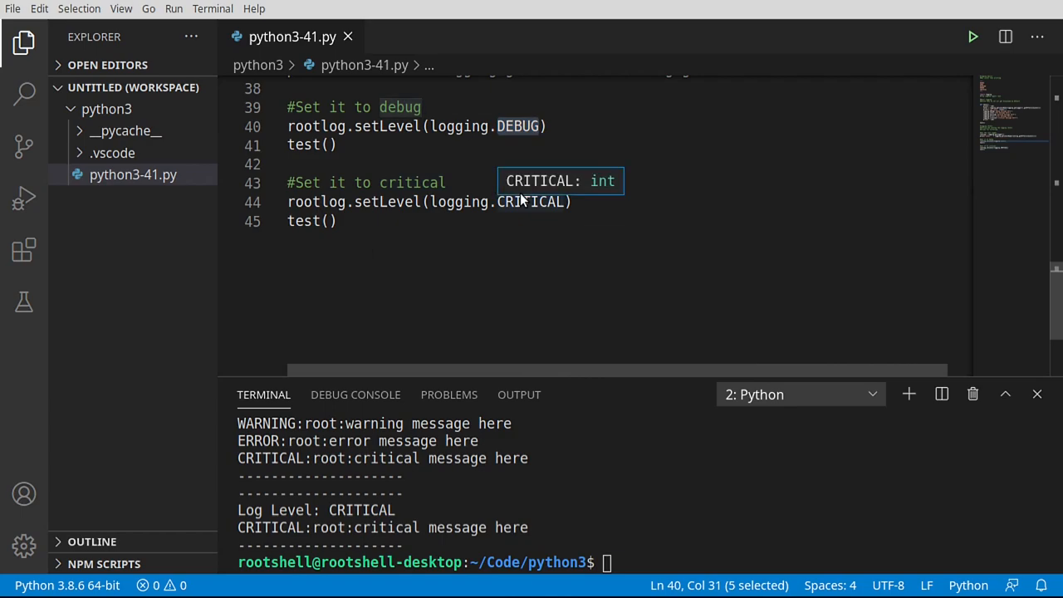
{"action": "left_click", "coordinate": [505, 203]}
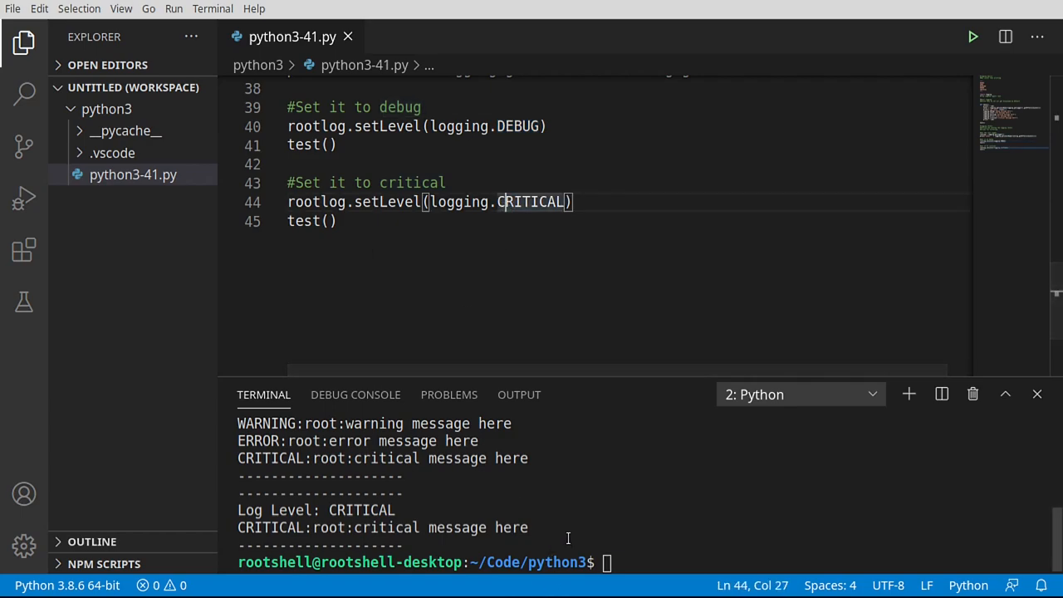
{"action": "left_click", "coordinate": [338, 219]}
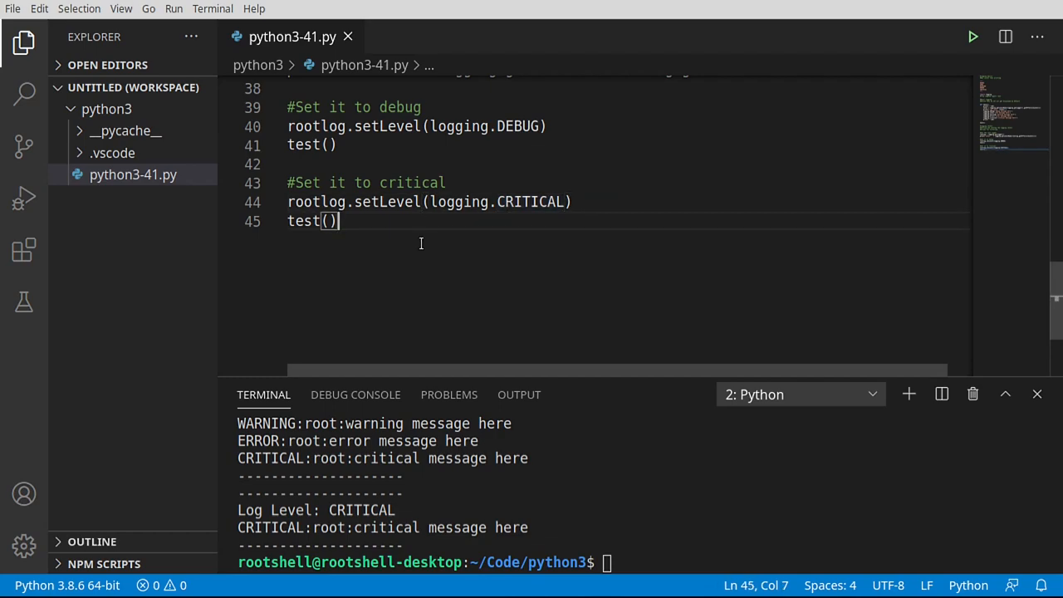
{"action": "key", "text": "Enter"}
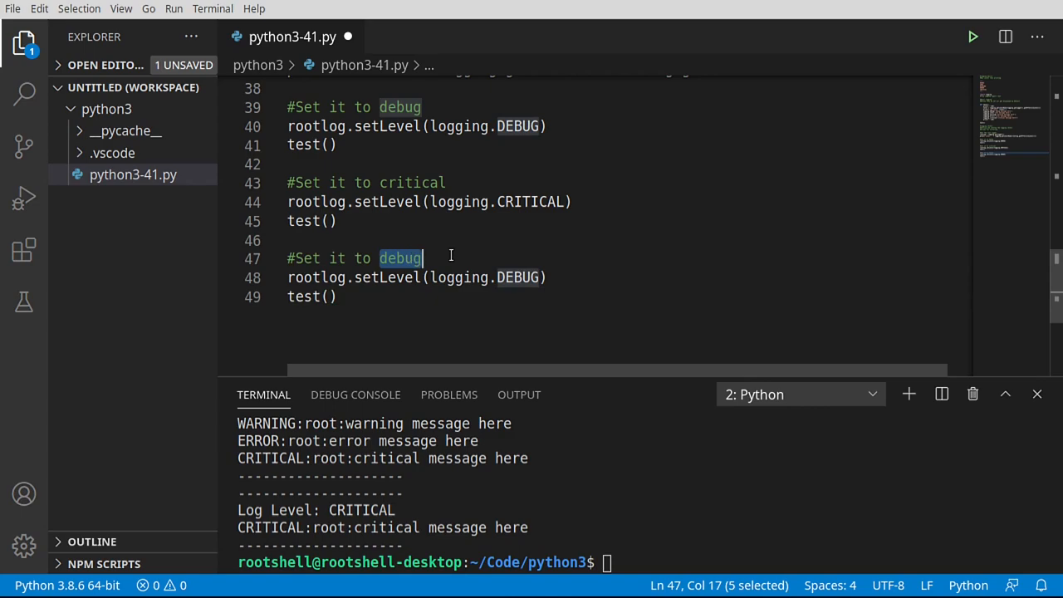
Change the third block to 'Set it to warning' with logging.WARNING.
{"action": "type", "text": "w"}
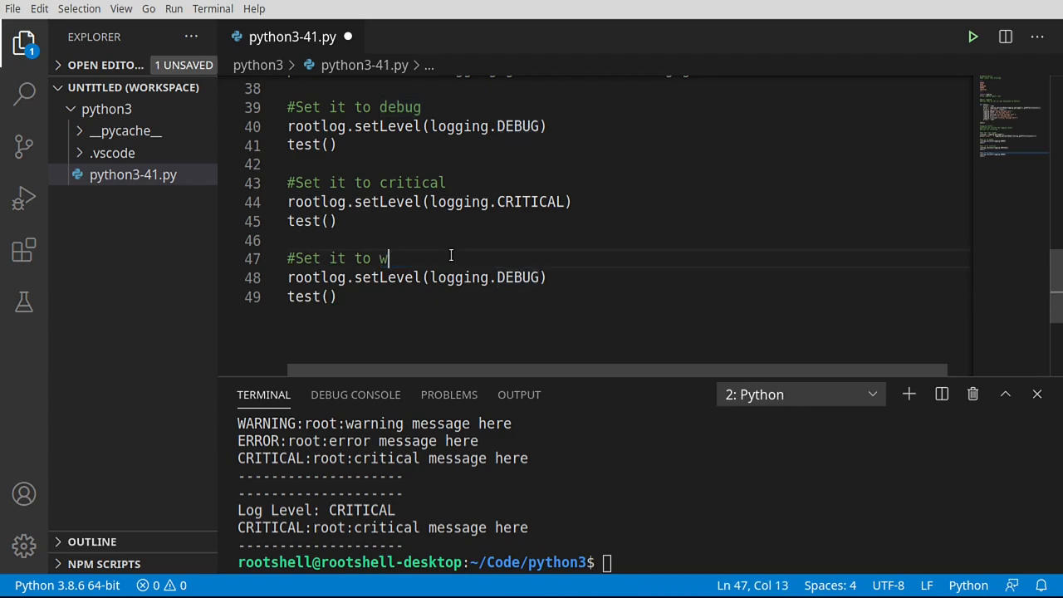
{"action": "type", "text": "arning"}
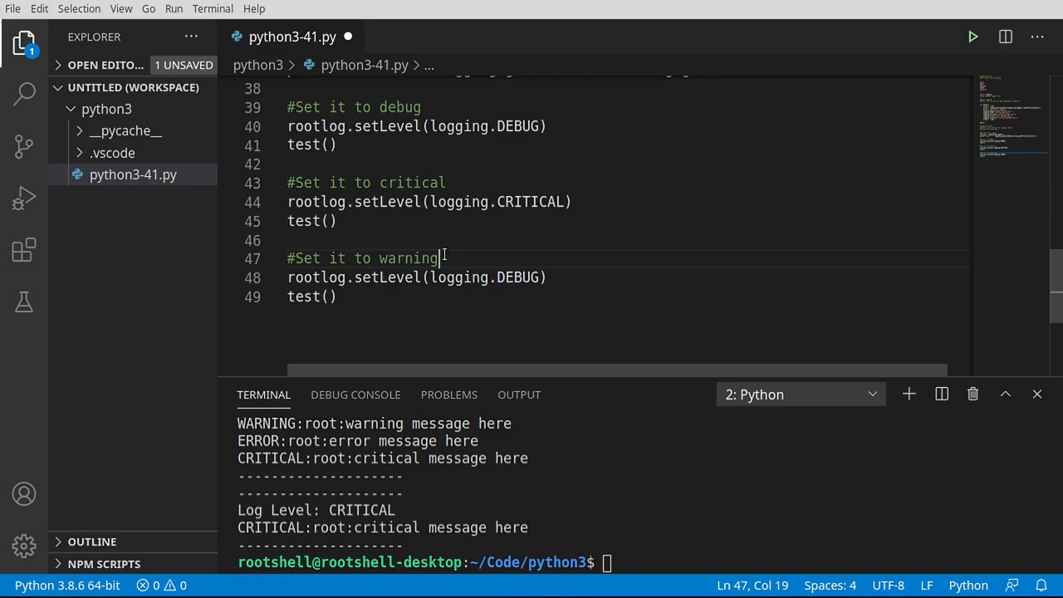
{"action": "double_click", "coordinate": [516, 277]}
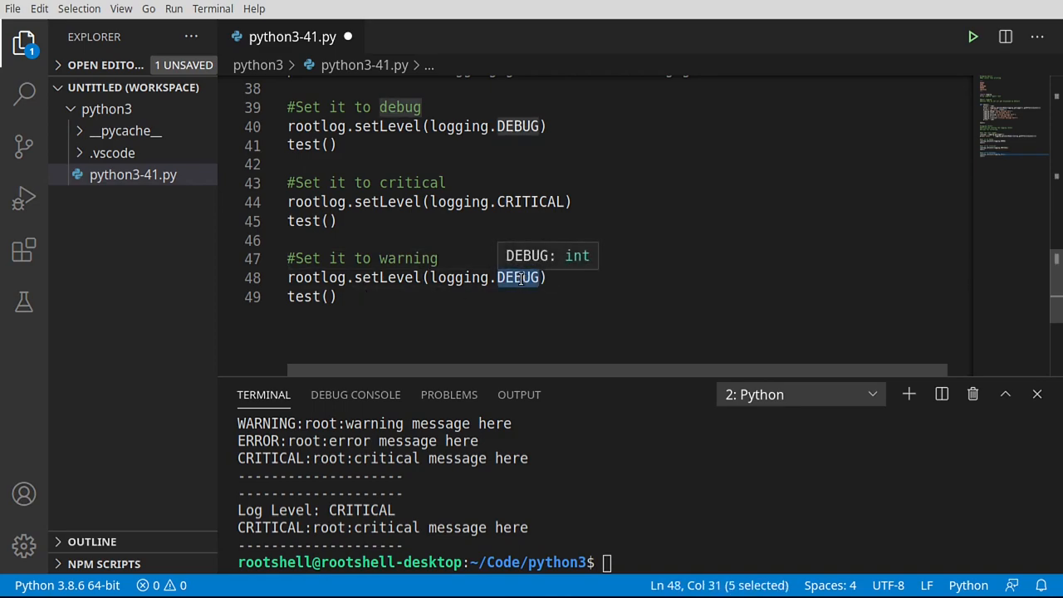
{"action": "type", "text": "WARNIN"}
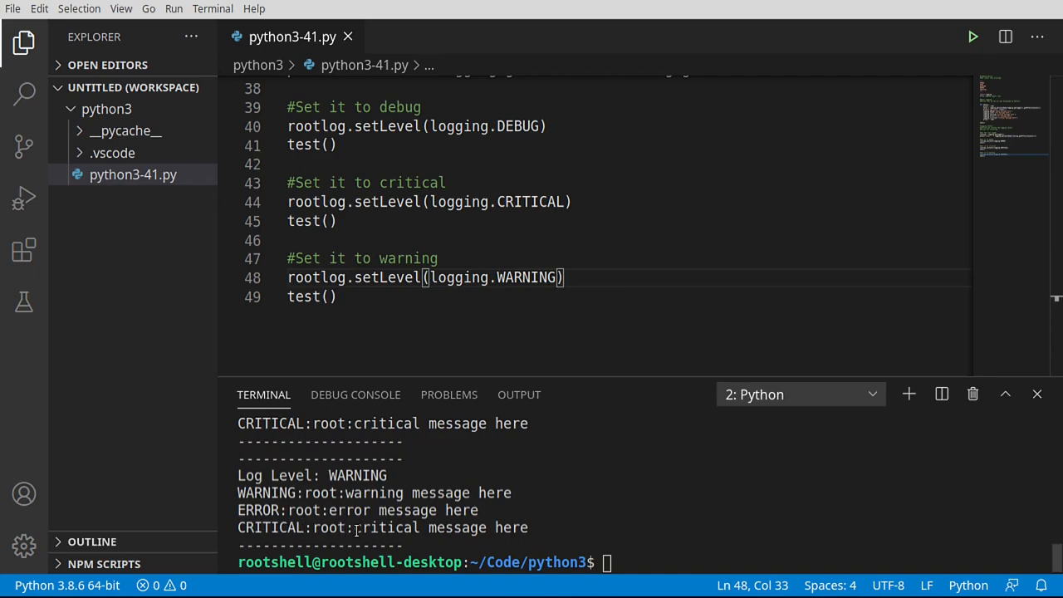
Run it and highlight the root logger name and the WARNING, ERROR and CRITICAL messages in the output.
{"action": "double_click", "coordinate": [349, 529]}
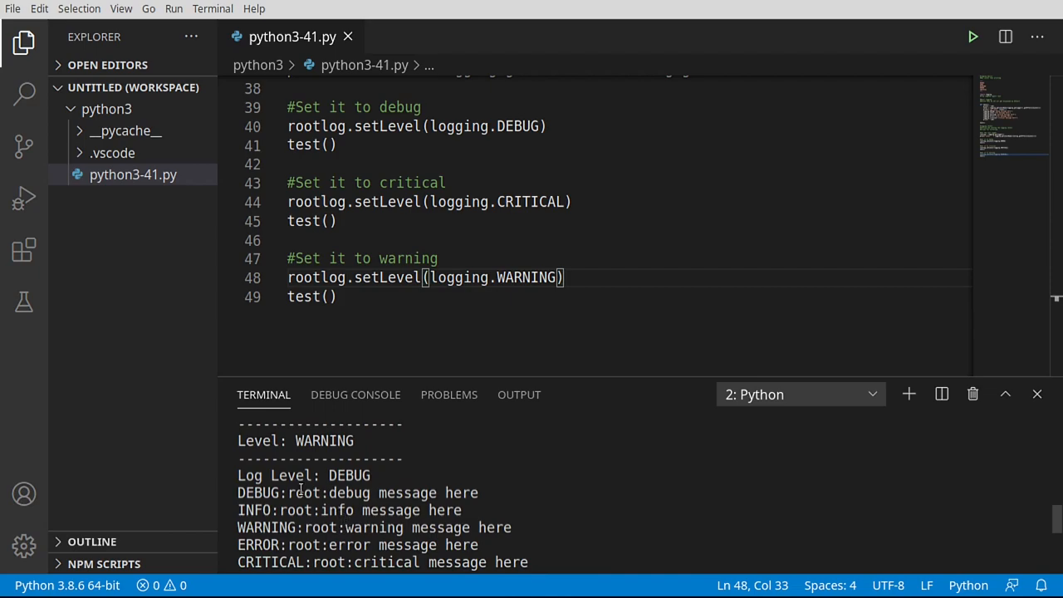
{"action": "double_click", "coordinate": [306, 492]}
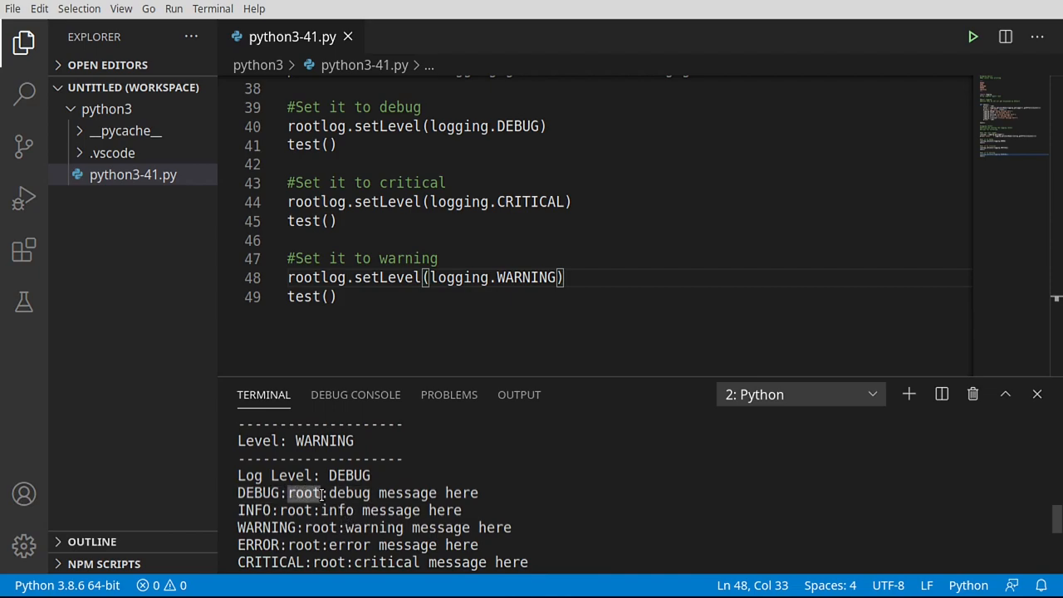
{"action": "mouse_move", "coordinate": [345, 531]}
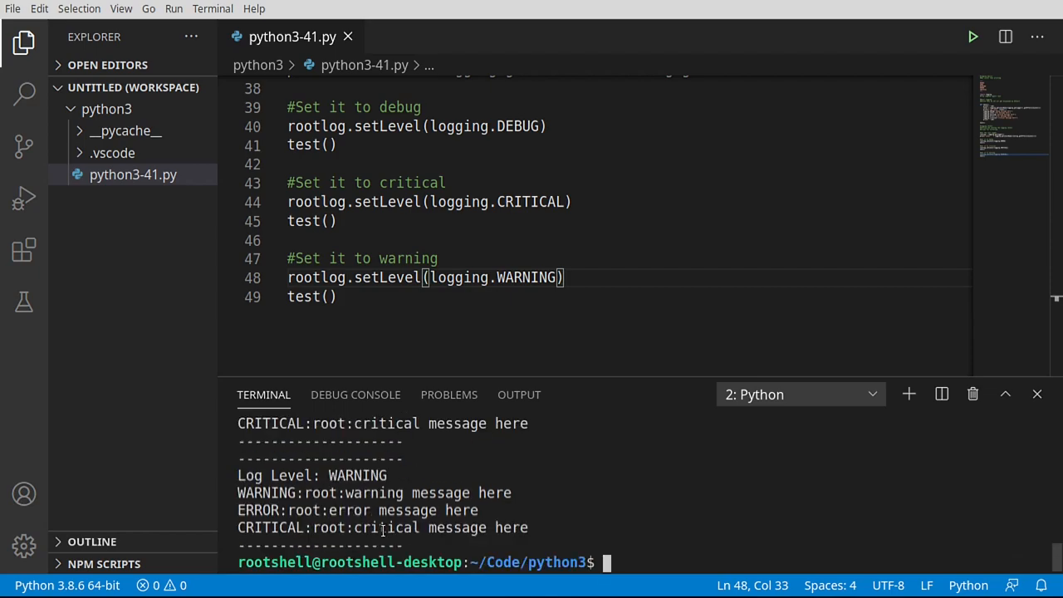
{"action": "double_click", "coordinate": [329, 528]}
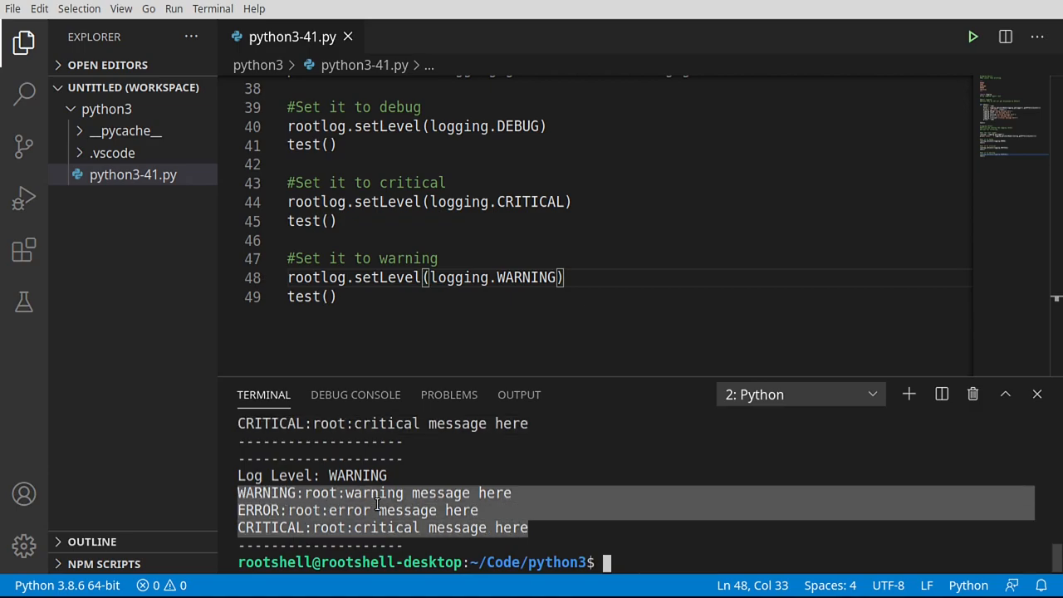
{"action": "mouse_move", "coordinate": [572, 502]}
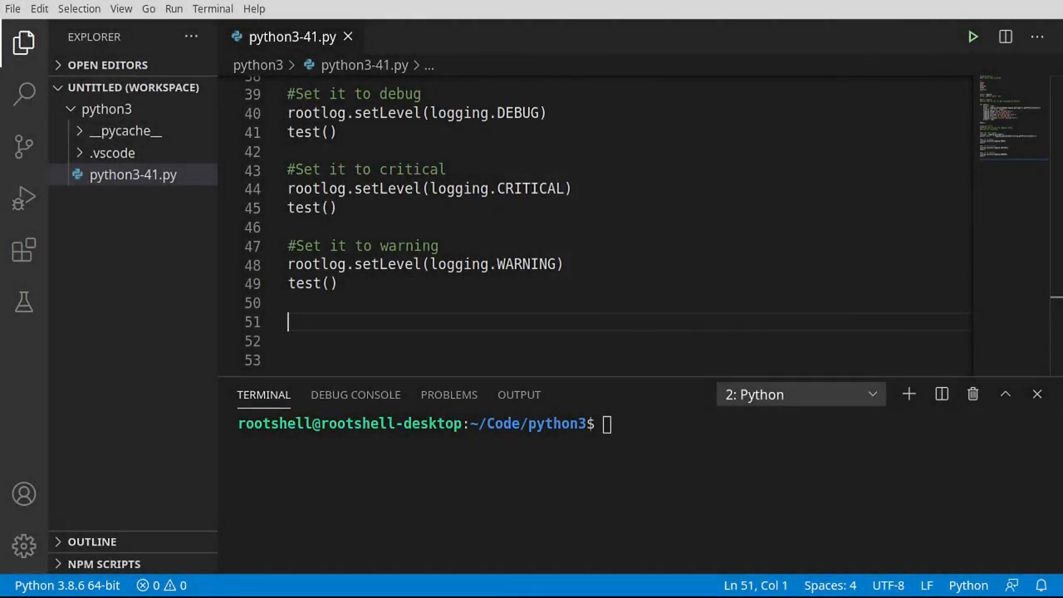
Add a '#Log to file' section with logging.basicConfig(filename='app.txt', filemode='w', format=...).
{"action": "type", "text": "#Log to file"}
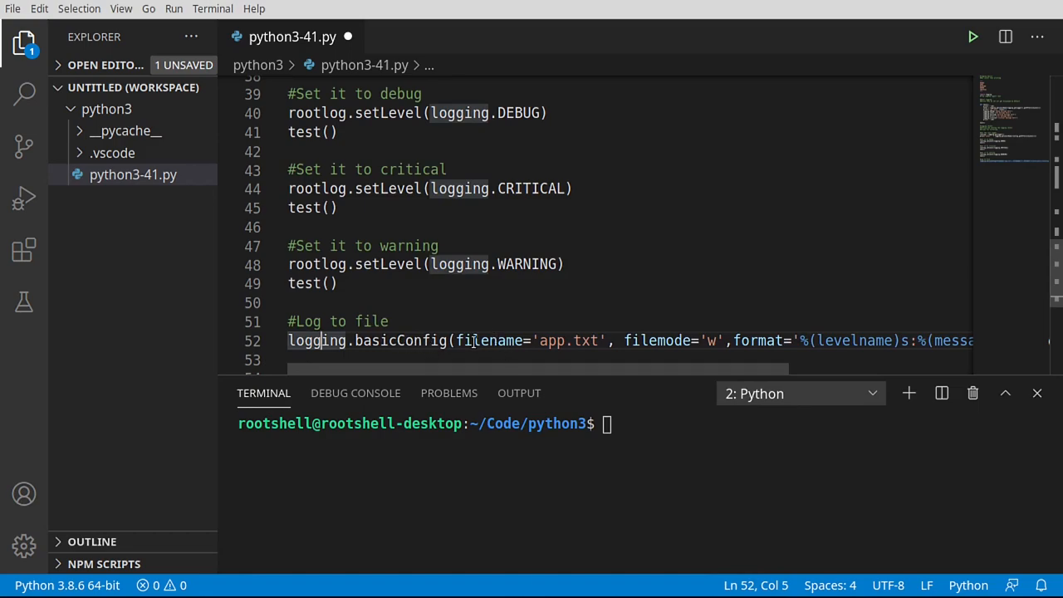
{"action": "double_click", "coordinate": [490, 340]}
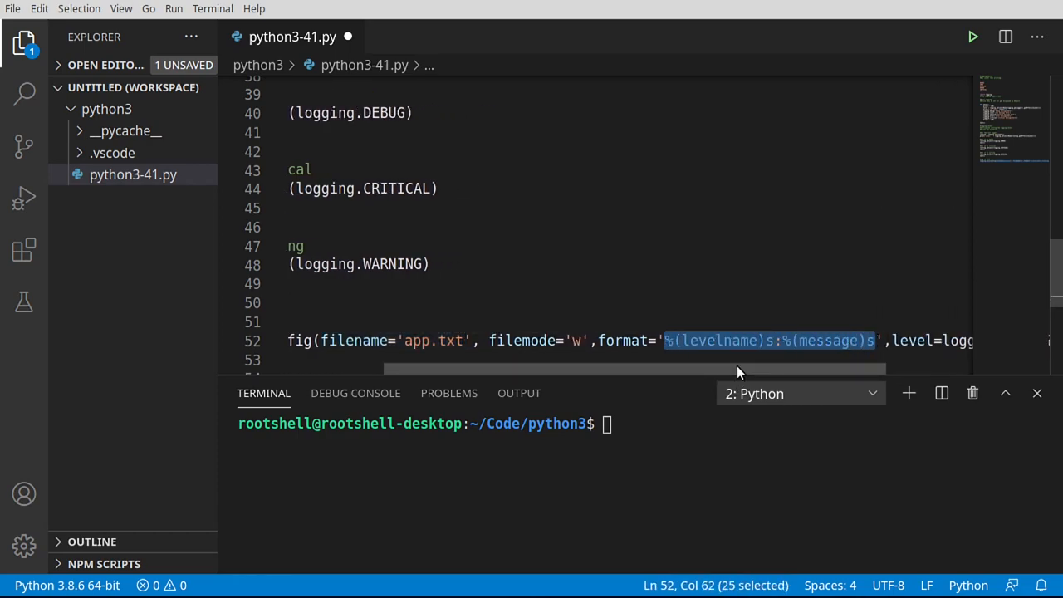
{"action": "scroll", "scroll_direction": "right", "scroll_amount": 3}
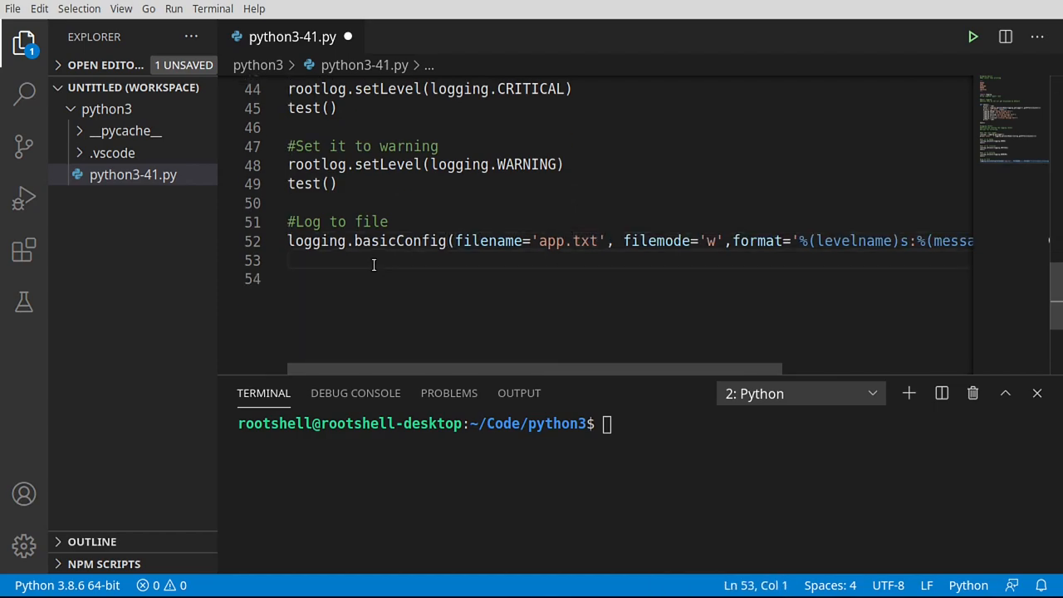
Add logging.debug('hello') and highlight the logging call and hello message.
{"action": "type", "text": "logging.debug"}
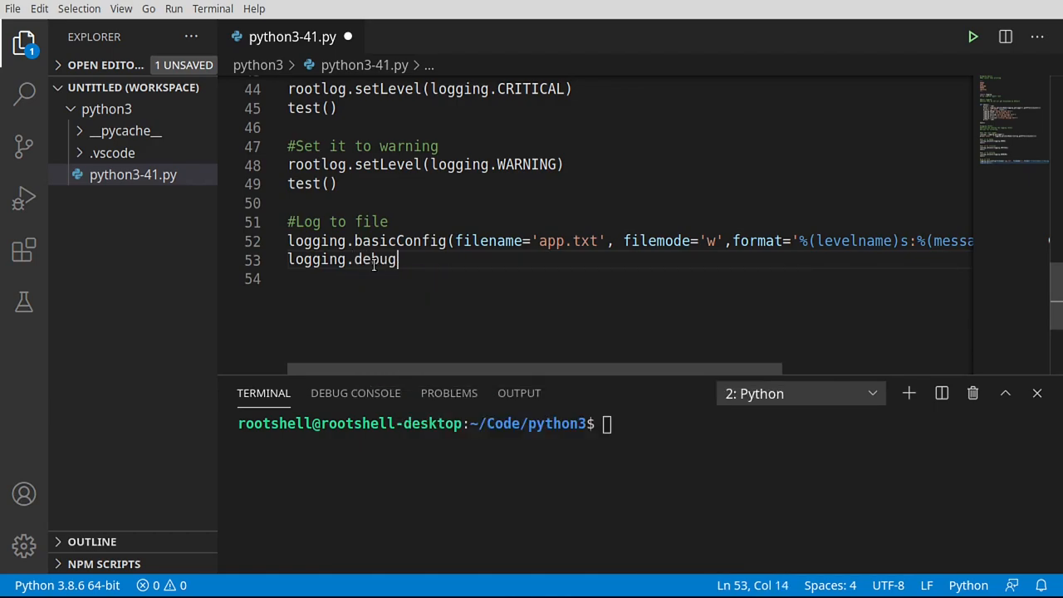
{"action": "type", "text": "("}
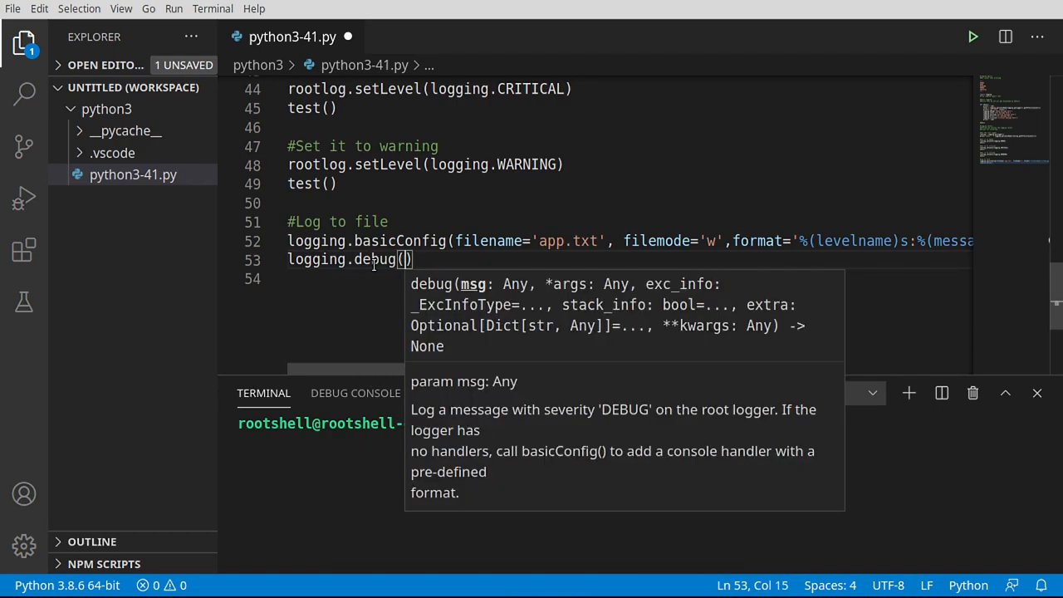
{"action": "type", "text": "'hell'"}
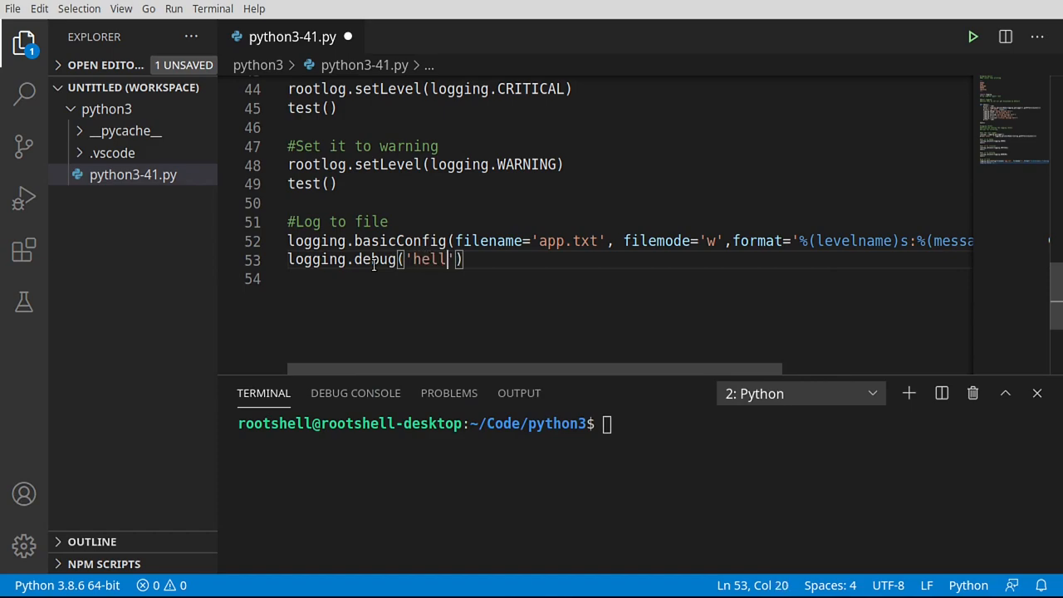
{"action": "type", "text": "o"}
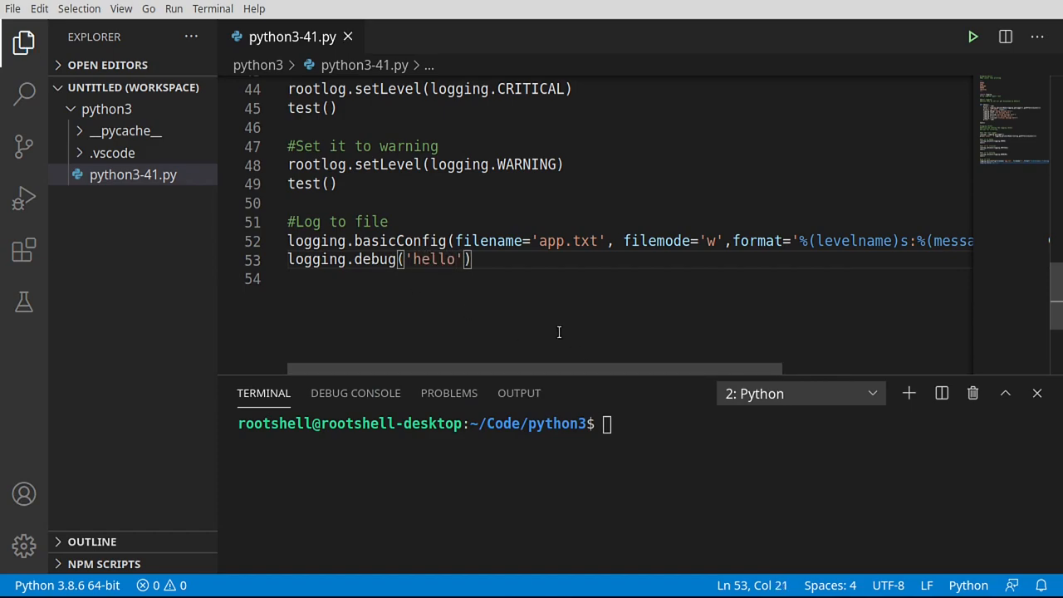
{"action": "double_click", "coordinate": [316, 259]}
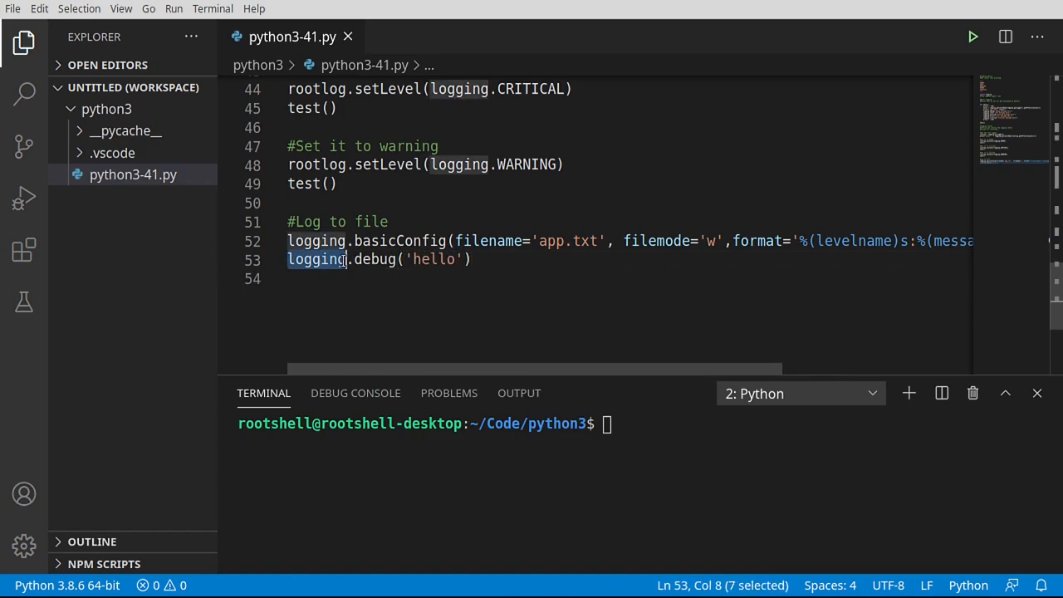
{"action": "double_click", "coordinate": [432, 260]}
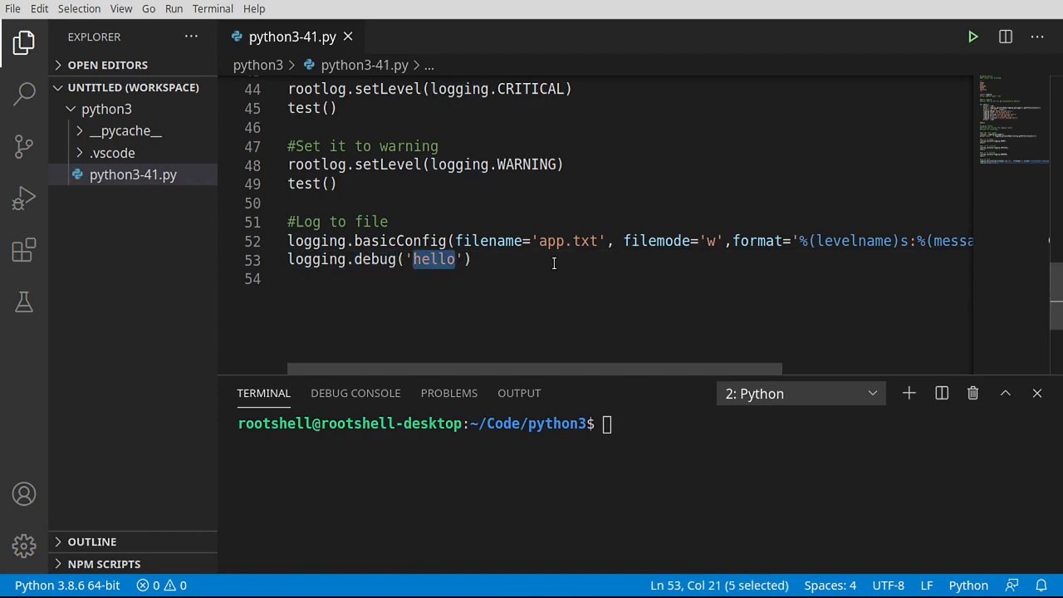
{"action": "double_click", "coordinate": [552, 241]}
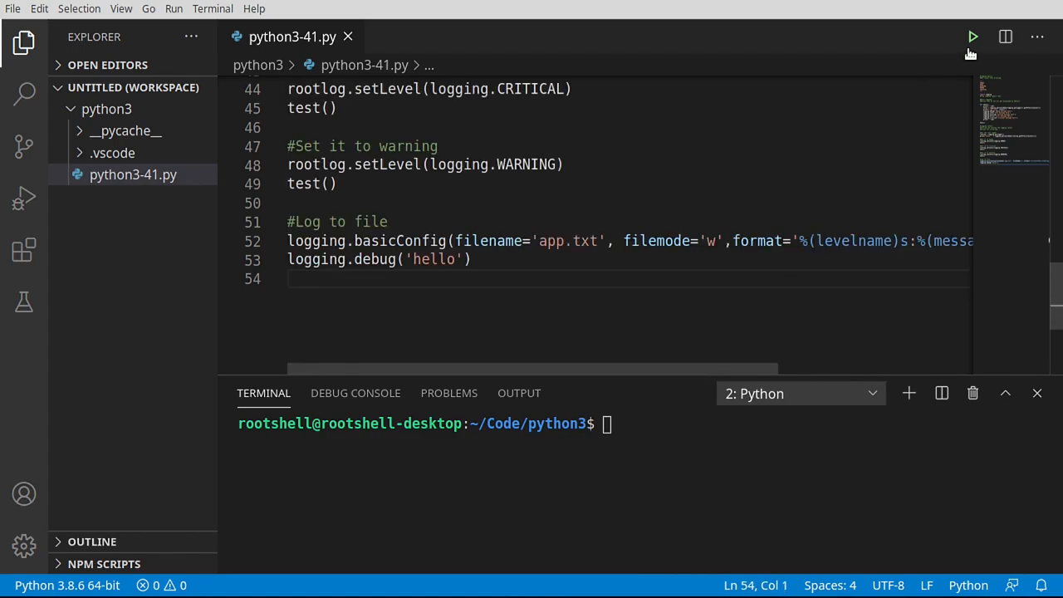
Run python3-41.py and highlight basicConfig and the setLevel WARNING line to explain basicConfig's limitation.
{"action": "left_click", "coordinate": [974, 37]}
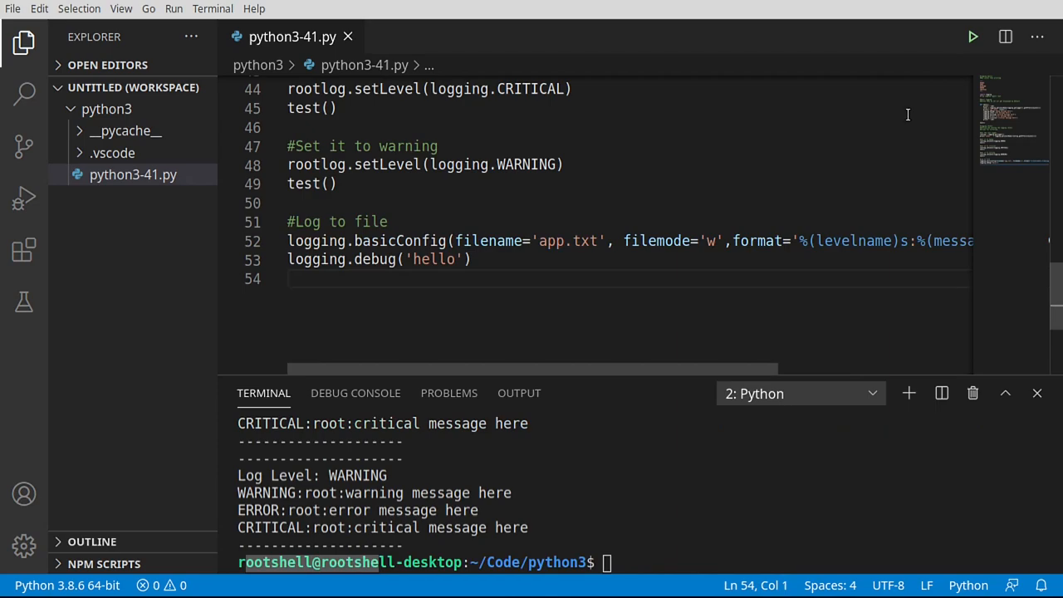
{"action": "mouse_move", "coordinate": [648, 186]}
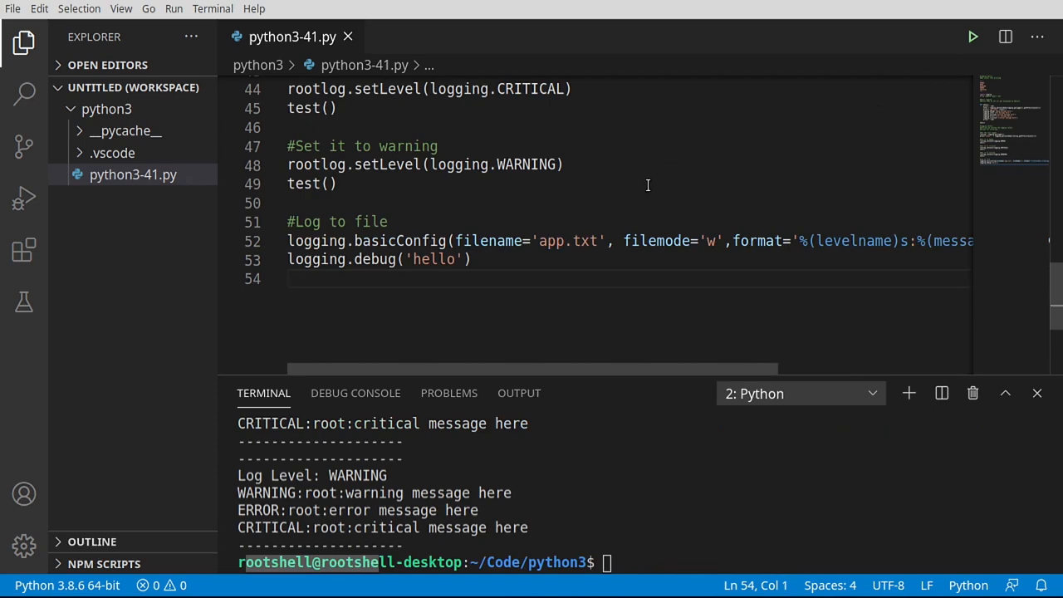
{"action": "mouse_move", "coordinate": [320, 242]}
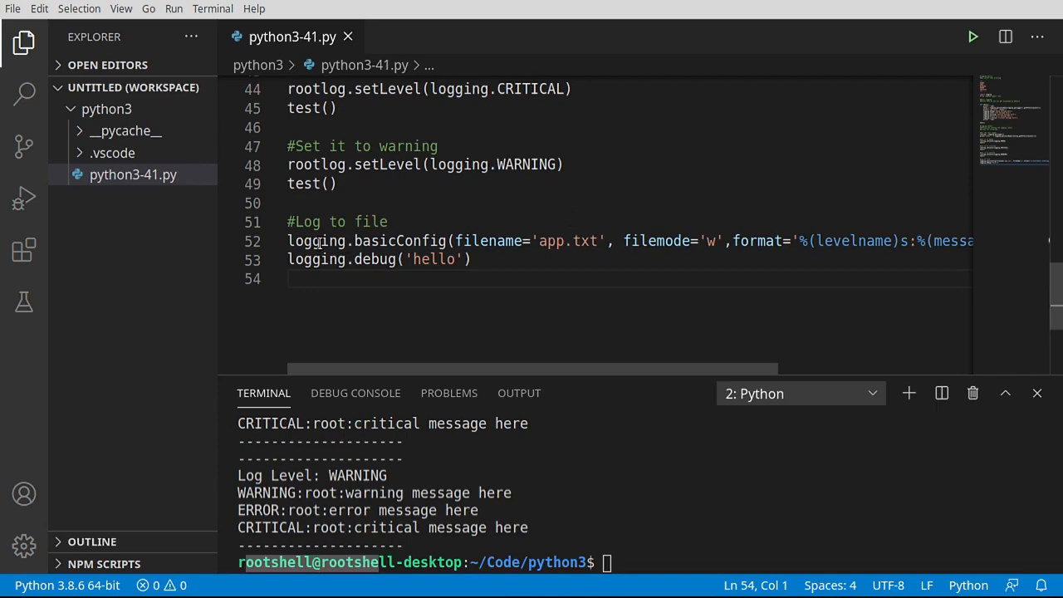
{"action": "double_click", "coordinate": [315, 240]}
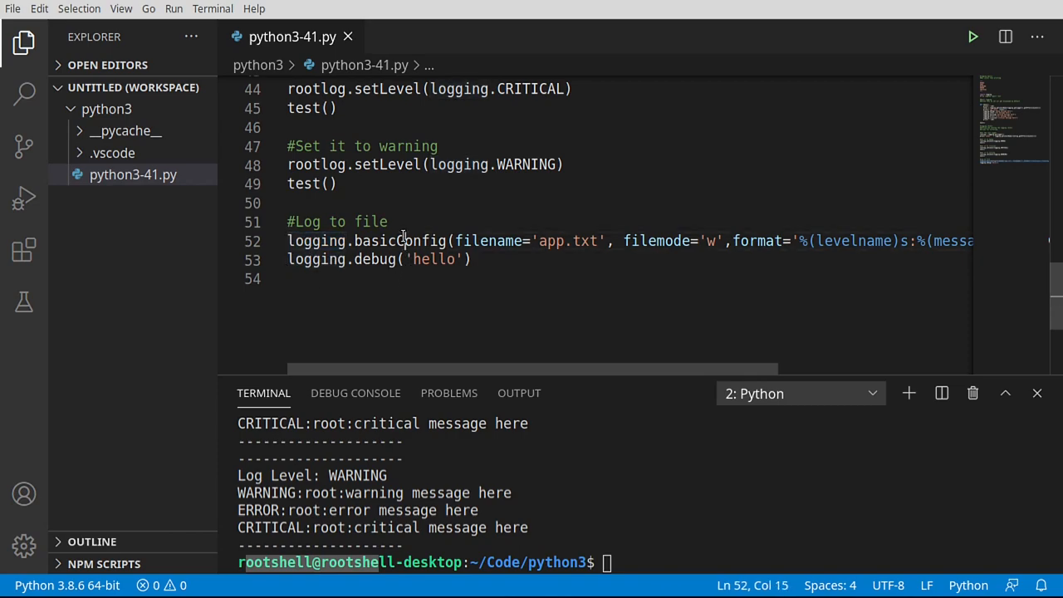
{"action": "double_click", "coordinate": [399, 240]}
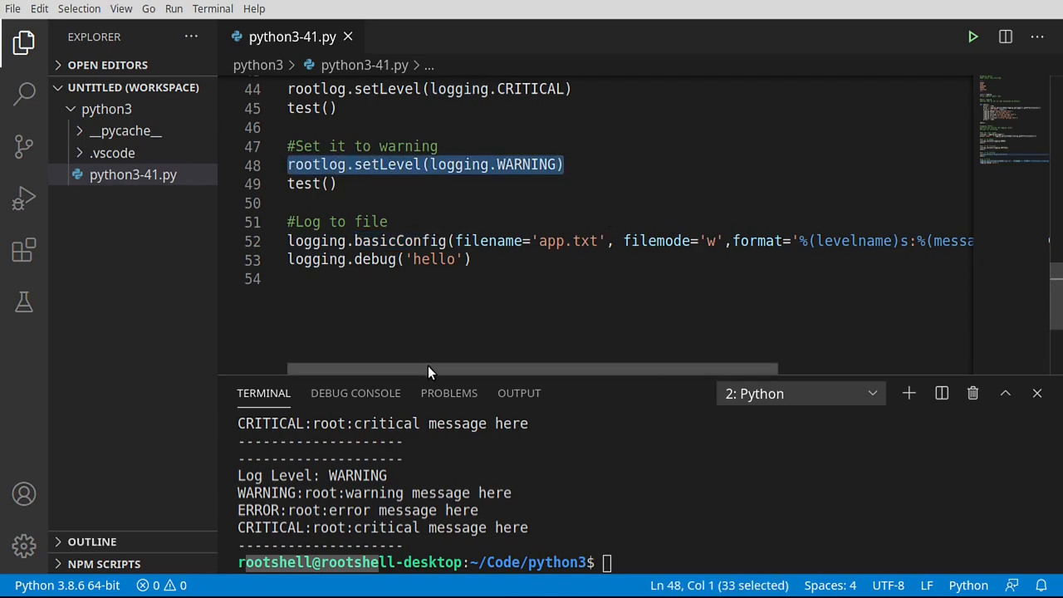
{"action": "double_click", "coordinate": [399, 241]}
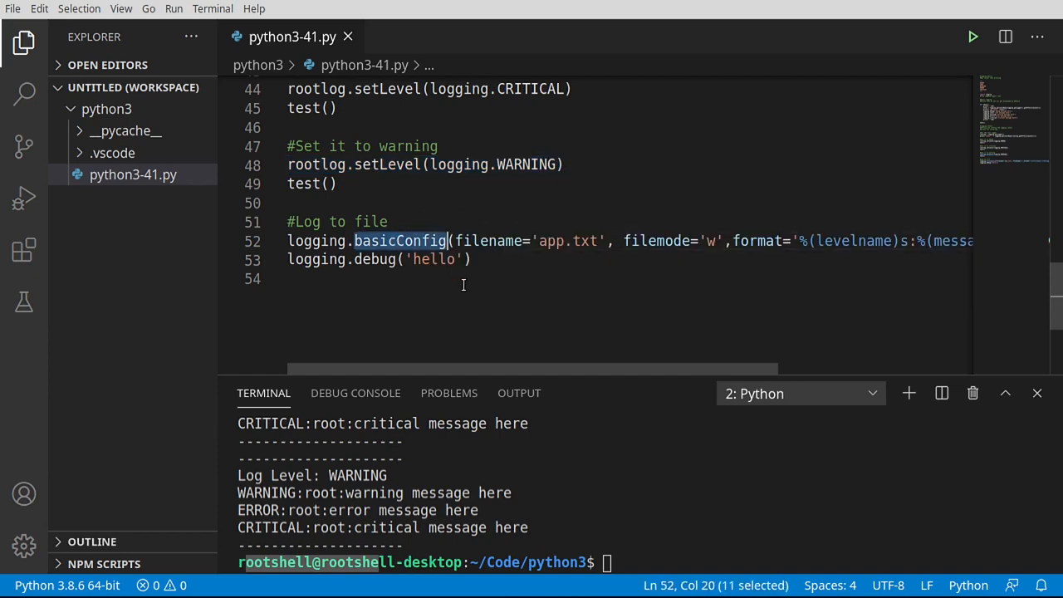
{"action": "mouse_move", "coordinate": [526, 314]}
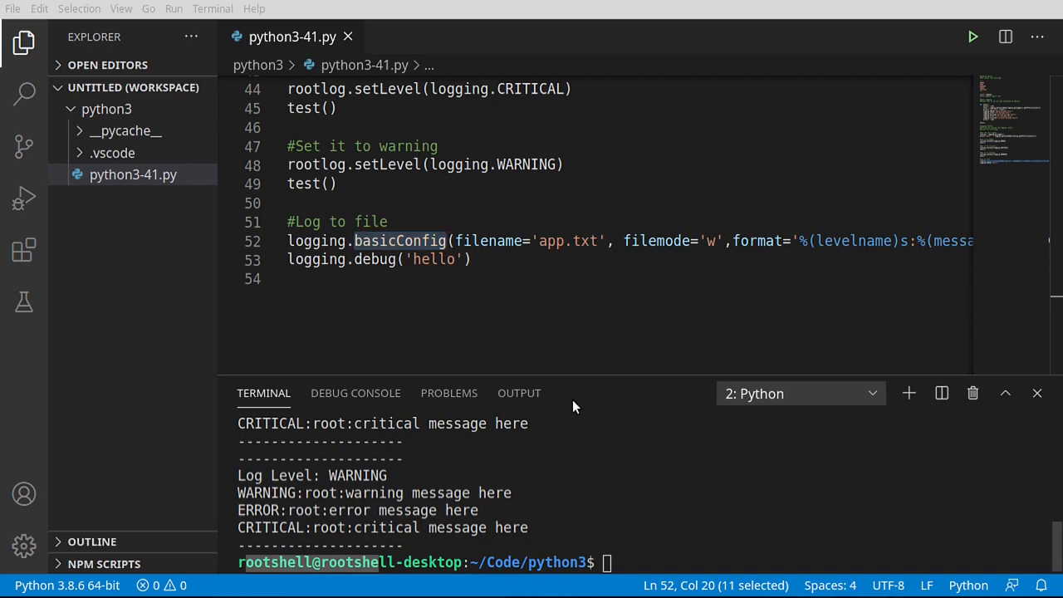
Add the note '#basicConfig only works if the logger has not been configured before' and comment out the basicConfig and debug lines.
{"action": "key", "text": "Enter"}
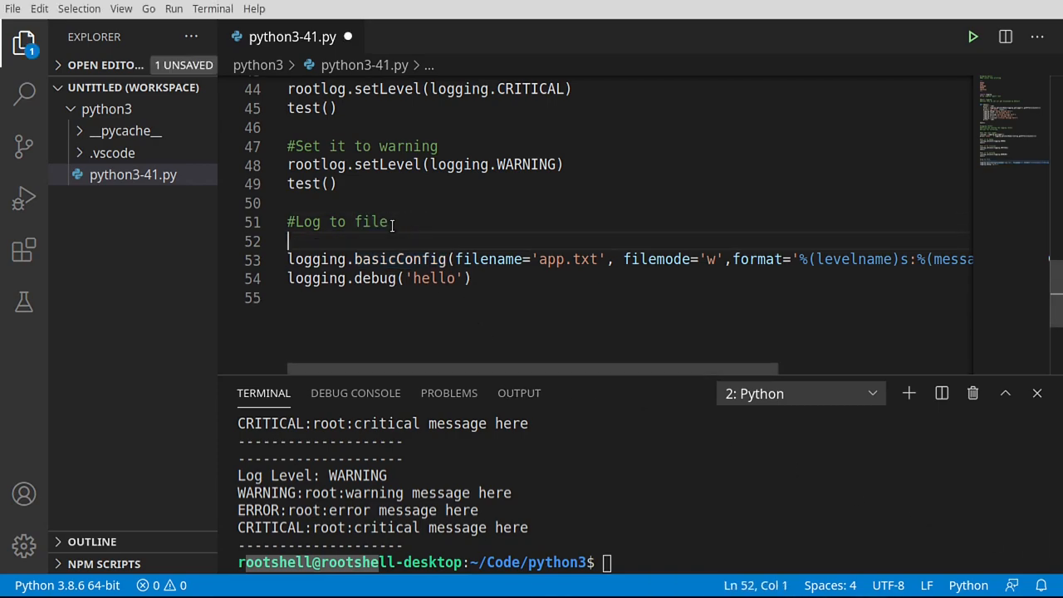
{"action": "type", "text": "#basicConfig only works if the logger has not been configured before"}
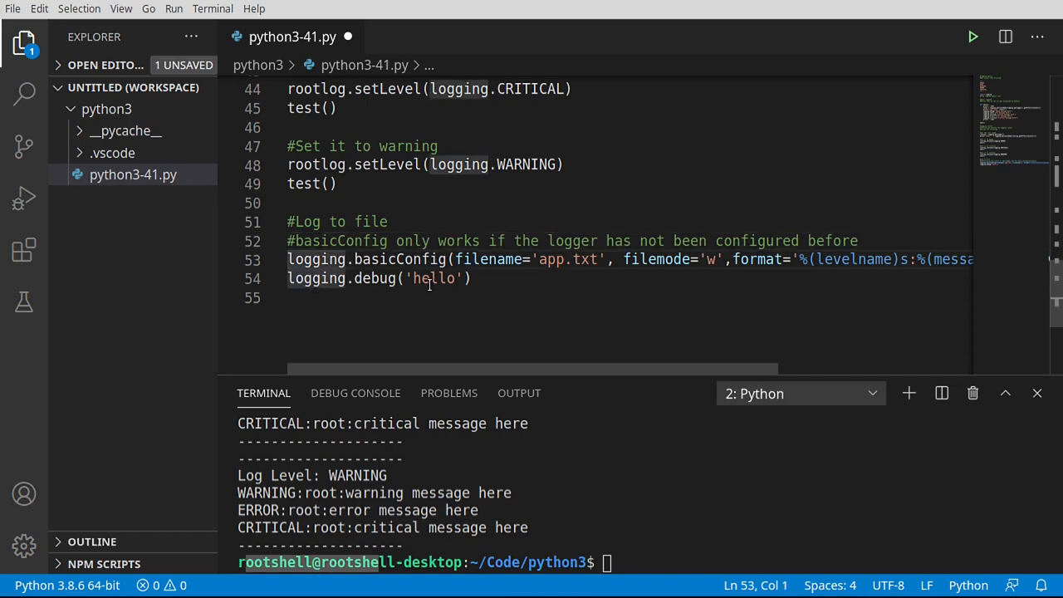
{"action": "key", "text": "ctrl+/"}
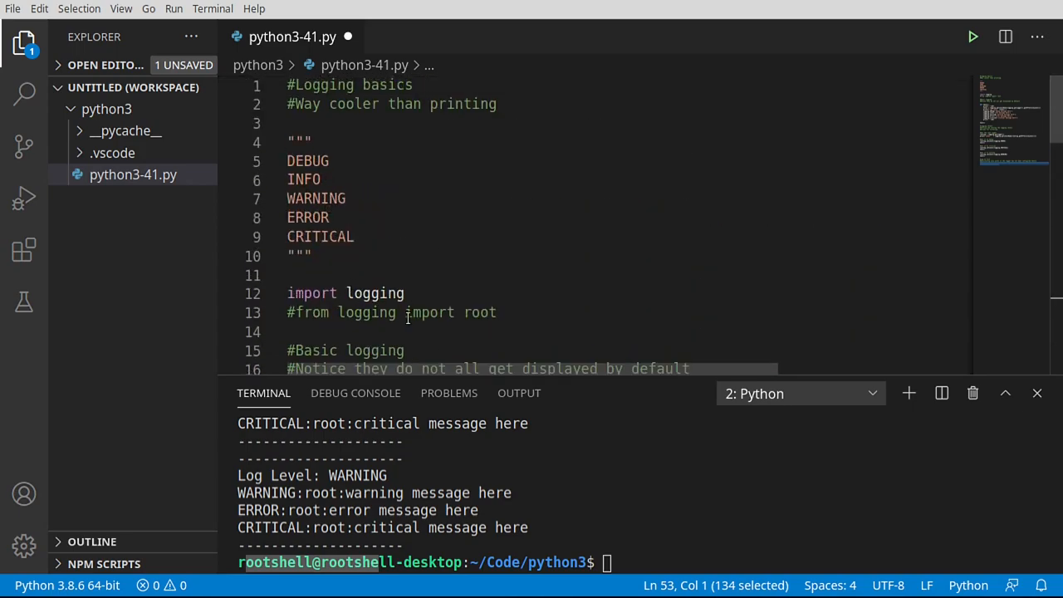
{"action": "scroll", "scroll_direction": "down", "scroll_amount": 3}
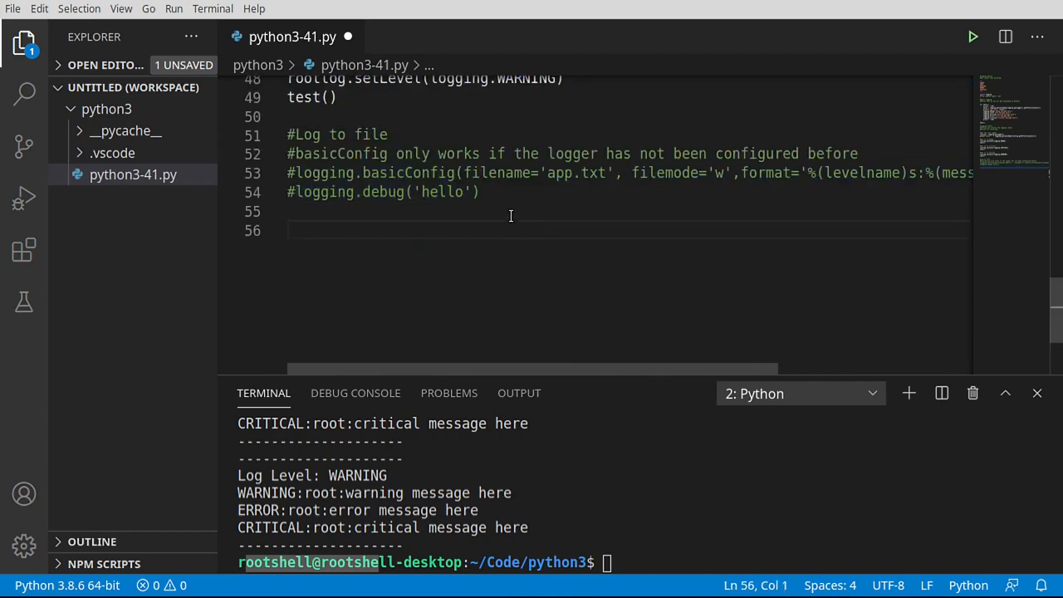
Save, then add handler = logging.FileHandler('file.log').
{"action": "key", "text": "ctrl+s"}
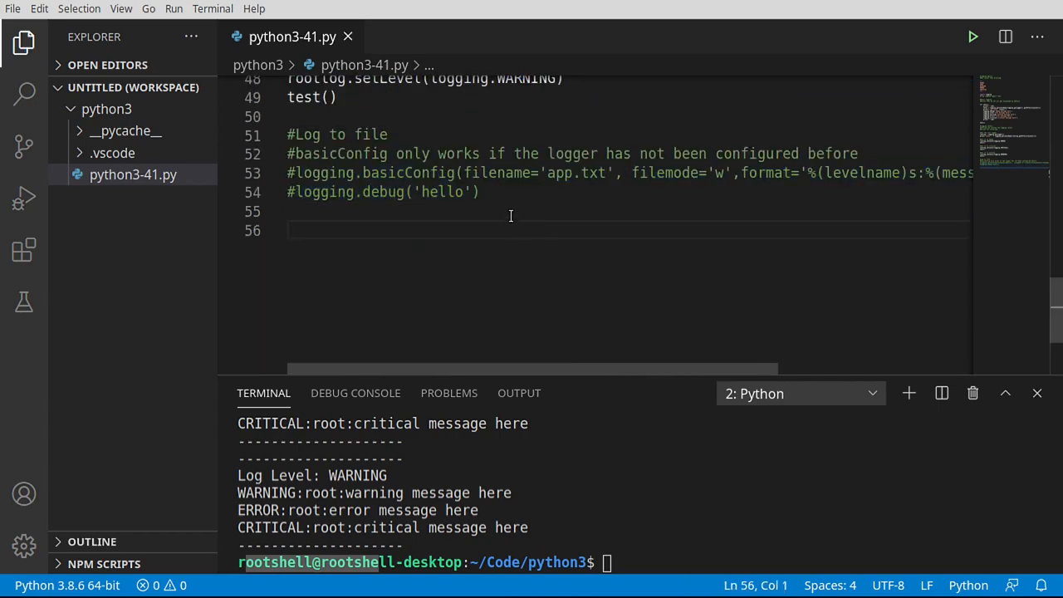
{"action": "type", "text": "handler"}
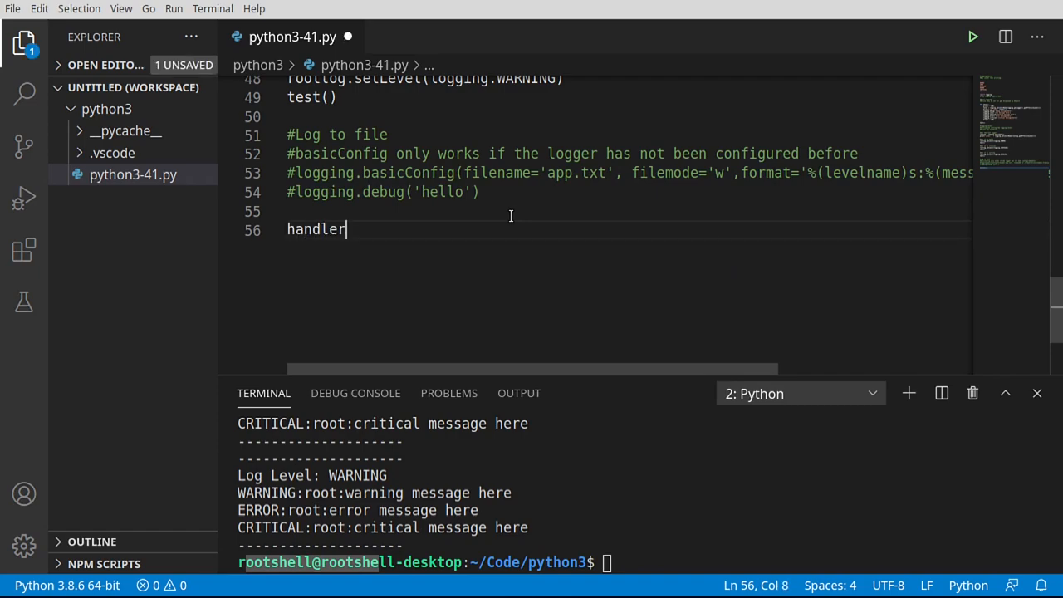
{"action": "type", "text": "= logging"}
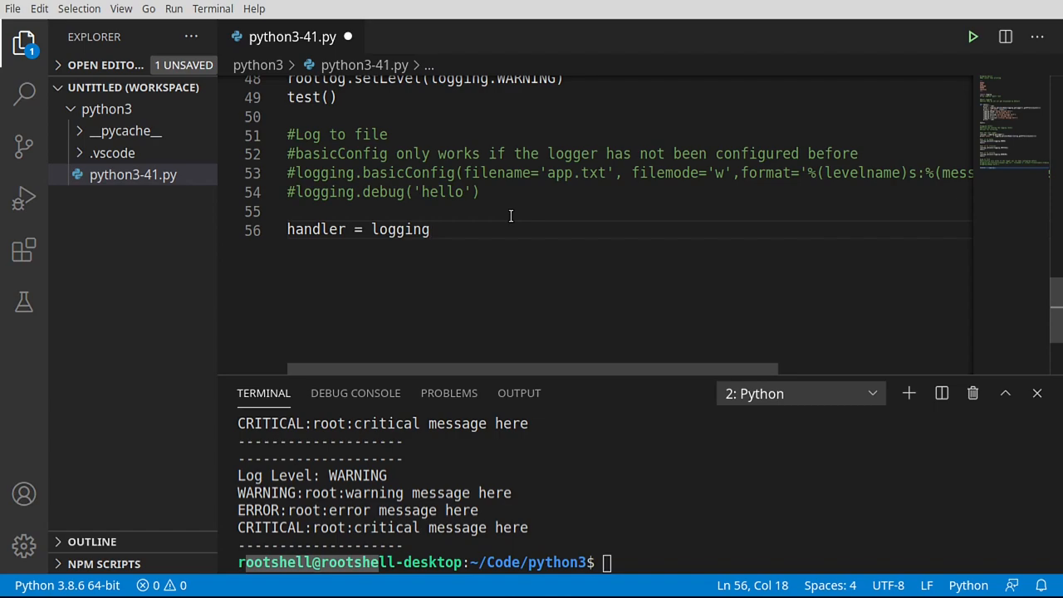
{"action": "type", "text": ".Fi"}
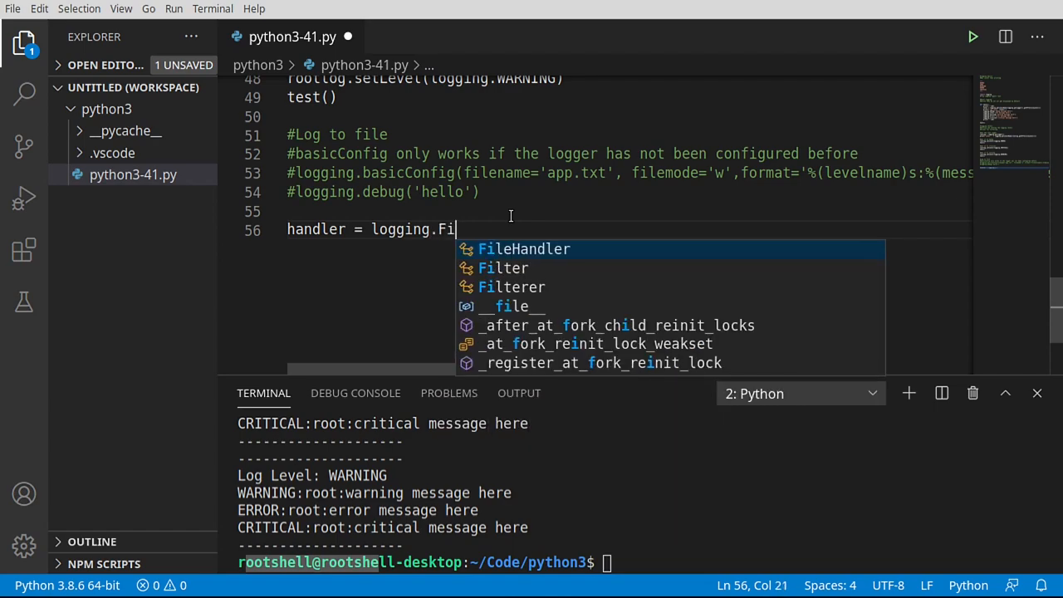
{"action": "left_click", "coordinate": [525, 249]}
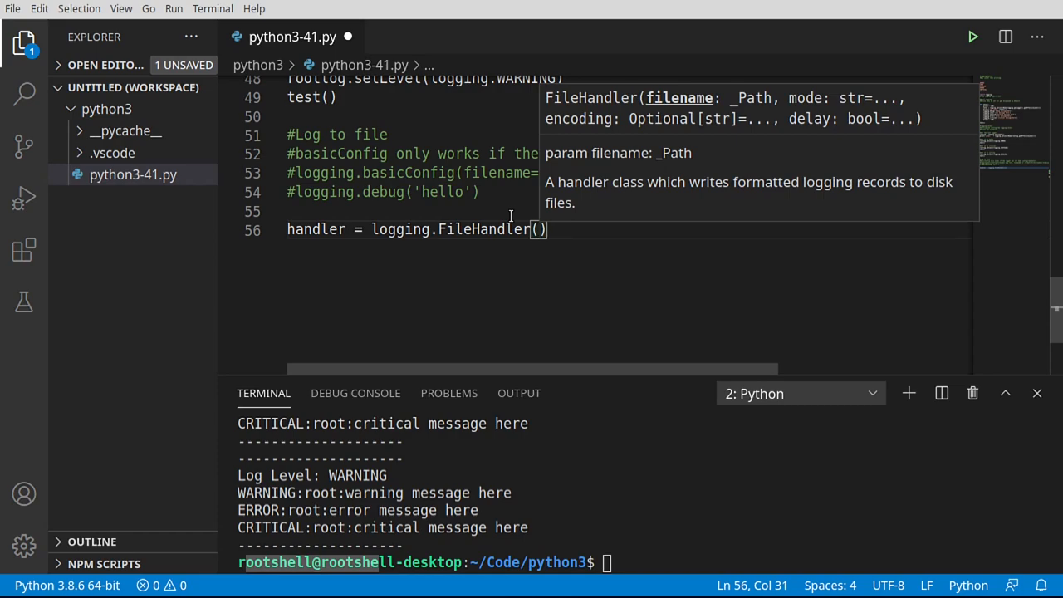
{"action": "type", "text": "'file.l'"}
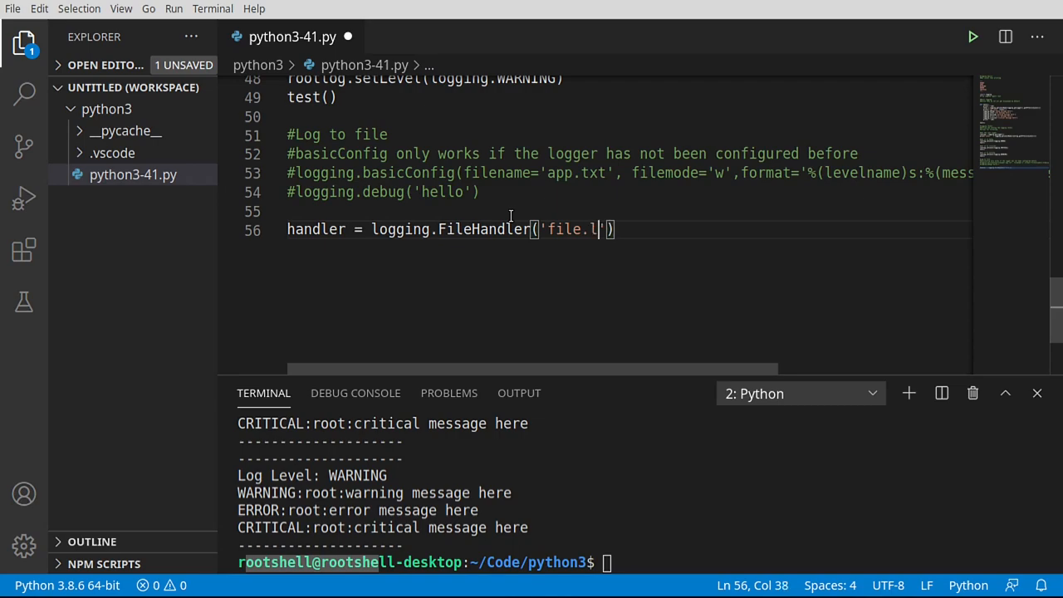
{"action": "type", "text": "og'"}
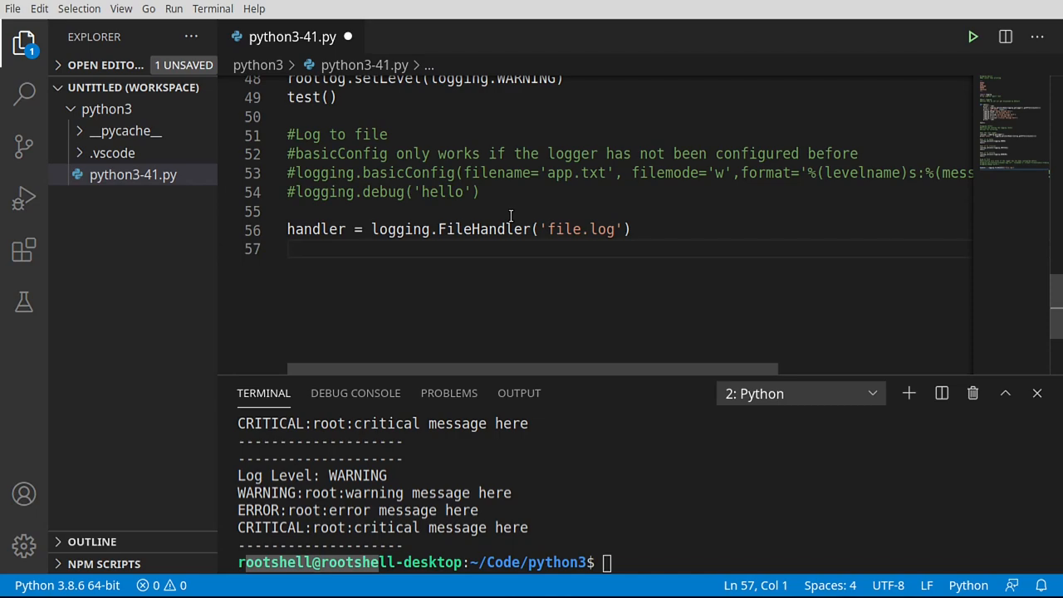
Add formatter = logging.Formatter('%(asctime)s - %(name)s - %(levelname)s - %(message)s') and point out the name placeholder.
{"action": "type", "text": "formatter"}
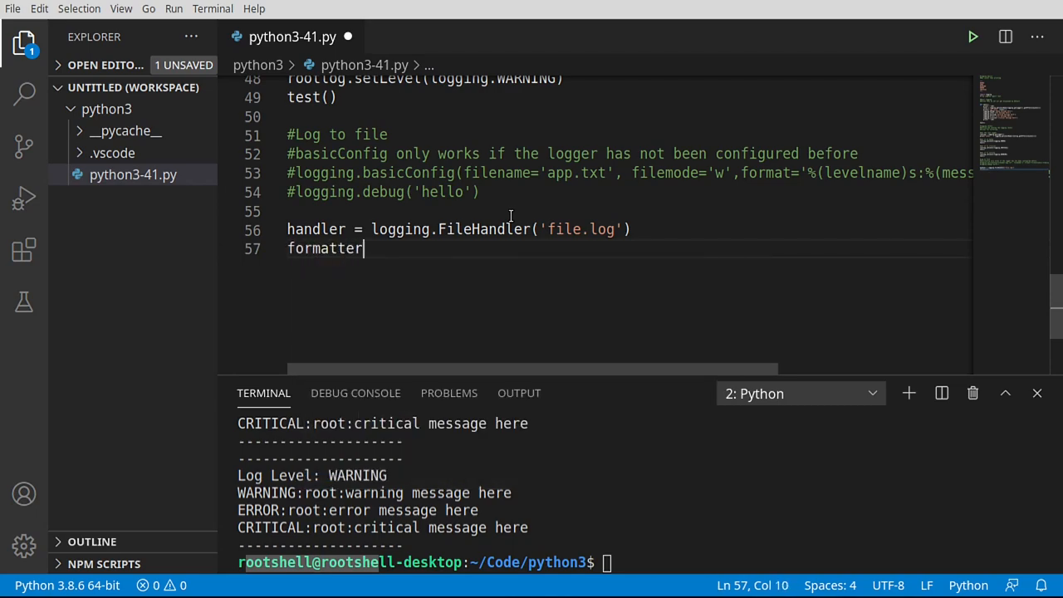
{"action": "type", "text": "= logging"}
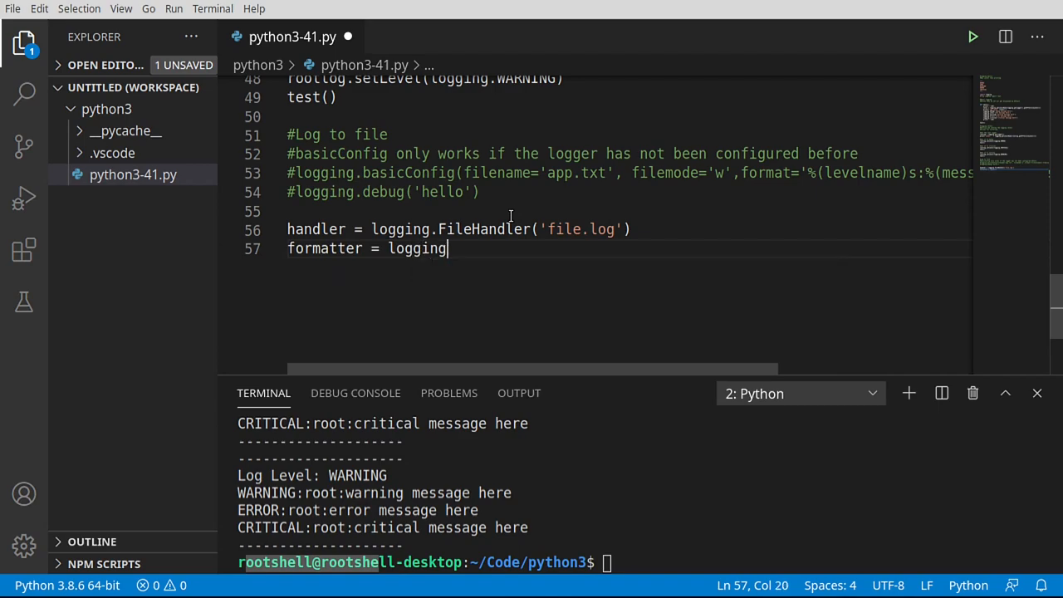
{"action": "type", "text": "."}
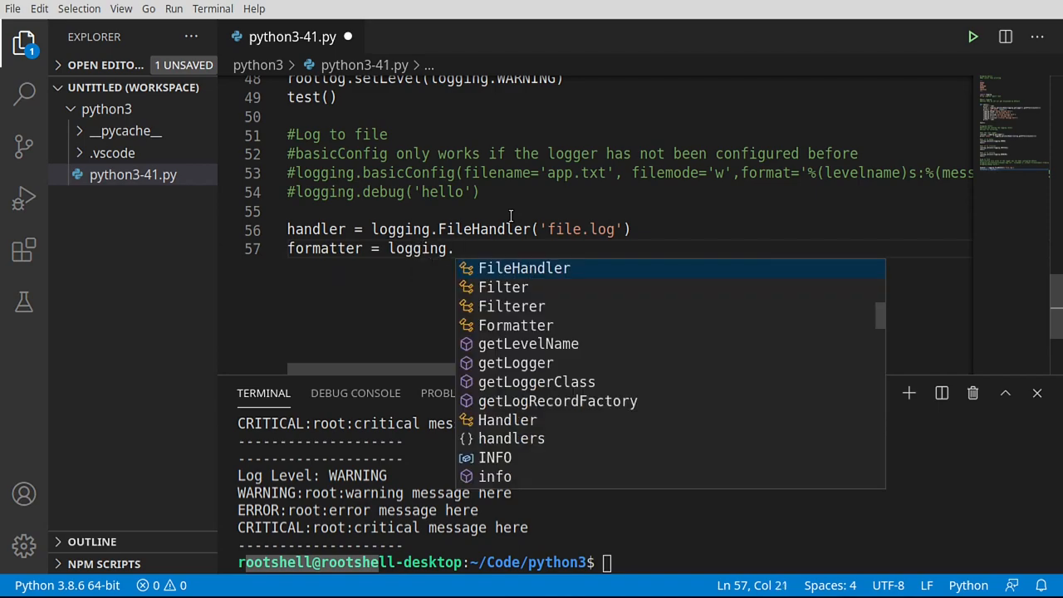
{"action": "type", "text": "Formatter("}
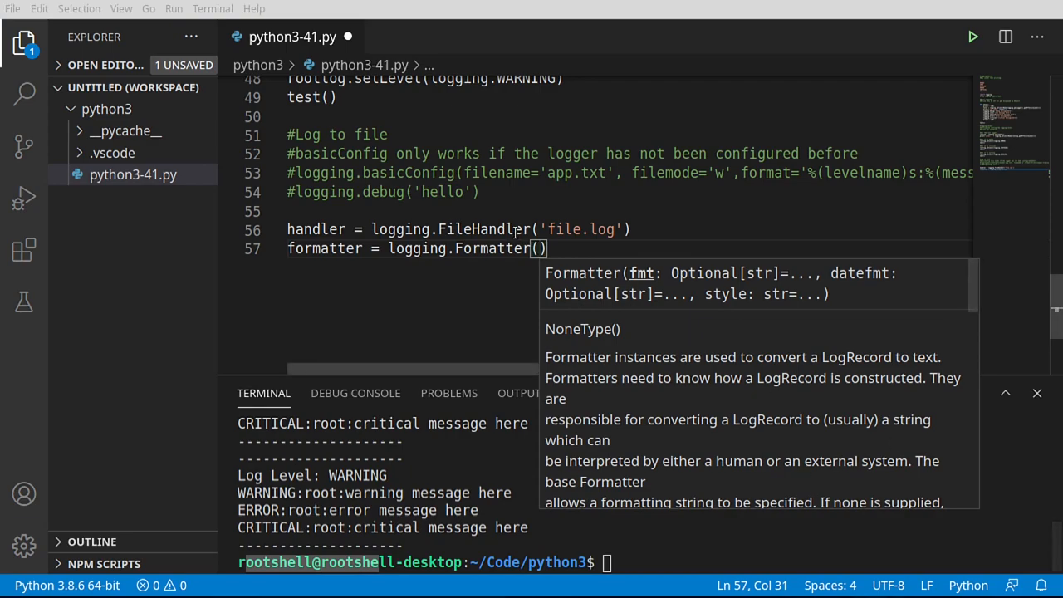
{"action": "type", "text": "'%(asctime)s - %(name)s - %(levelname)s - %(message)s'"}
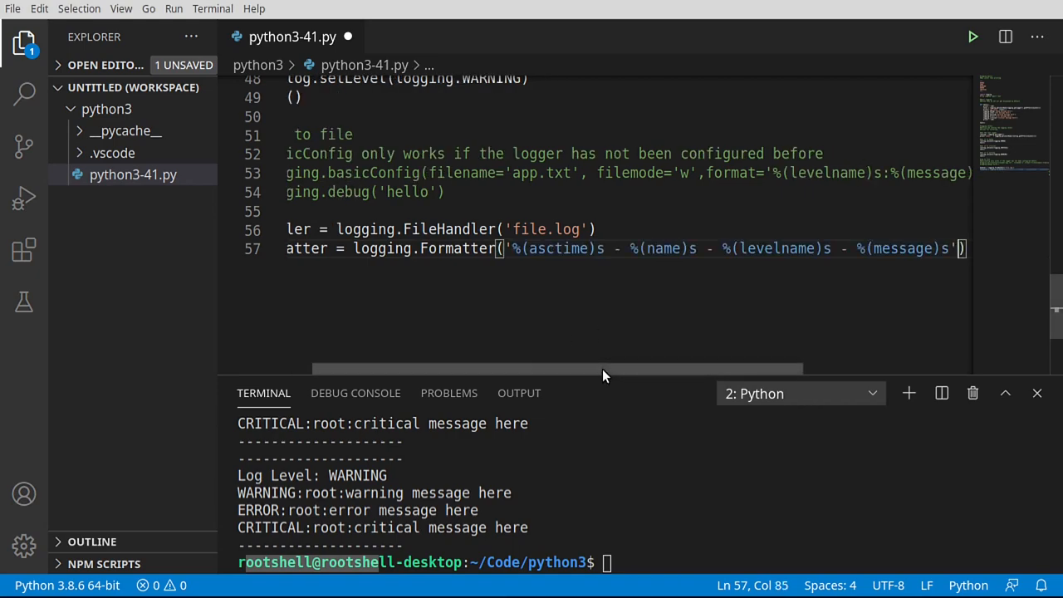
{"action": "double_click", "coordinate": [558, 247]}
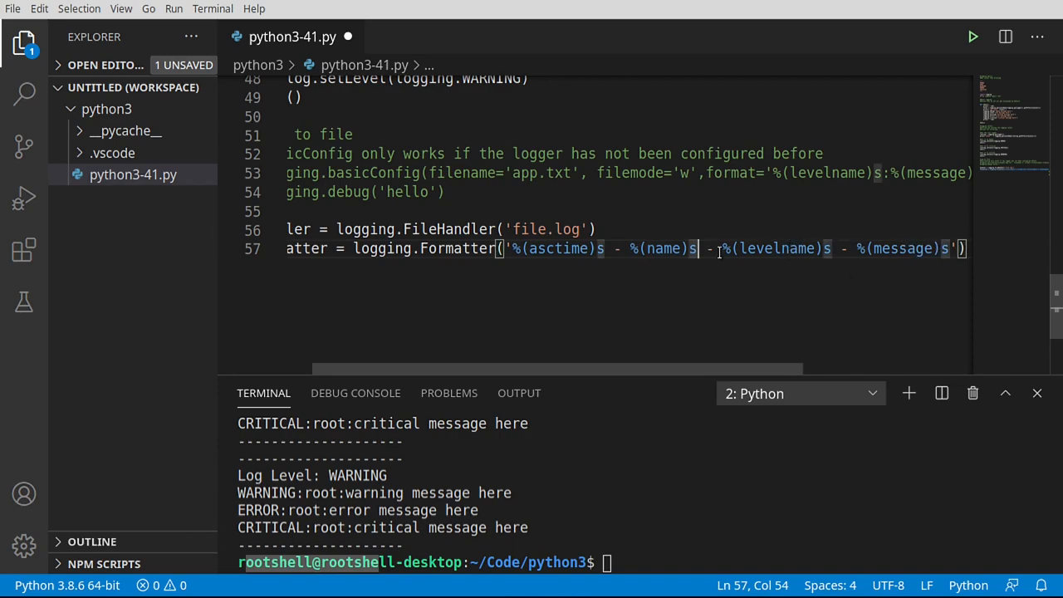
{"action": "double_click", "coordinate": [663, 249]}
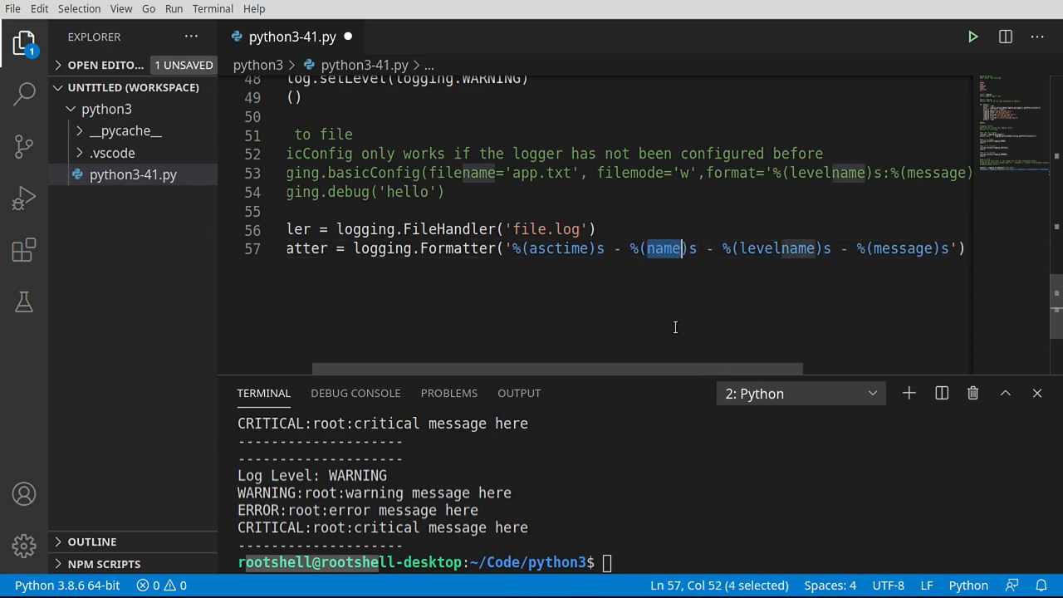
{"action": "mouse_move", "coordinate": [761, 266]}
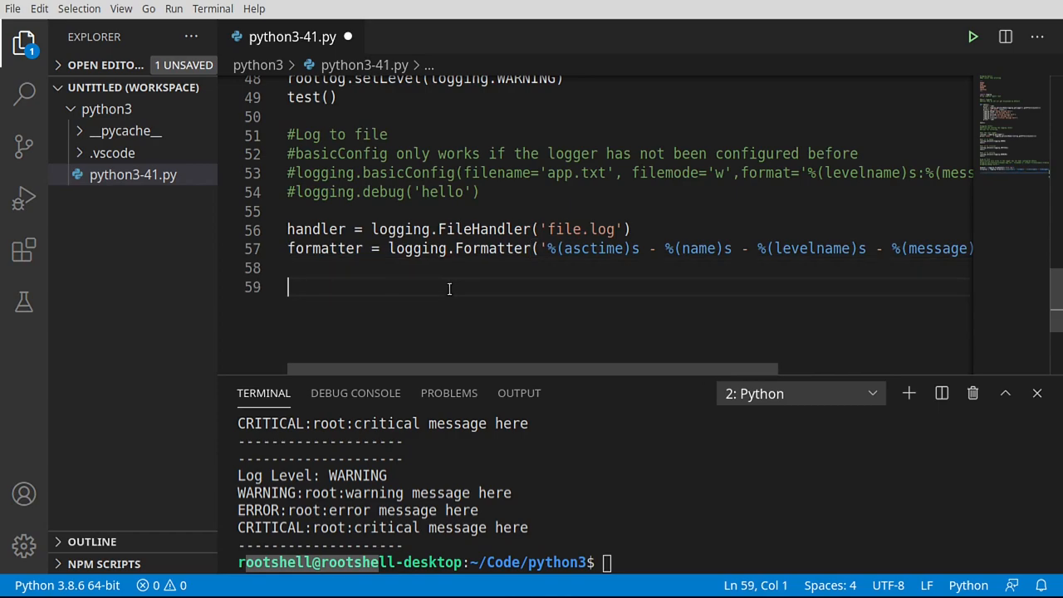
Add handler.setFormatter(formatter) and rootlog.addHandler(handler).
{"action": "type", "text": "handler.sd"}
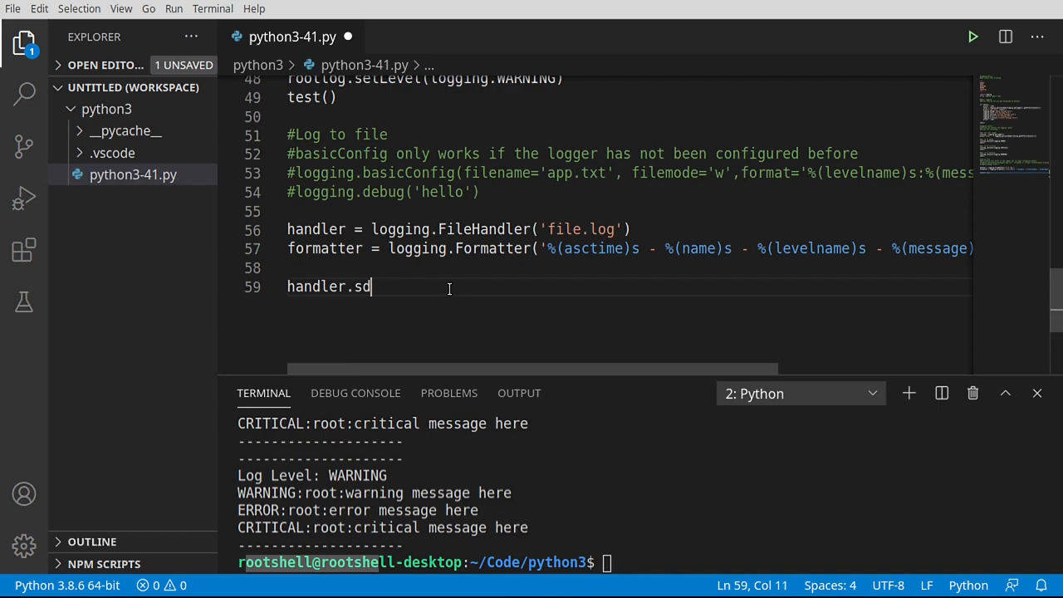
{"action": "type", "text": "etFormatter"}
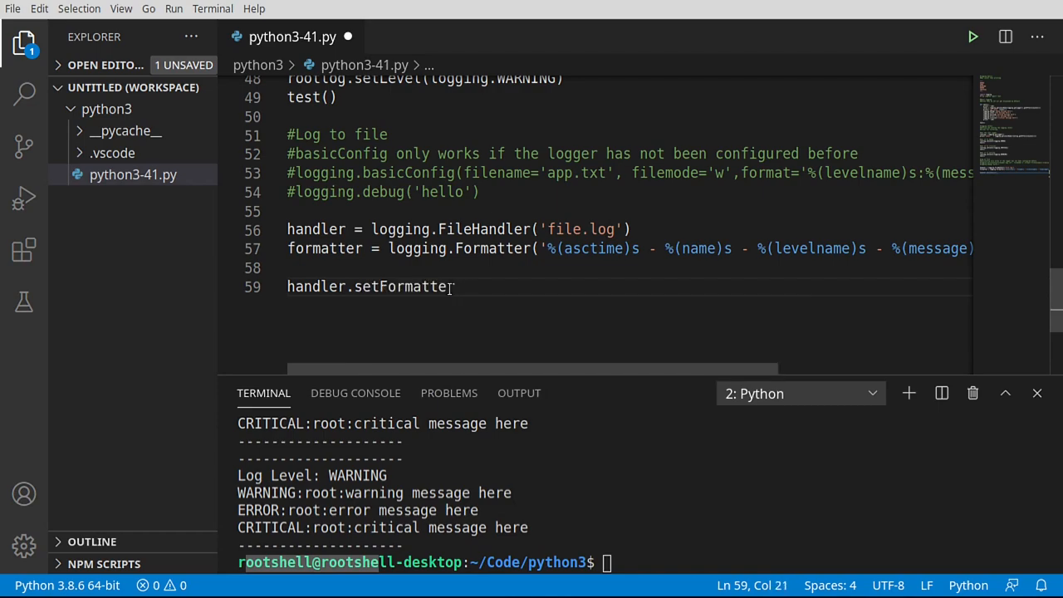
{"action": "type", "text": "(formatter"}
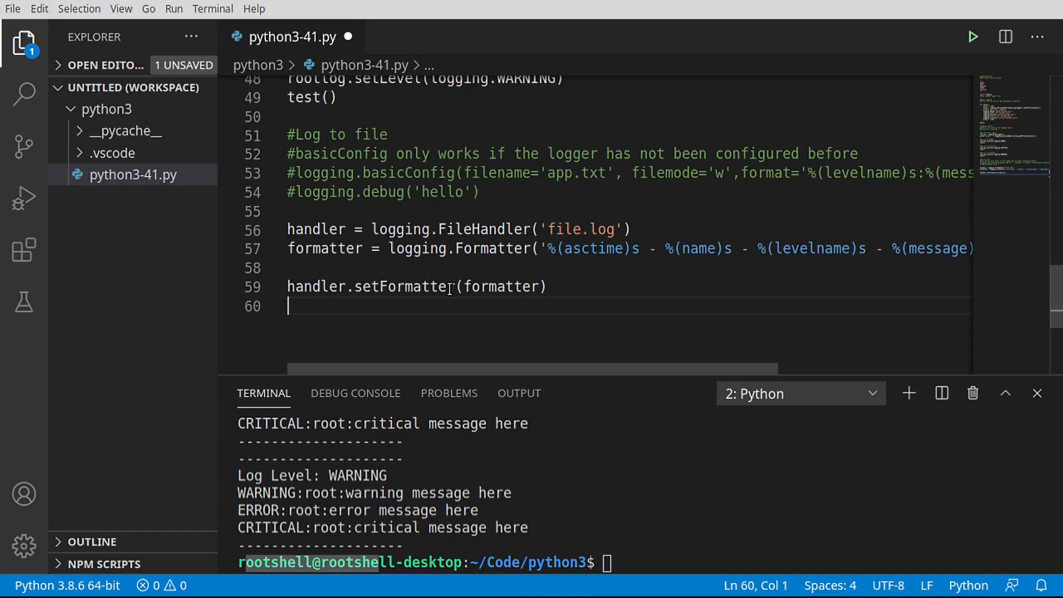
{"action": "type", "text": "rootlog."}
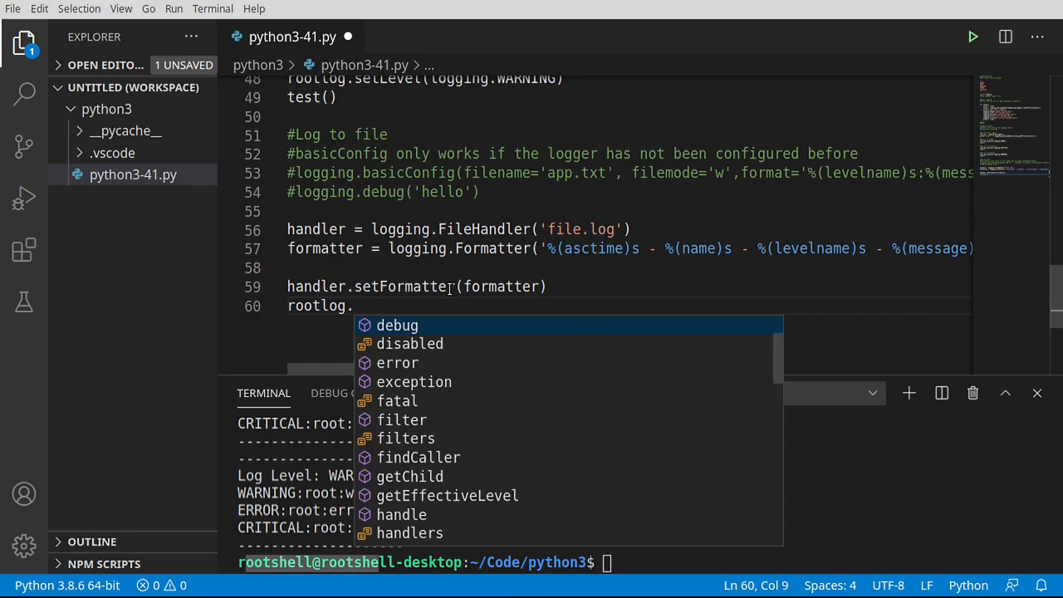
{"action": "type", "text": "add"}
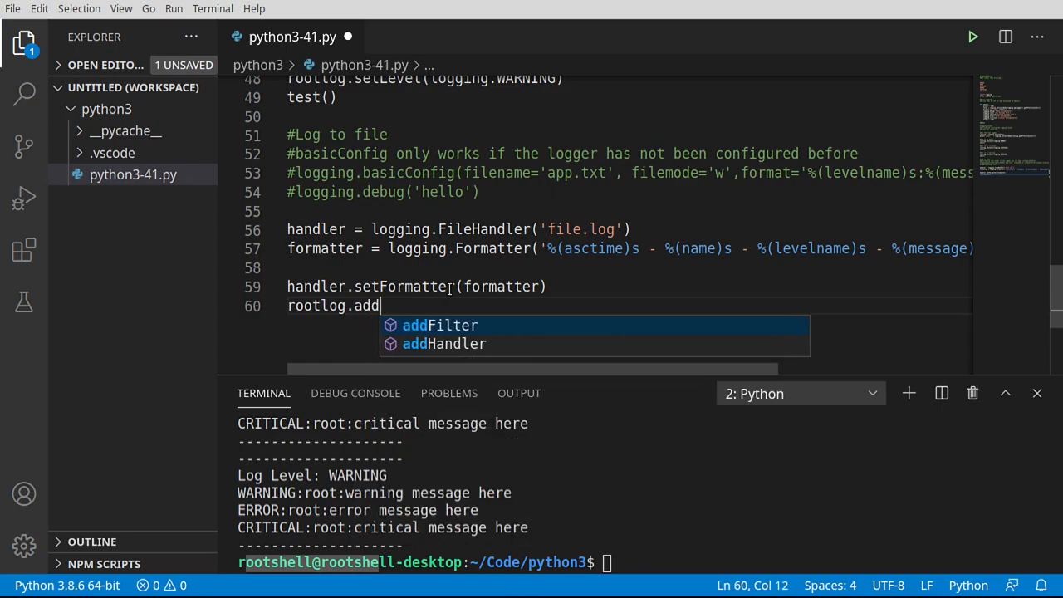
{"action": "type", "text": "Handler()"}
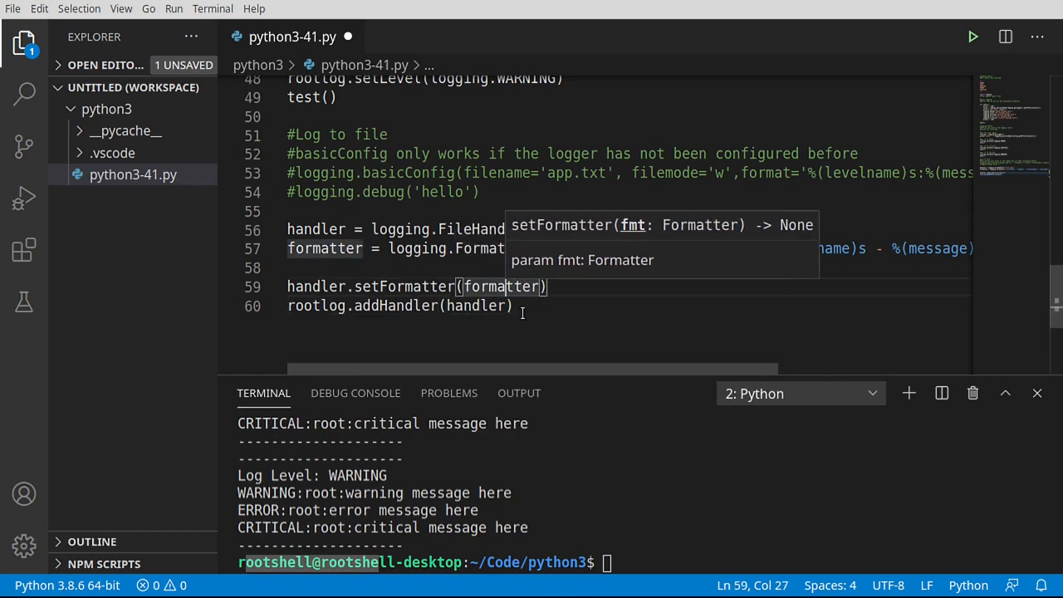
{"action": "key", "text": "enter"}
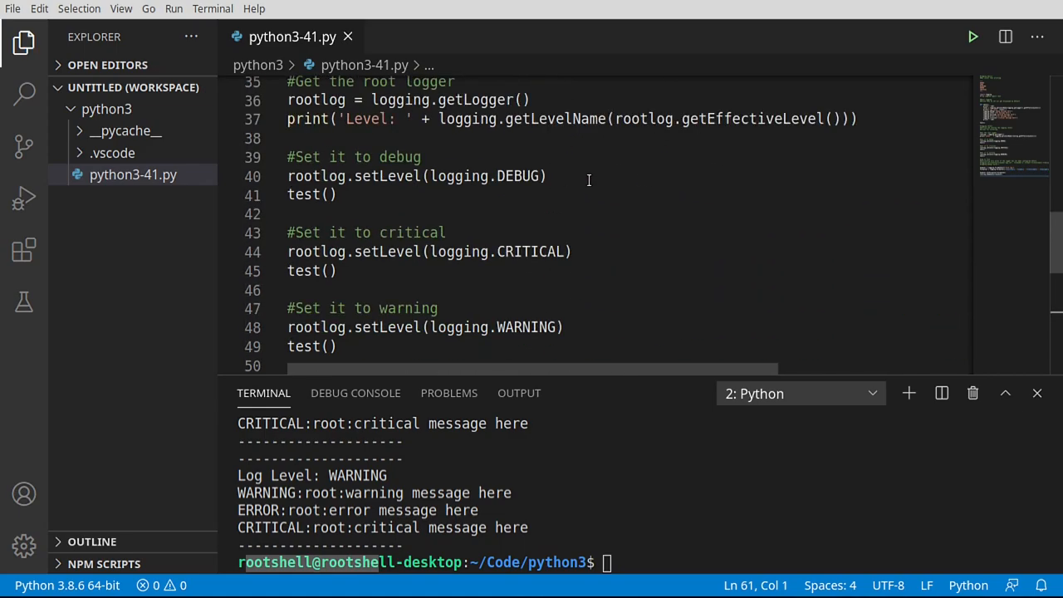
Add rootlog.setLevel(logging.DEBUG) and rootlog.debug('test').
{"action": "scroll", "scroll_direction": "down", "scroll_amount": 3}
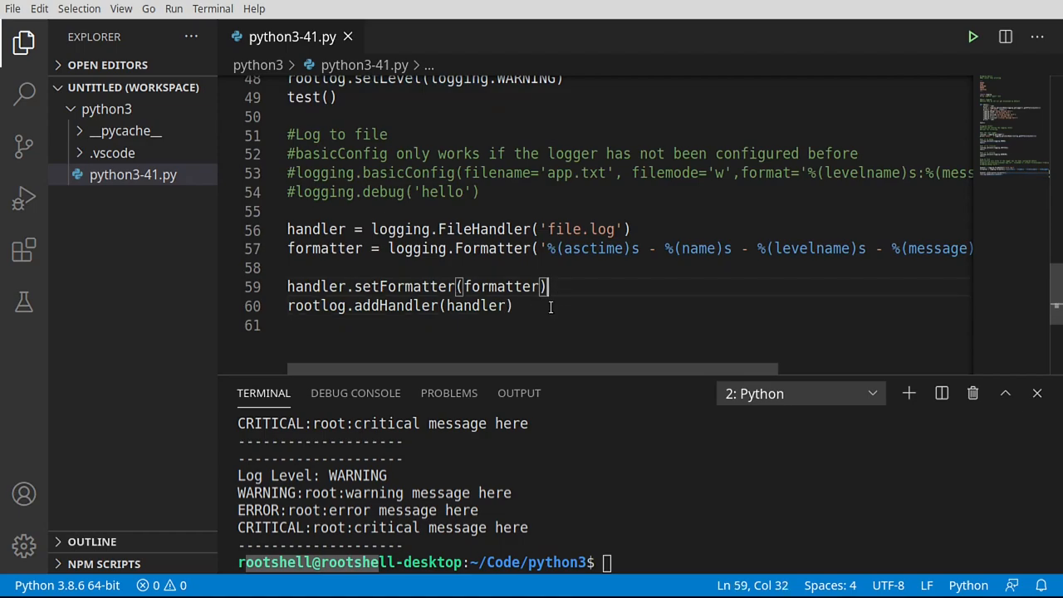
{"action": "type", "text": "rootlog.setLevel(logging.DEBUG)"}
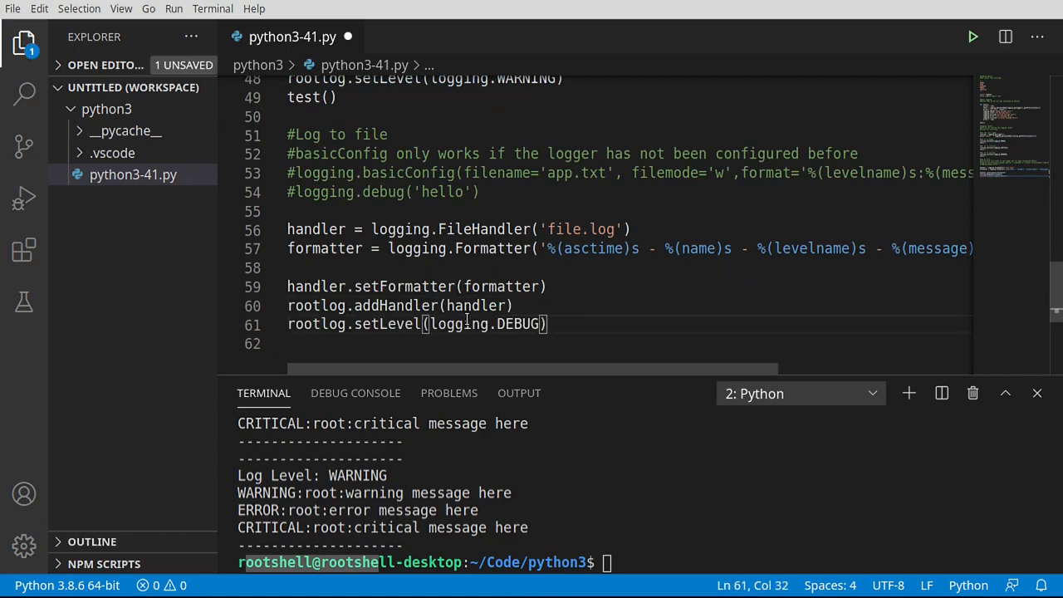
{"action": "key", "text": "Enter"}
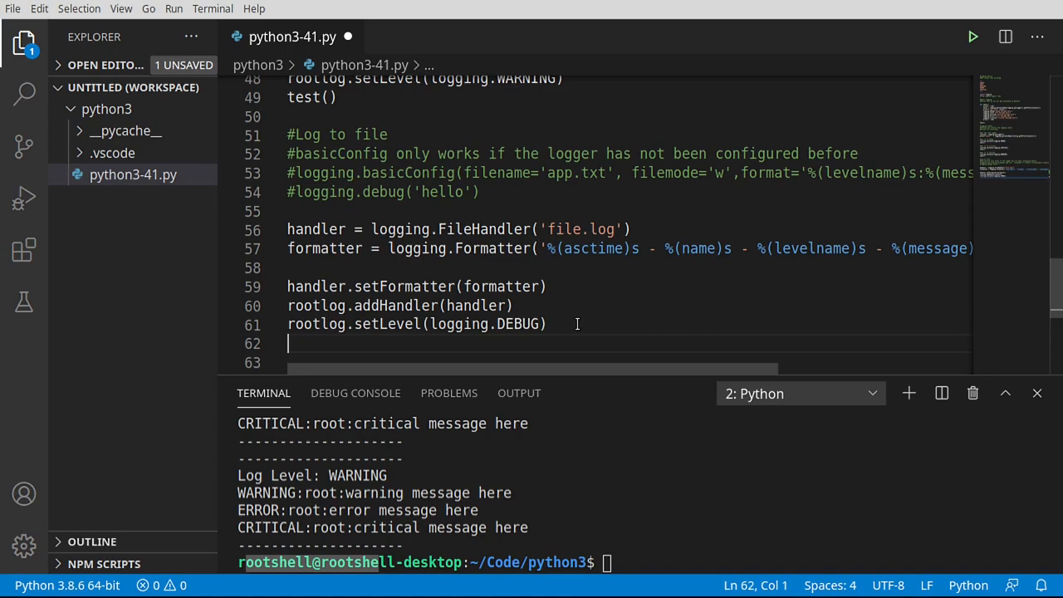
{"action": "type", "text": "root"}
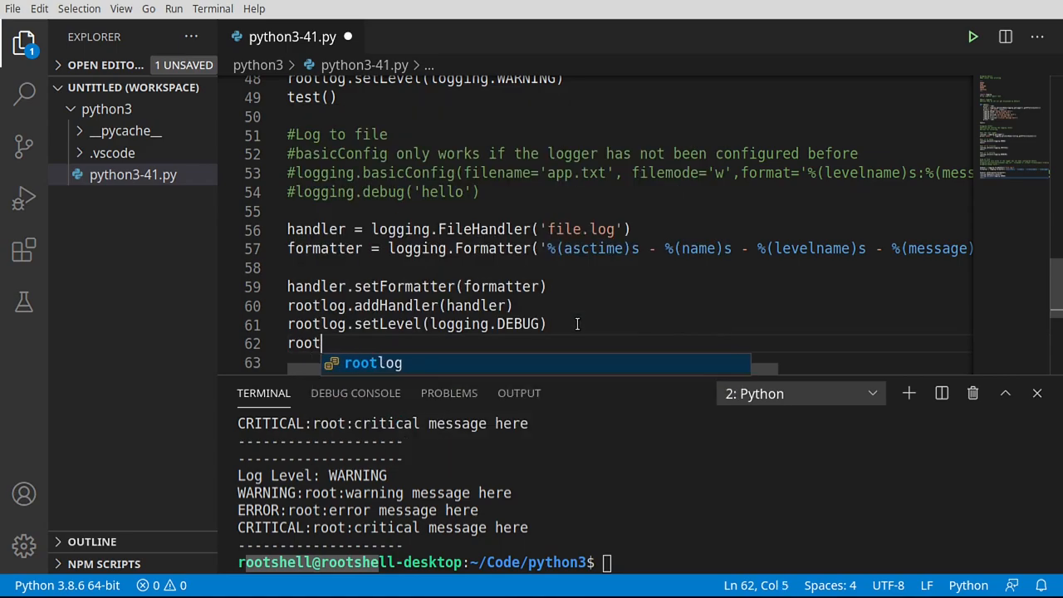
{"action": "type", "text": ".debug('"}
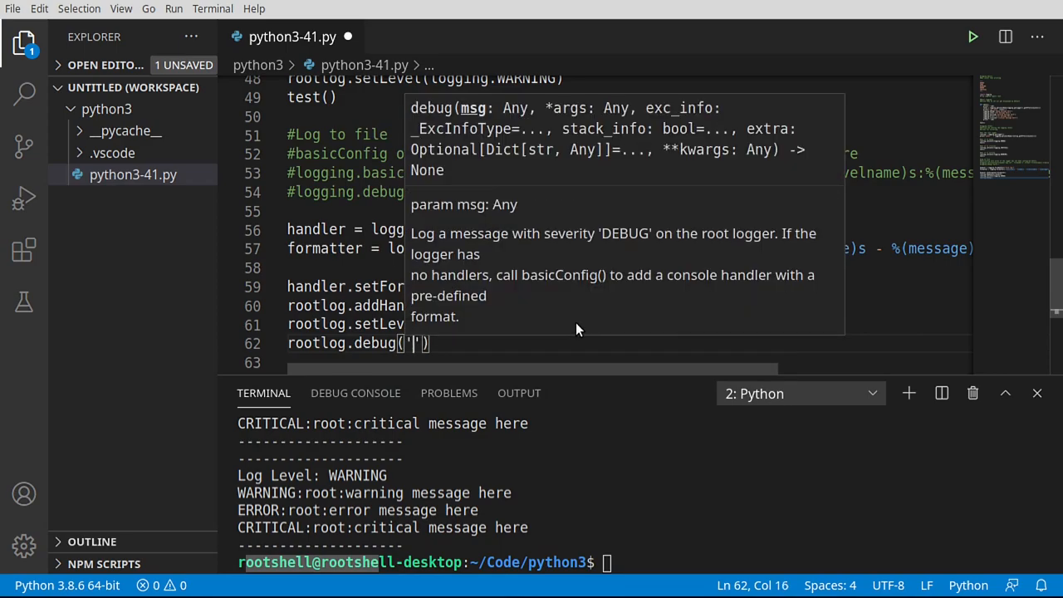
{"action": "type", "text": "test"}
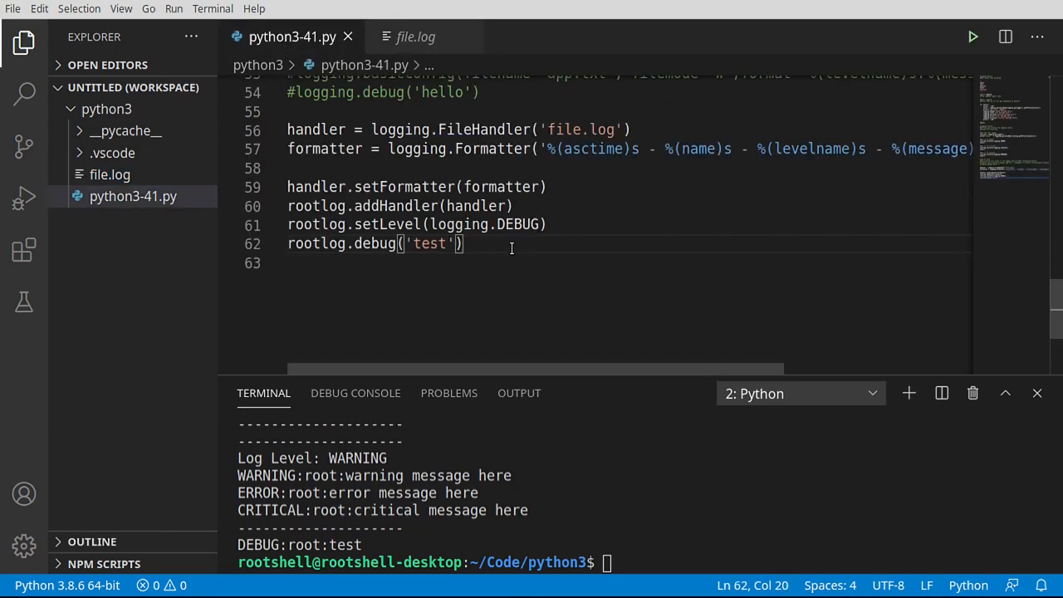
Add a test() call after the debug line and rerun the script at DEBUG level.
{"action": "type", "text": "test"}
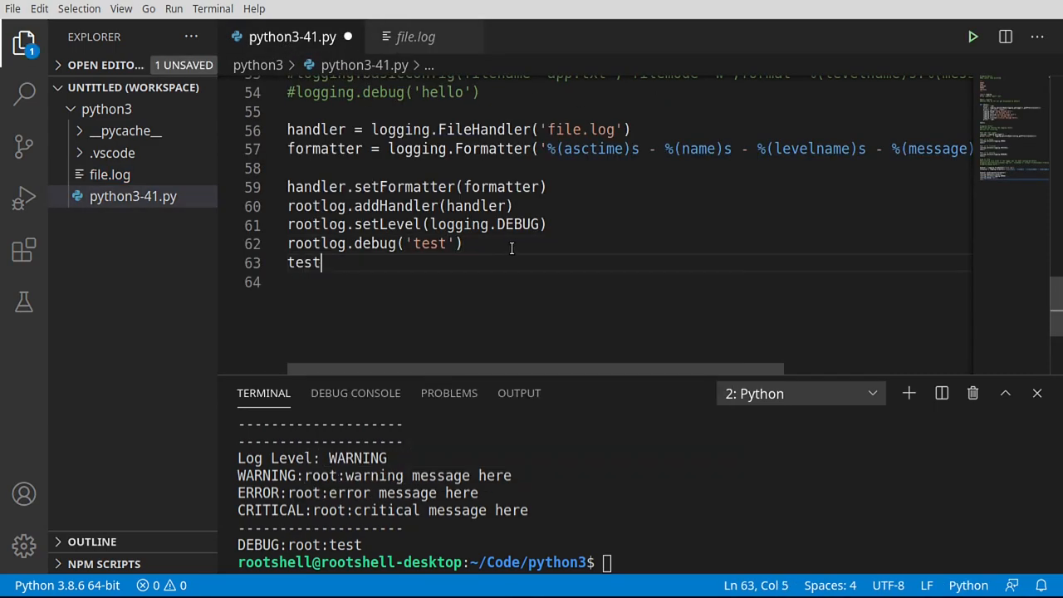
{"action": "type", "text": "(0"}
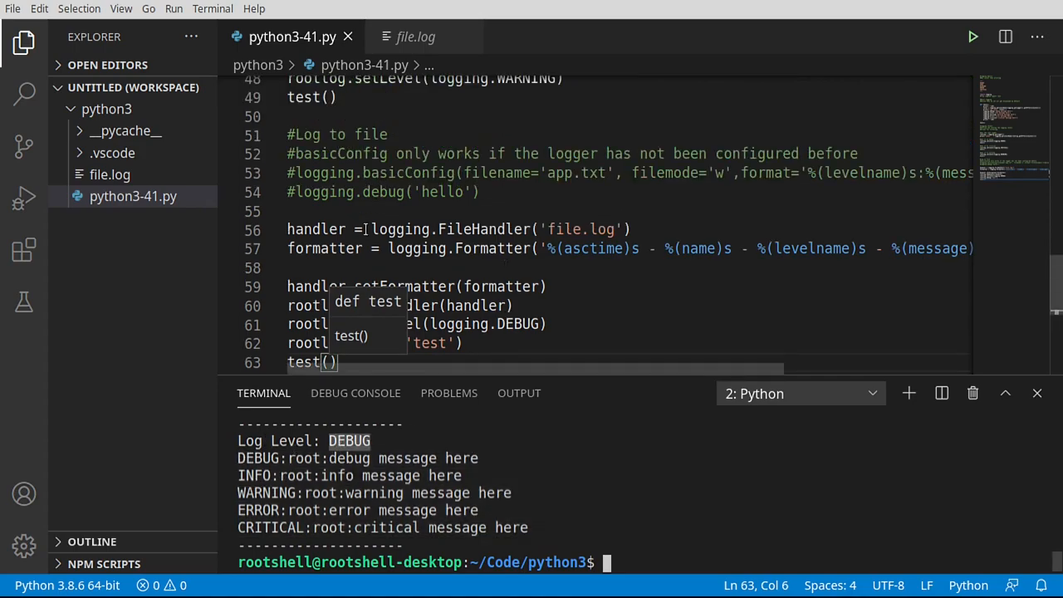
View file.log's dash-separated entries and highlight the first entry's timestamp.
{"action": "left_click", "coordinate": [415, 37]}
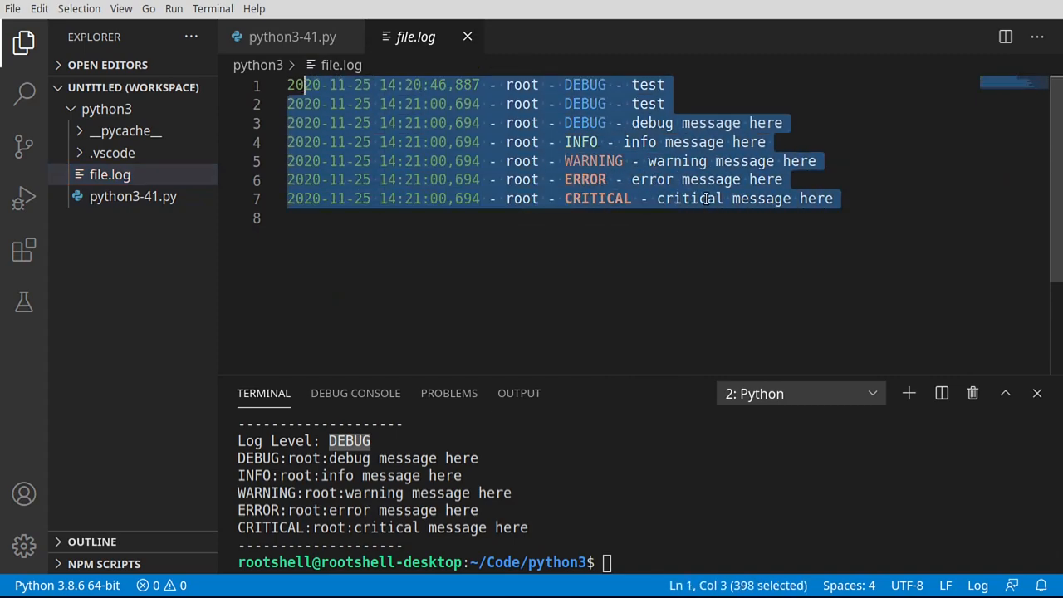
{"action": "left_click", "coordinate": [588, 226]}
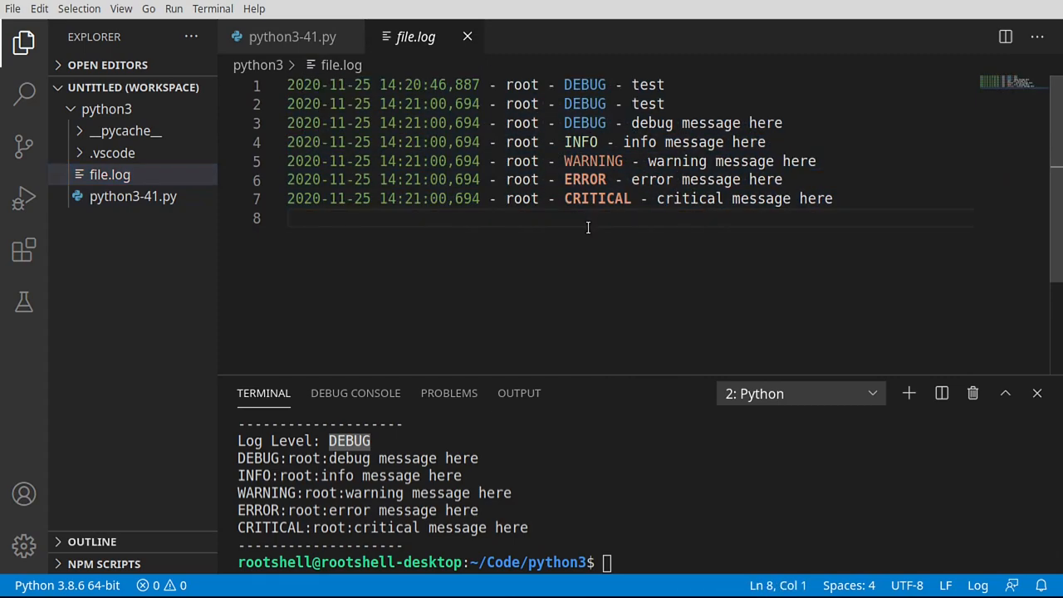
{"action": "left_click_drag", "start_coordinate": [305, 83], "coordinate": [480, 83]}
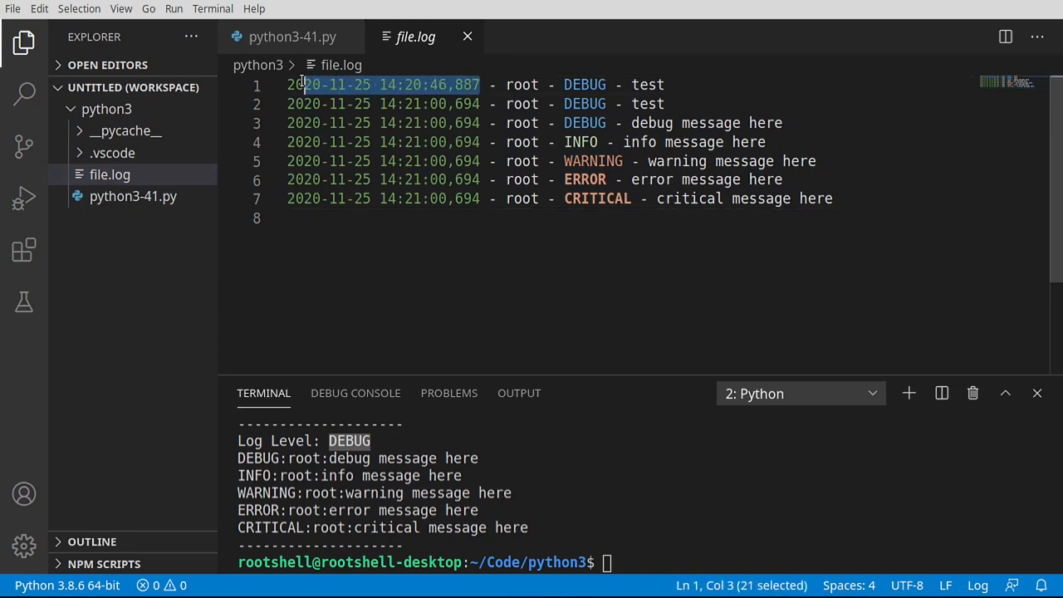